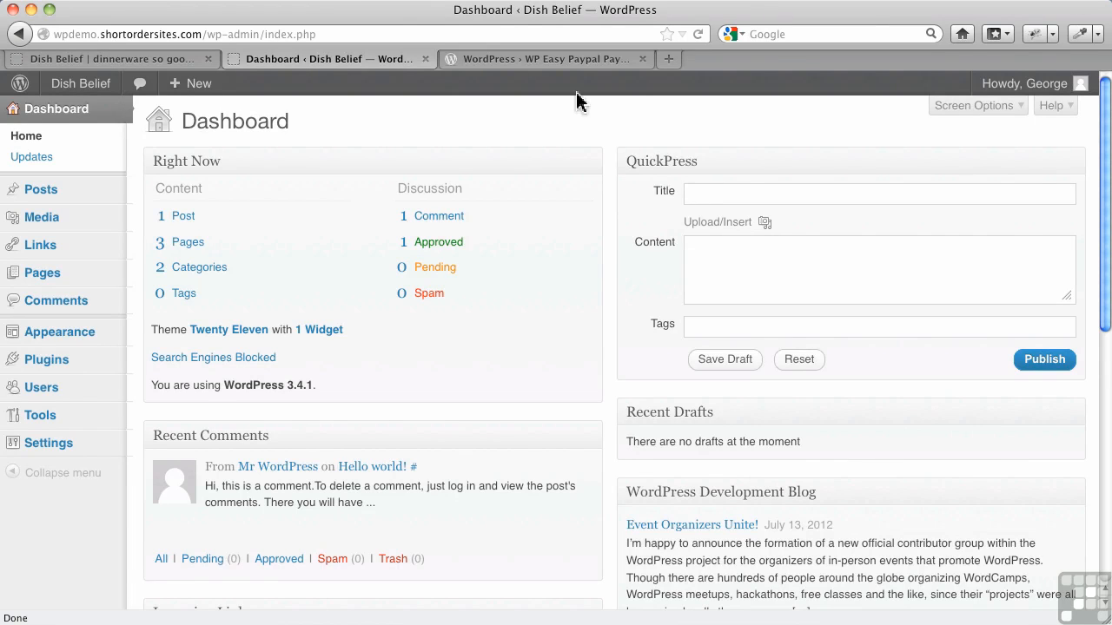
Search the plugin directory for 'easy paypal' from Plugins > Add New
left_click(545, 58)
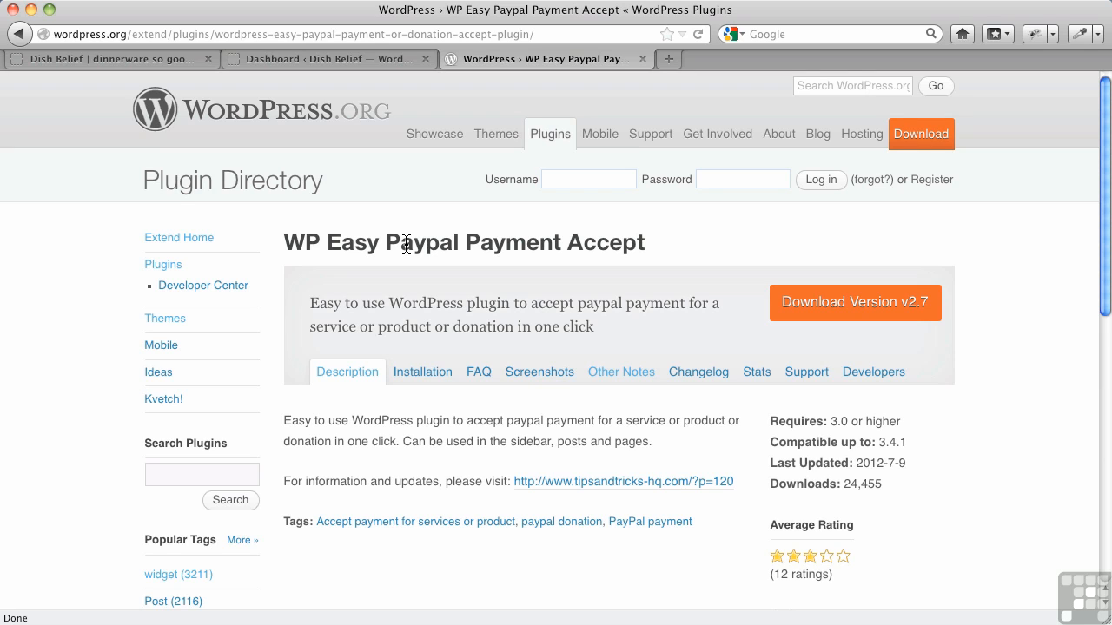
mouse_move(452, 306)
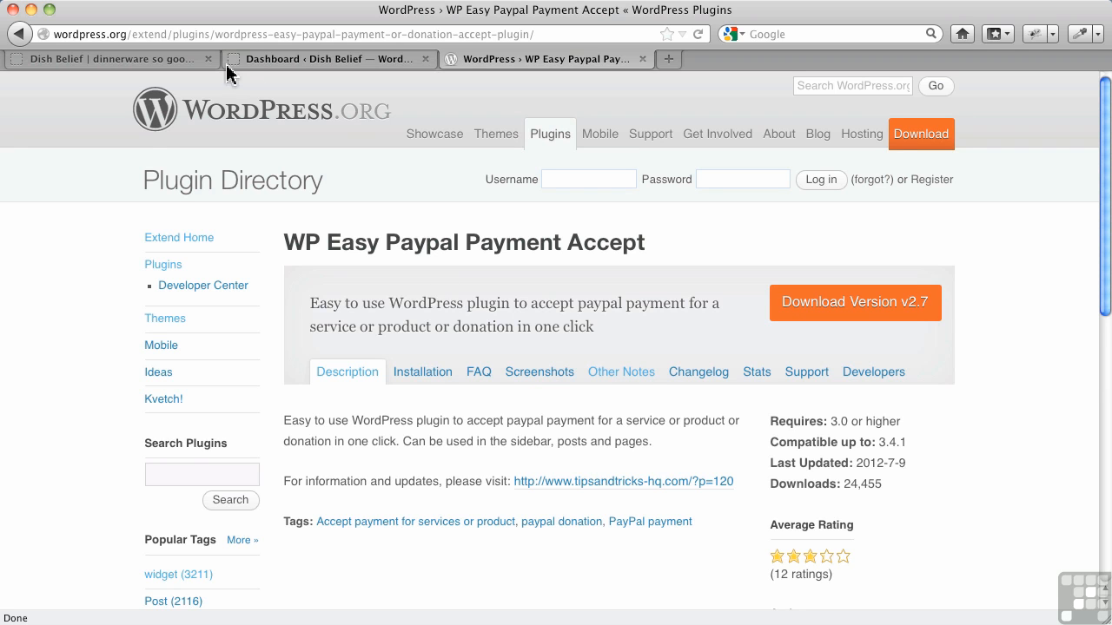
left_click(330, 59)
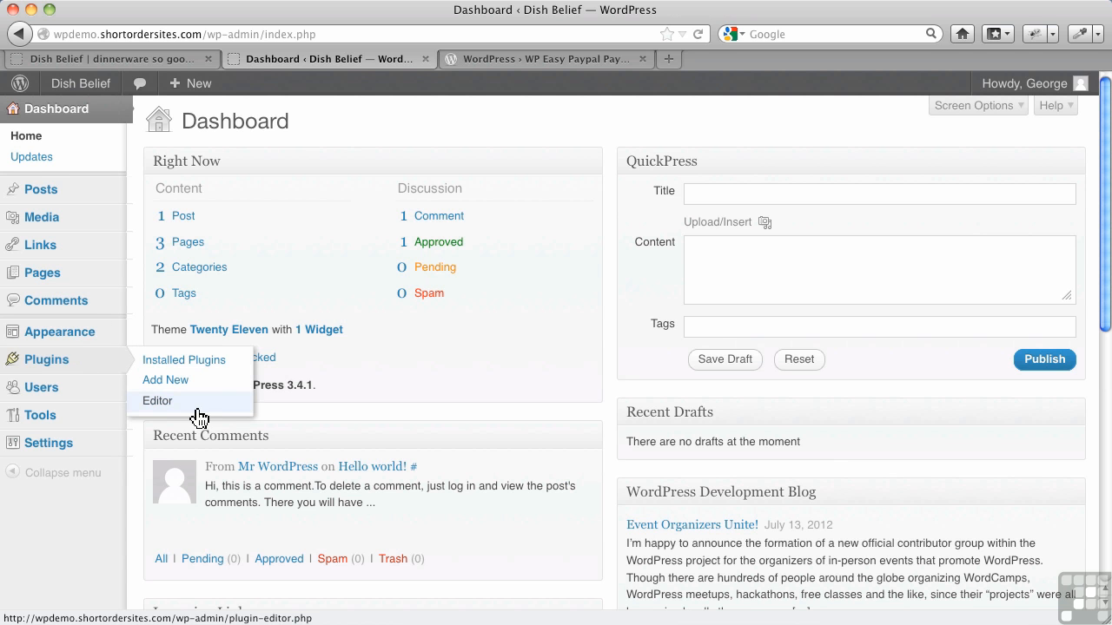
left_click(165, 380)
type("eas")
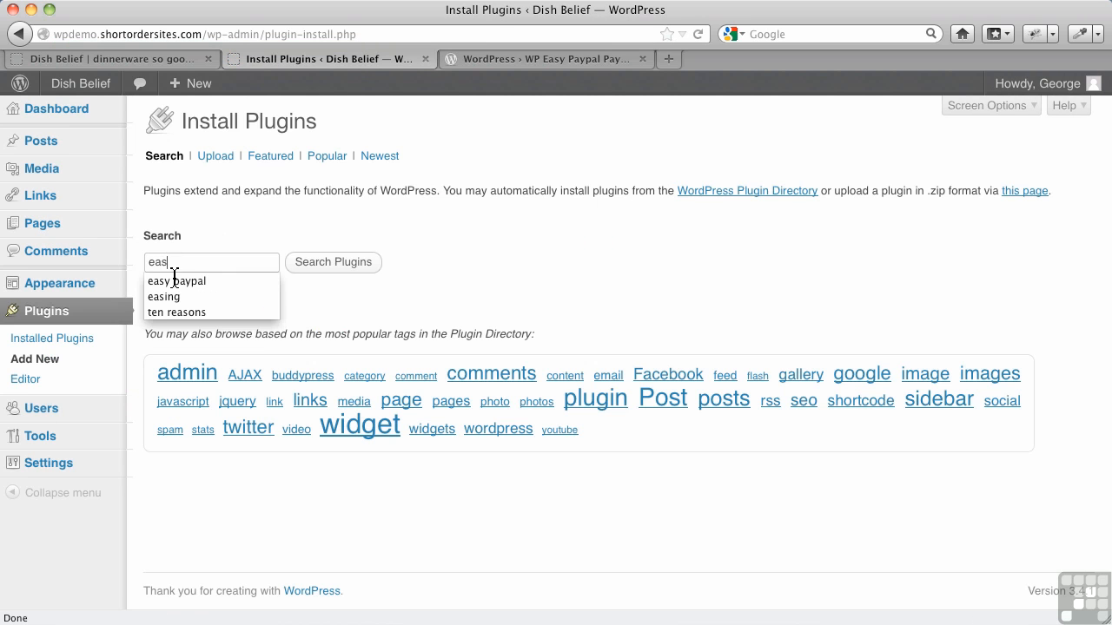
left_click(334, 261)
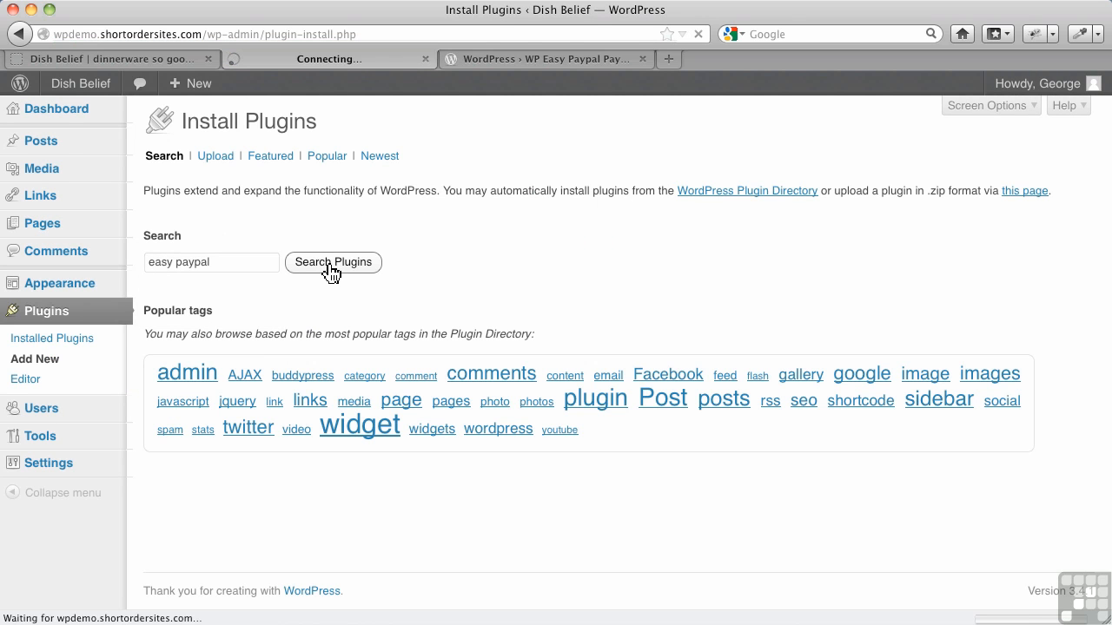
left_click(333, 261)
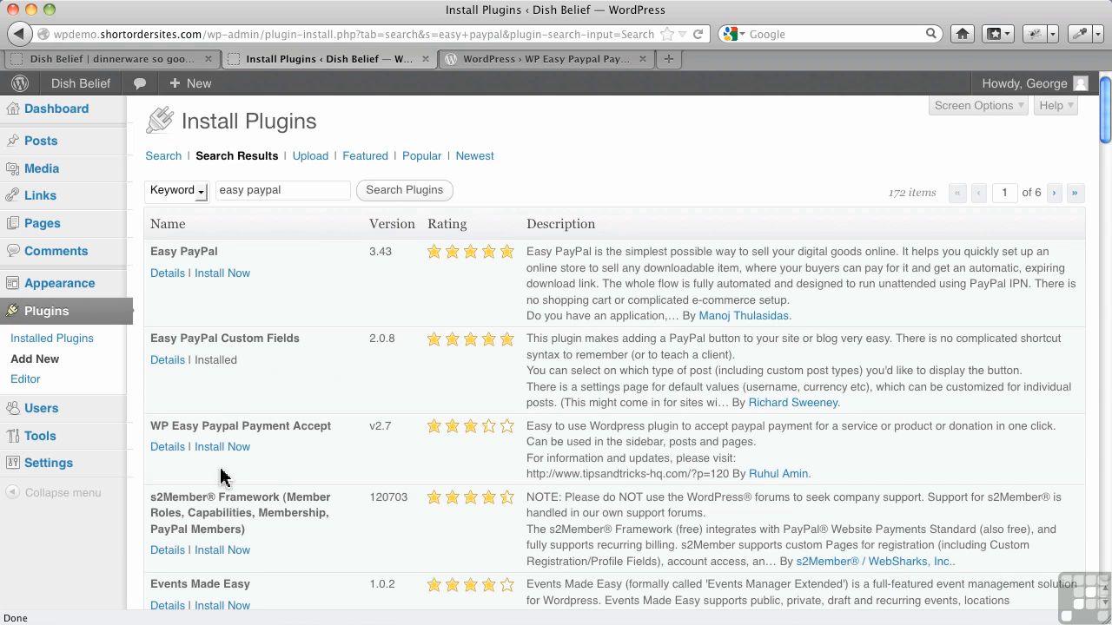
Install WP Easy Paypal Payment Accept, confirm, and activate it
left_click(221, 273)
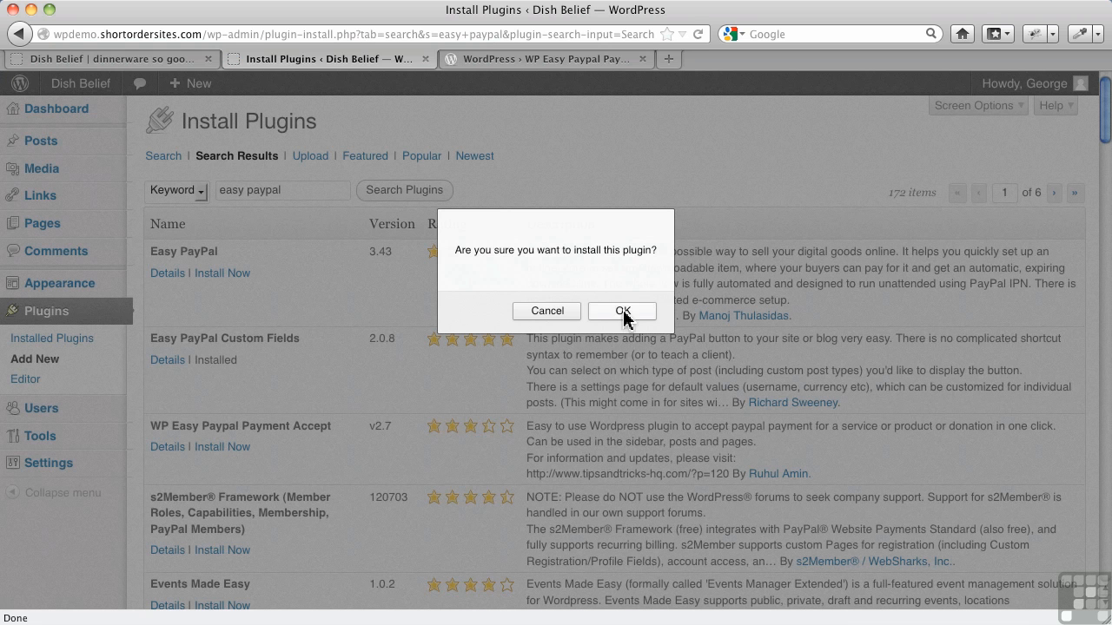
left_click(622, 311)
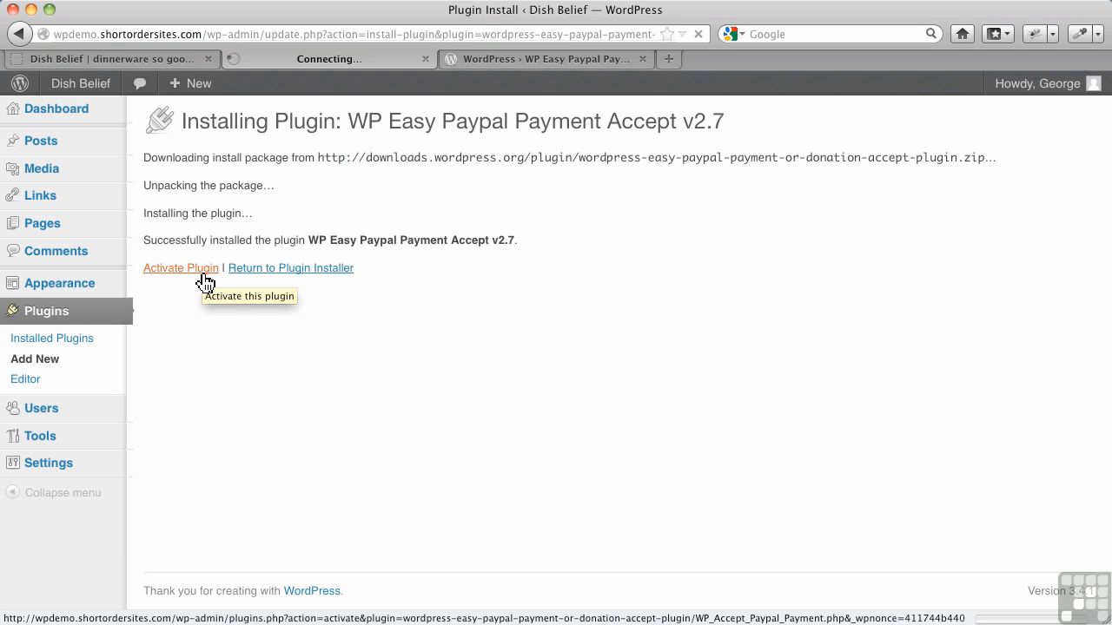
left_click(180, 267)
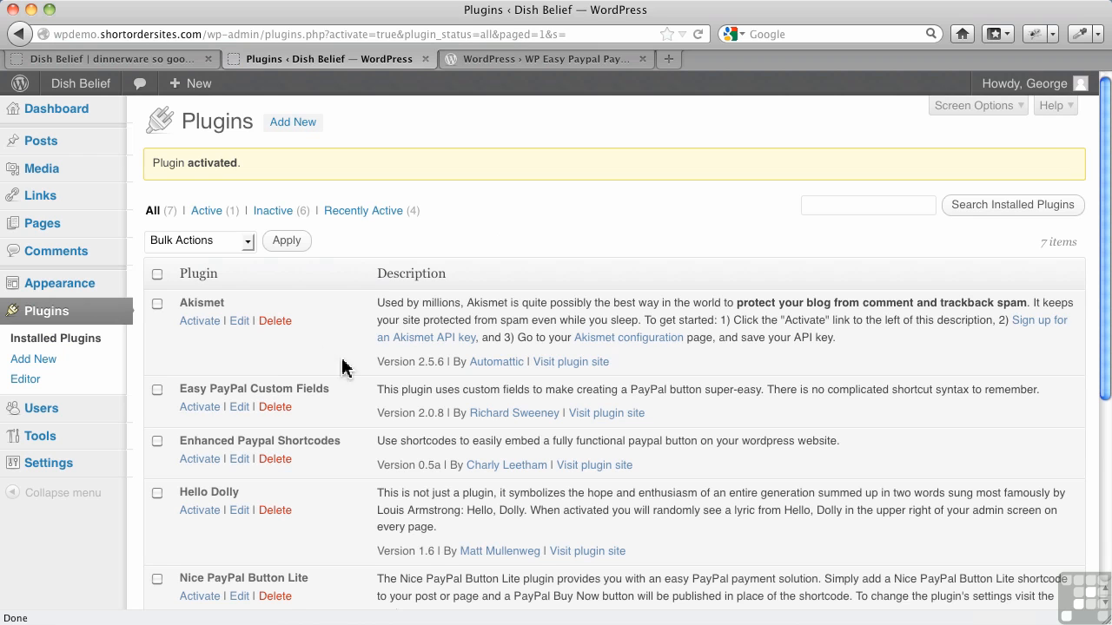
scroll("down", 3)
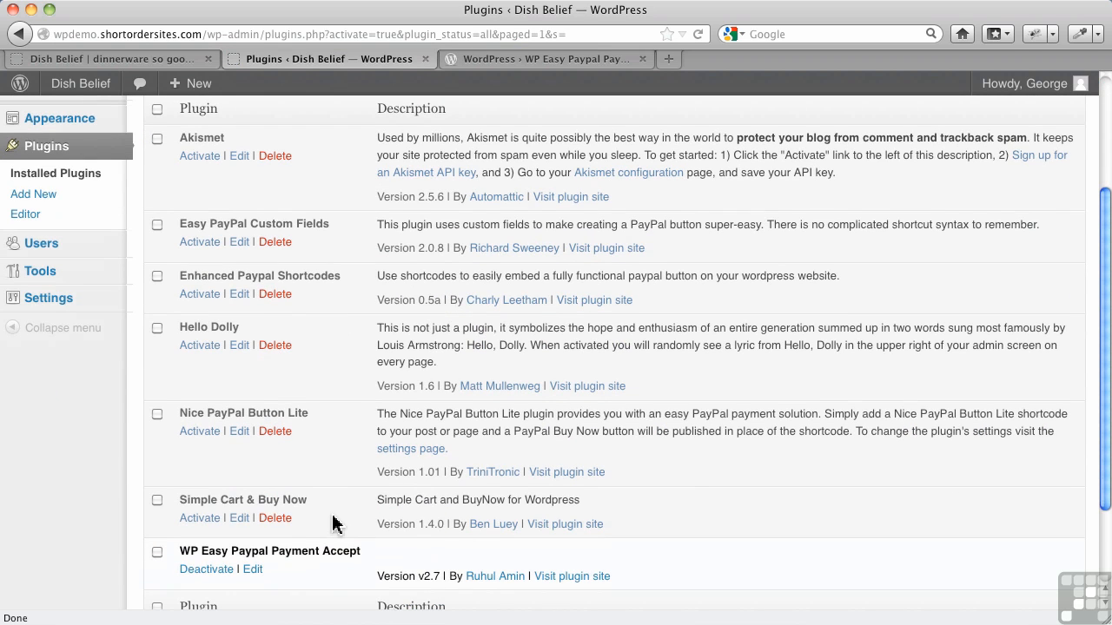
mouse_move(376, 575)
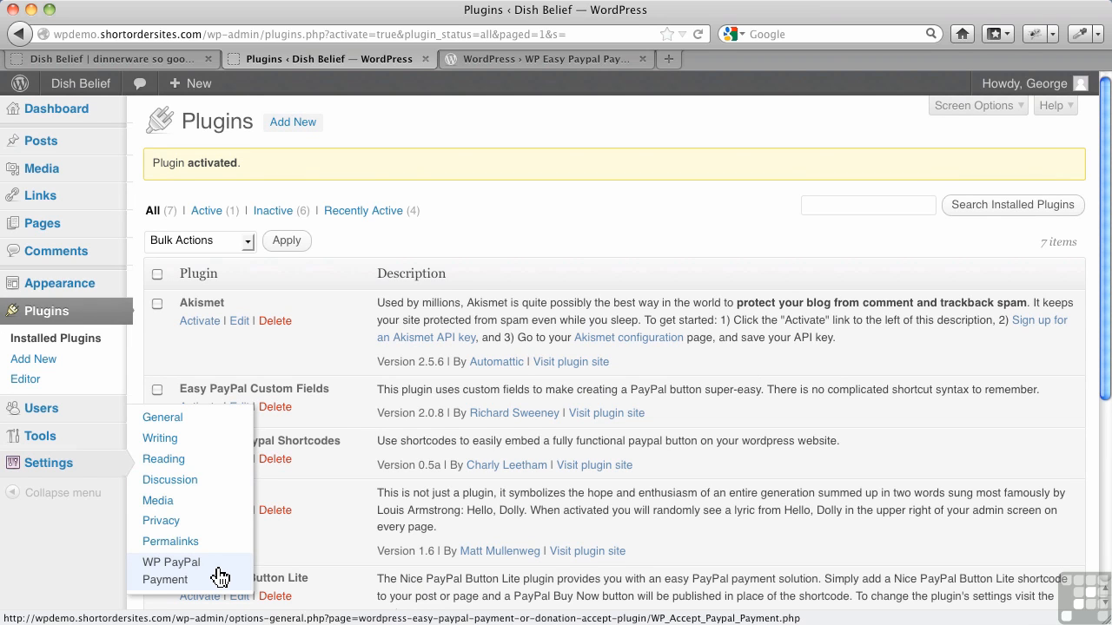
Open Settings > WP PayPal Payment from the admin sidebar
left_click(170, 571)
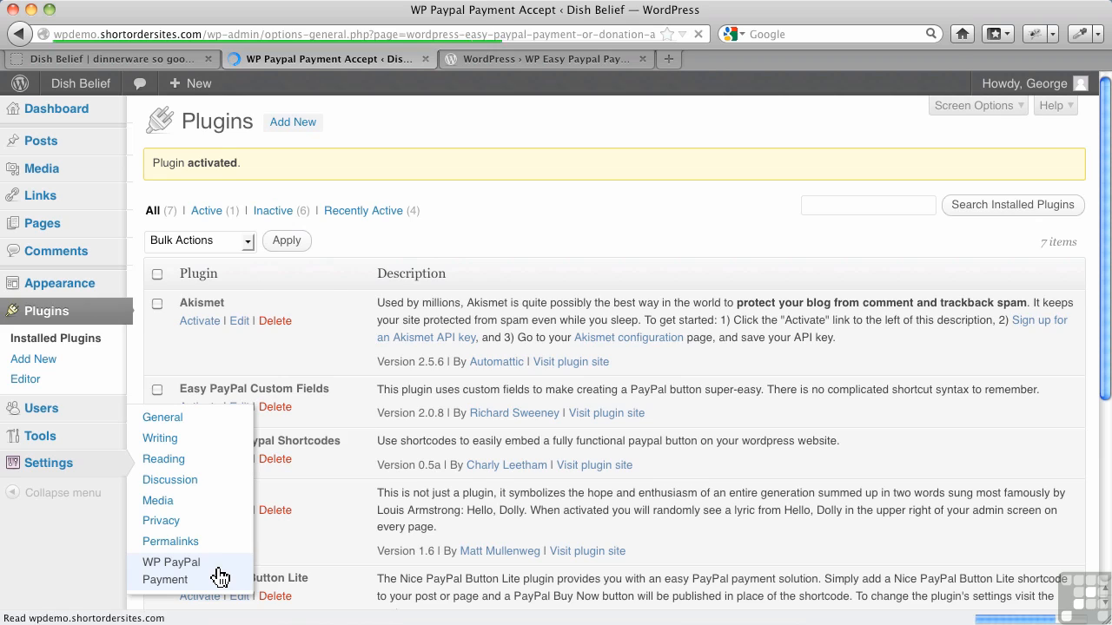
left_click(171, 570)
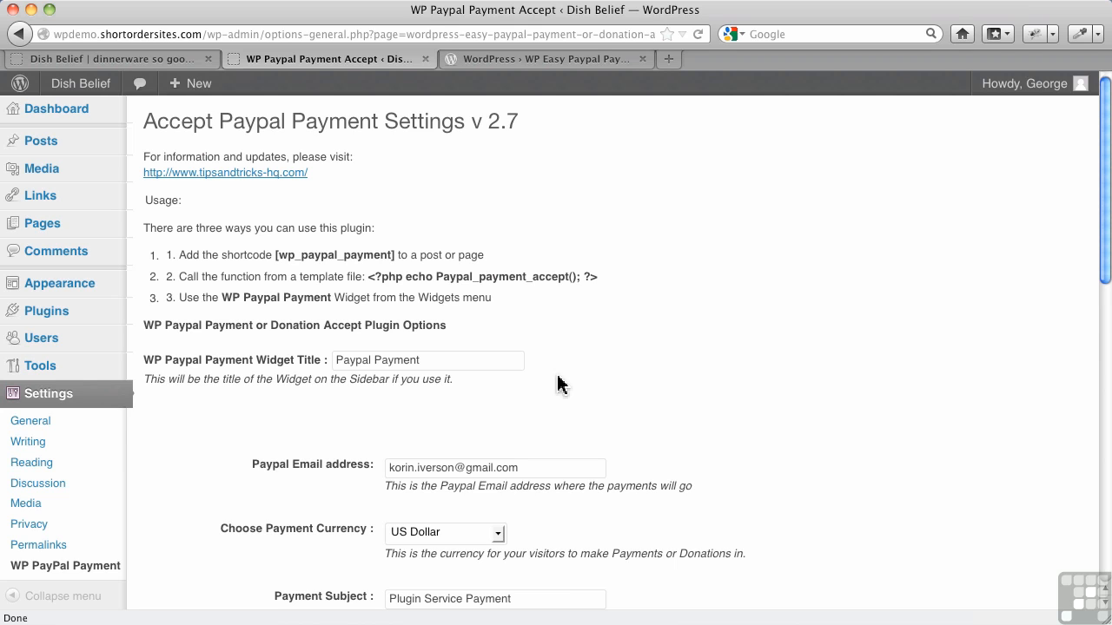
mouse_move(293, 263)
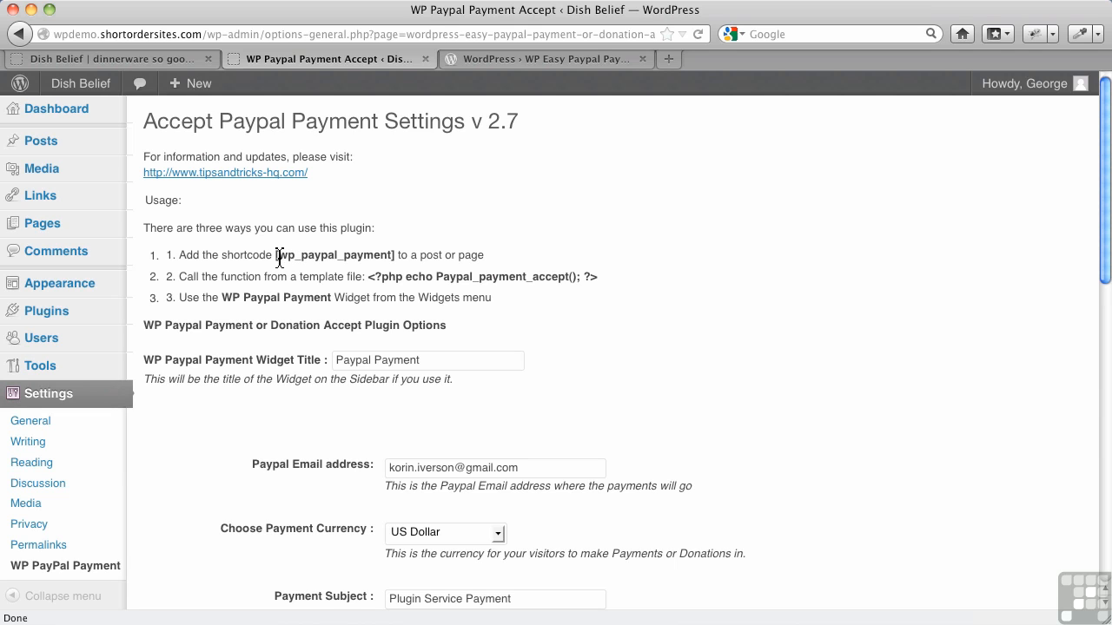
mouse_move(470, 303)
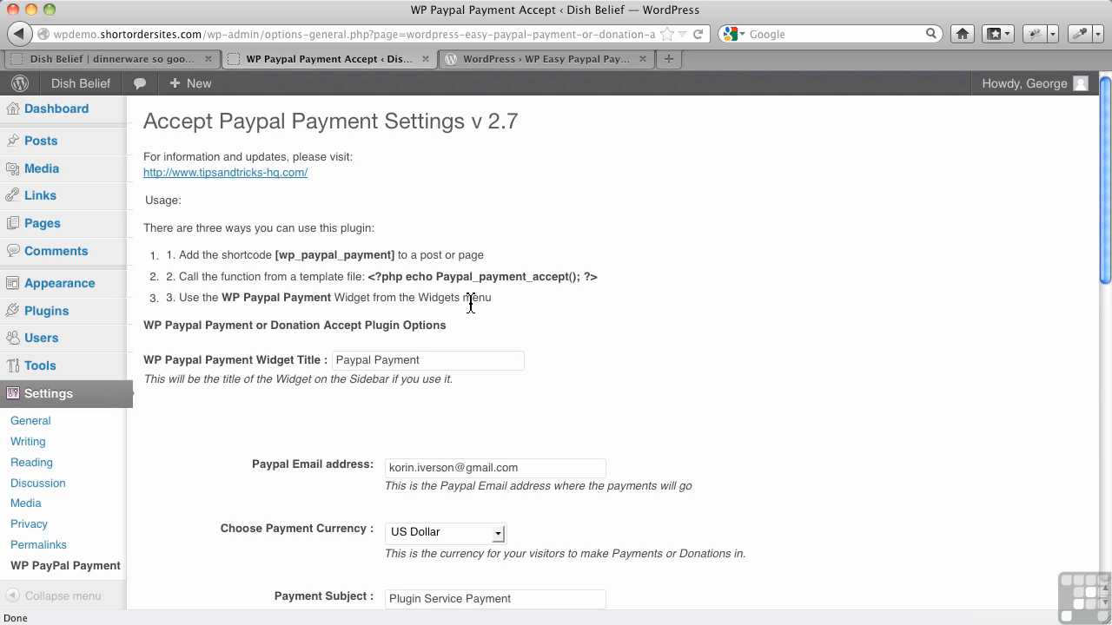
mouse_move(422, 360)
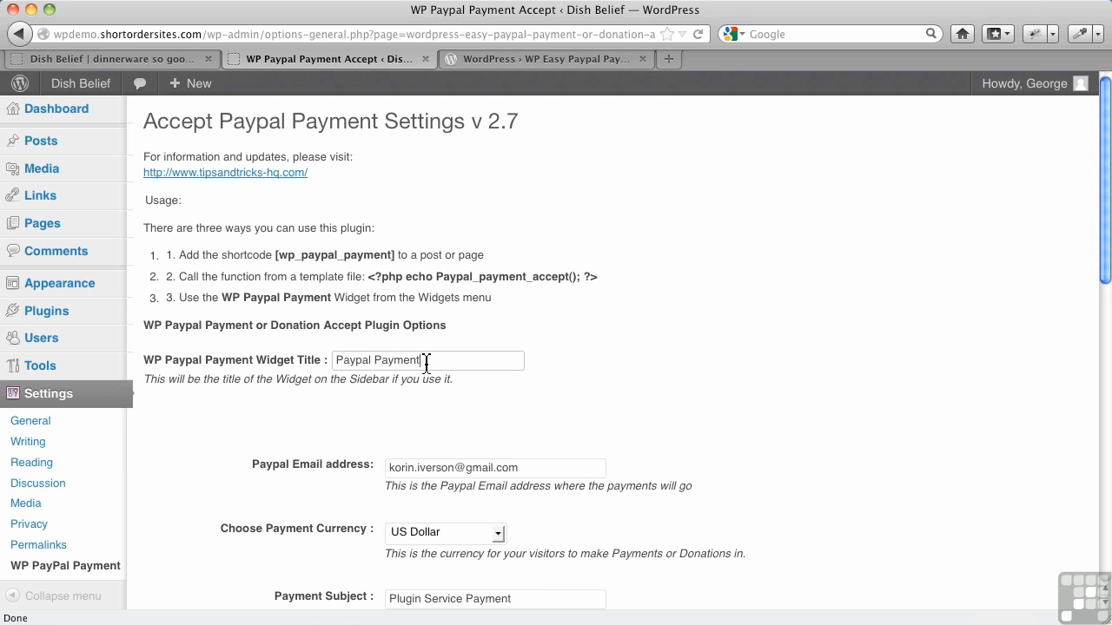
mouse_move(485, 424)
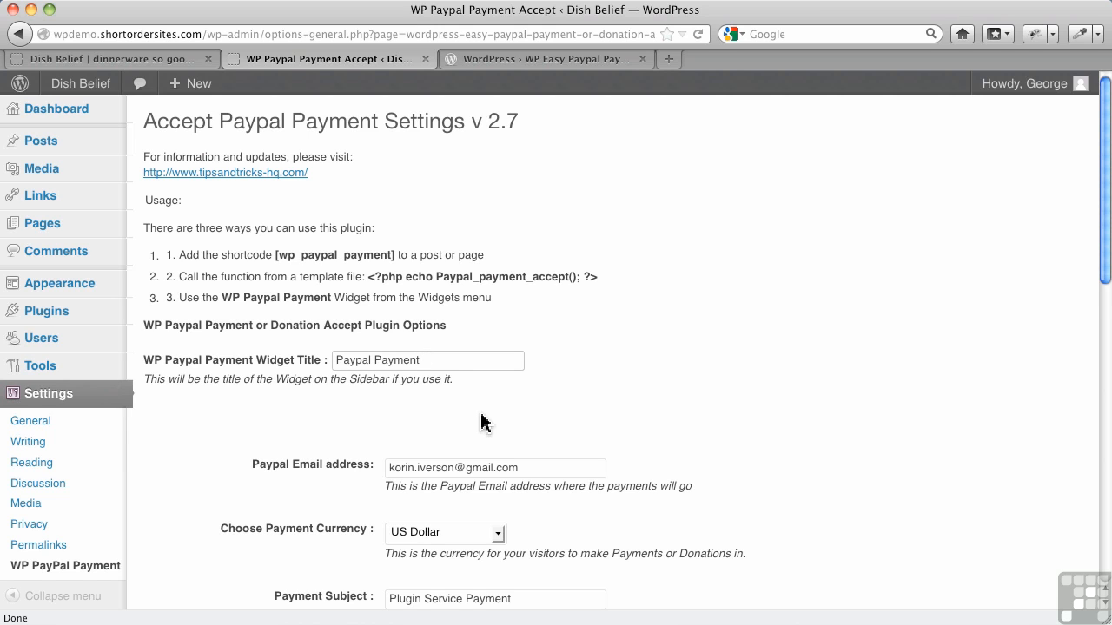
scroll("down", 3)
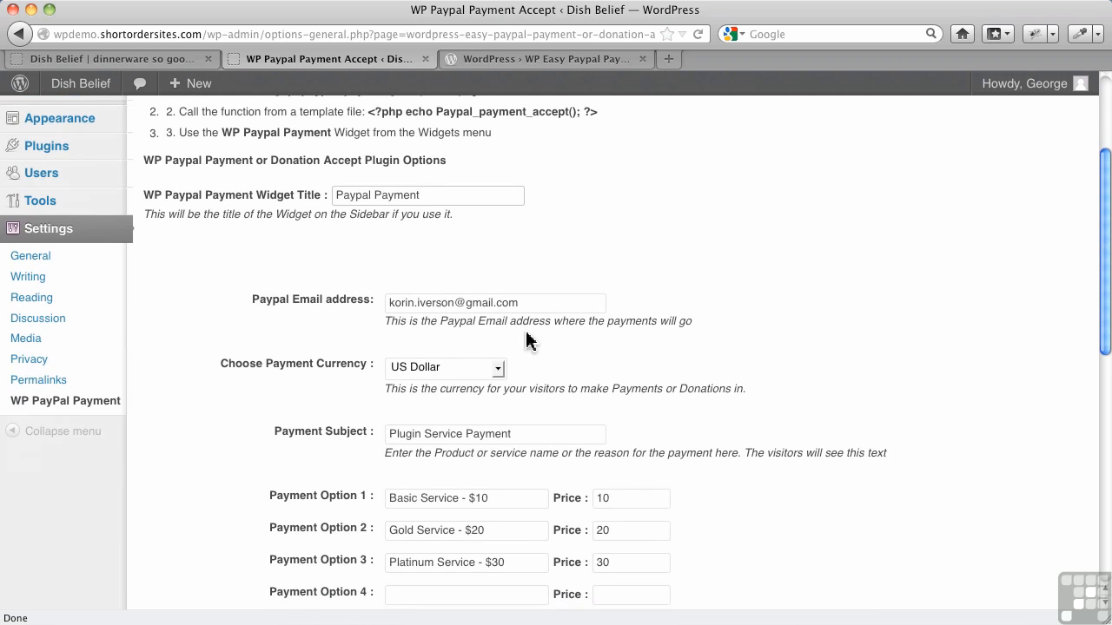
left_click(428, 195)
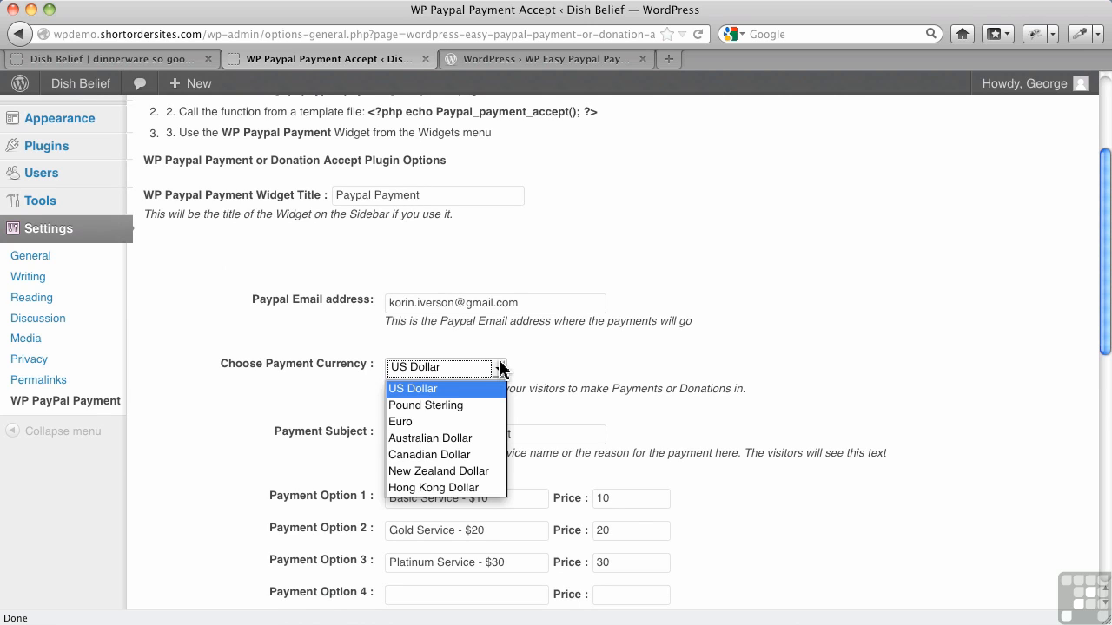
mouse_move(610, 364)
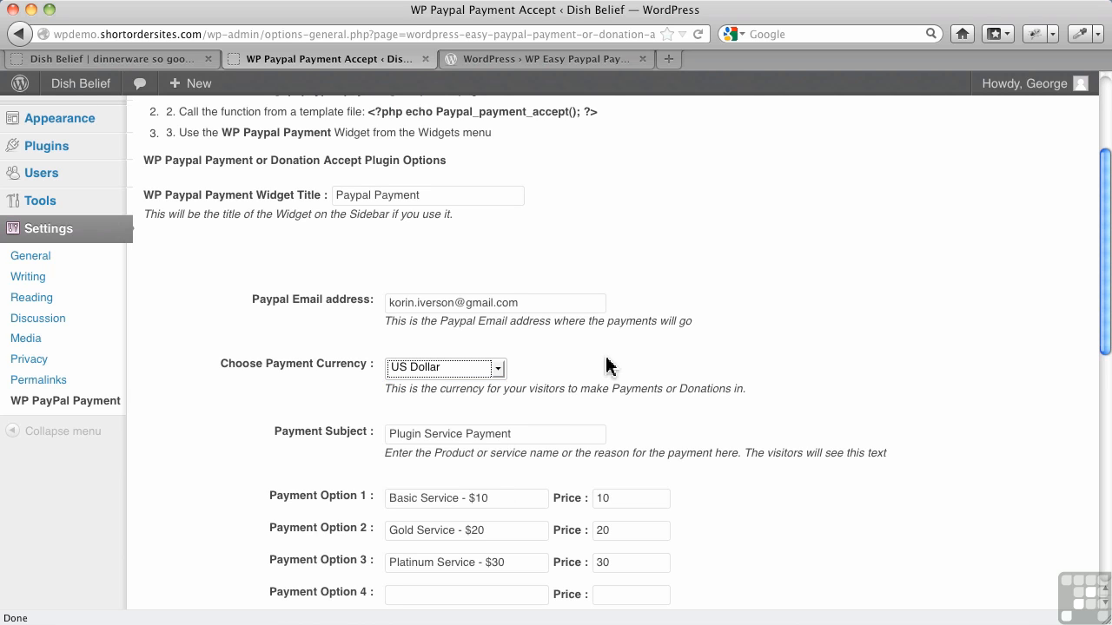
scroll("down", 3)
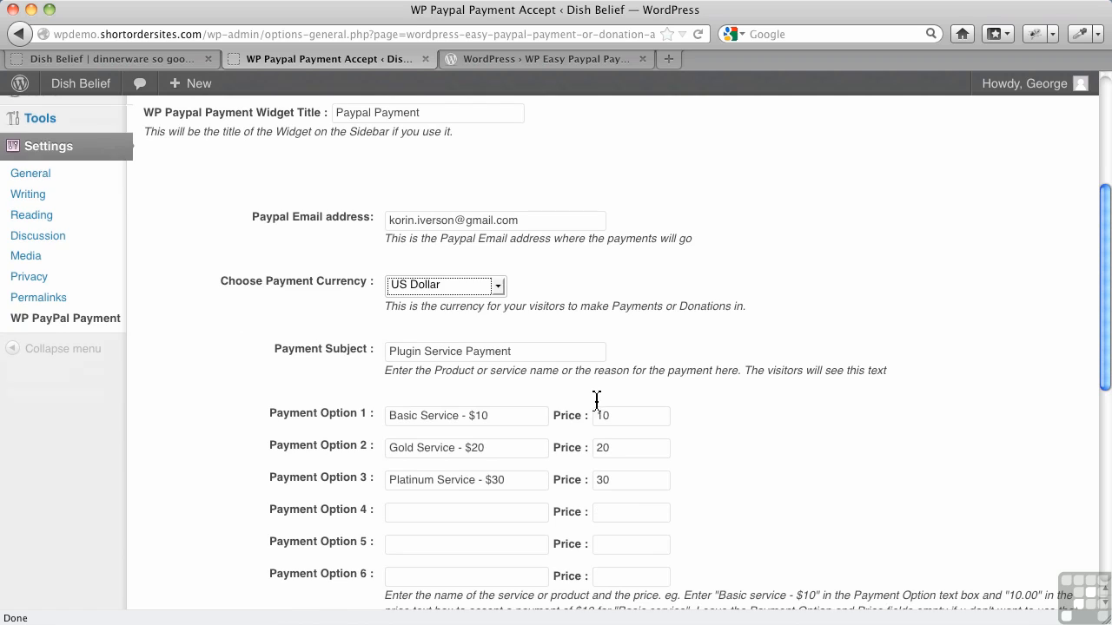
mouse_move(519, 354)
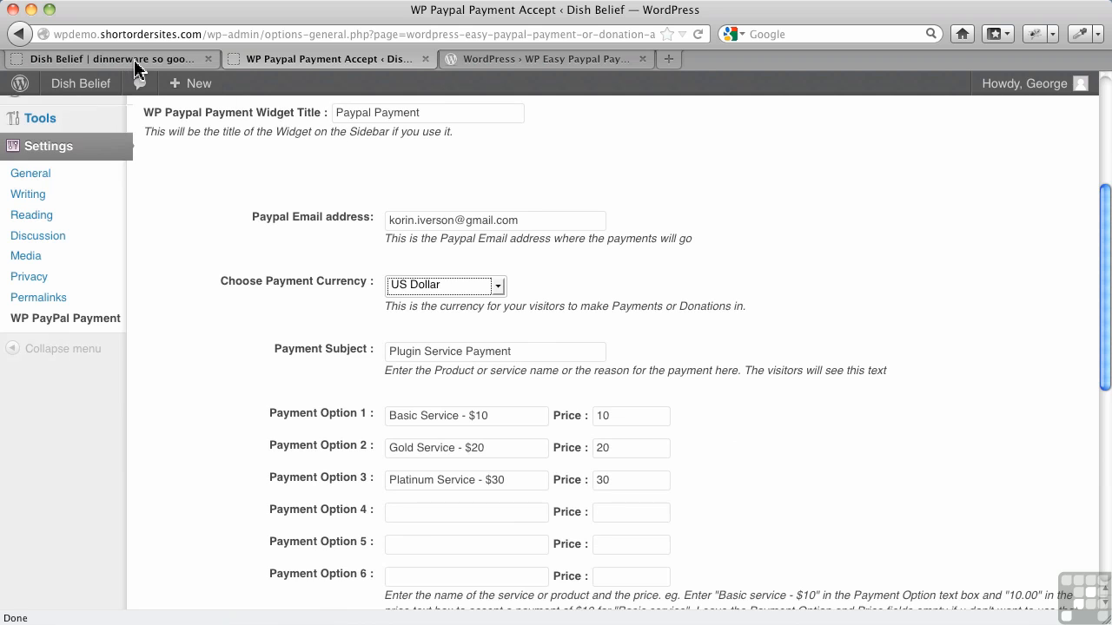
left_click(104, 59)
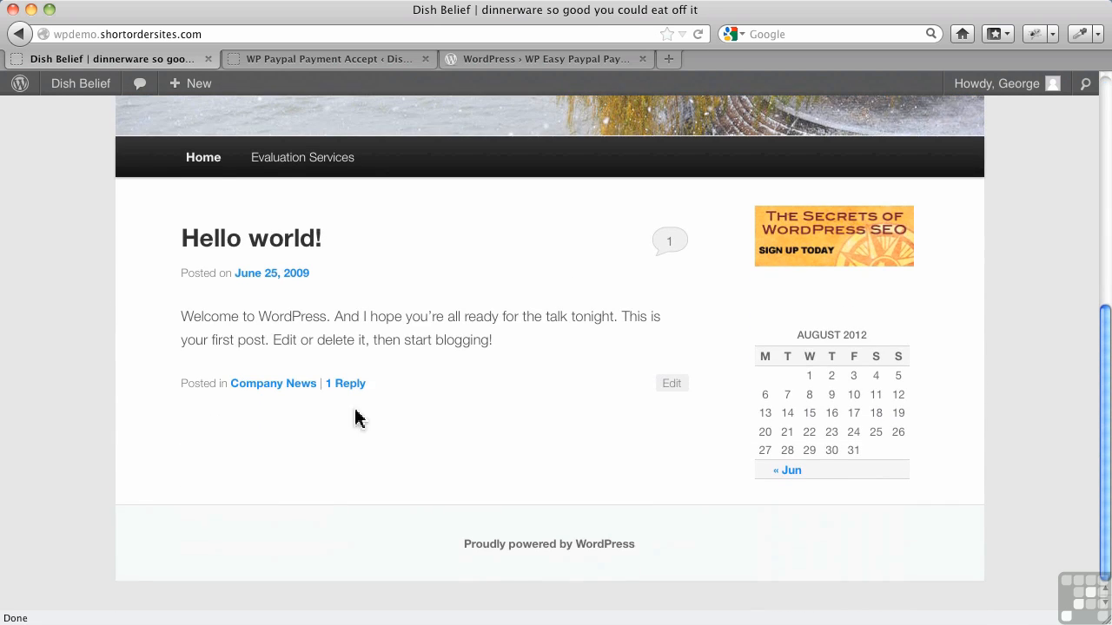
left_click(302, 157)
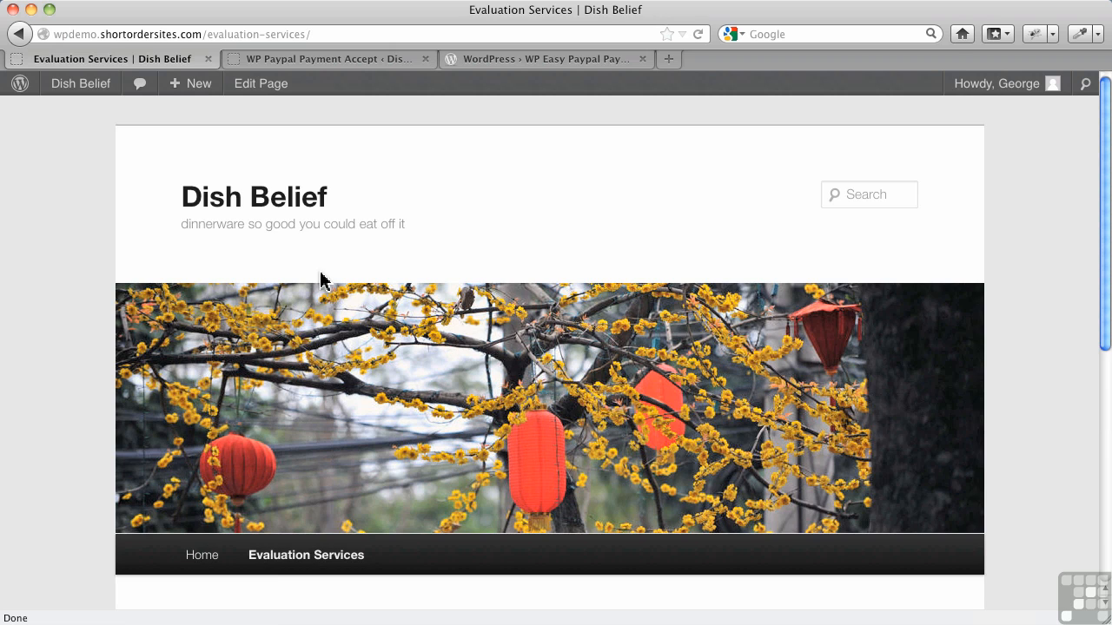
scroll("down", 3)
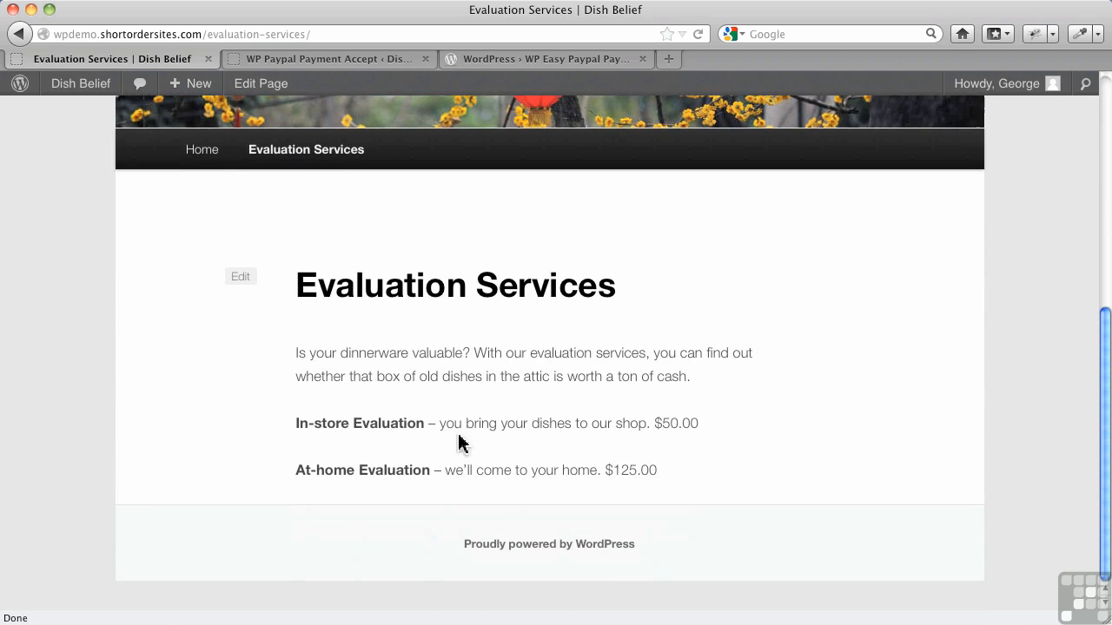
mouse_move(627, 423)
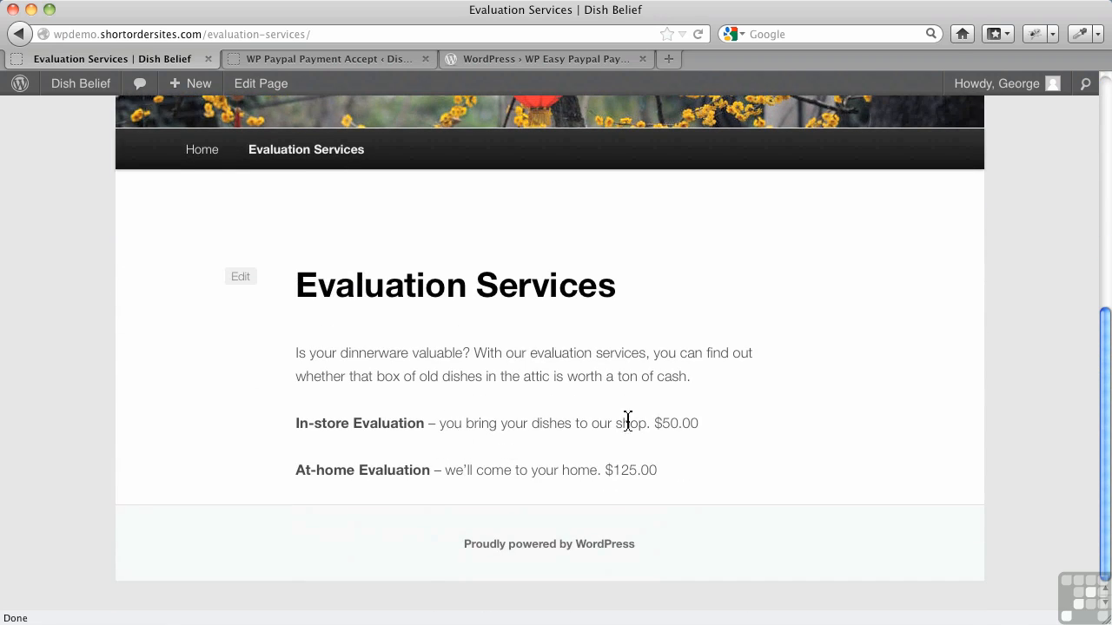
mouse_move(541, 316)
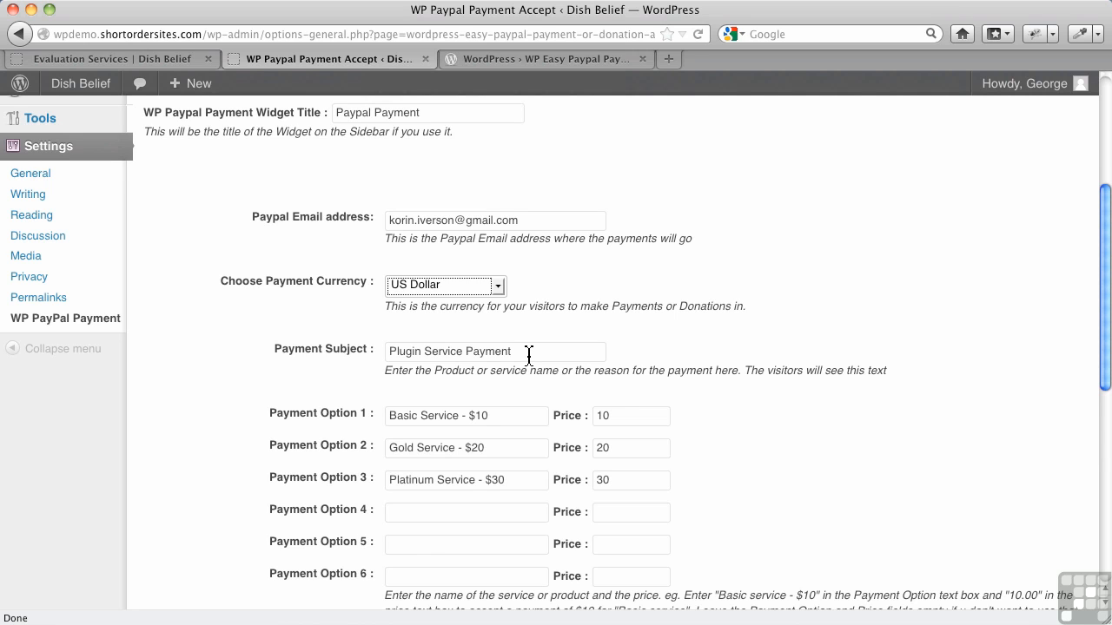
Edit the Payment Subject and nearby fields in the PayPal plugin settings
scroll("up", 3)
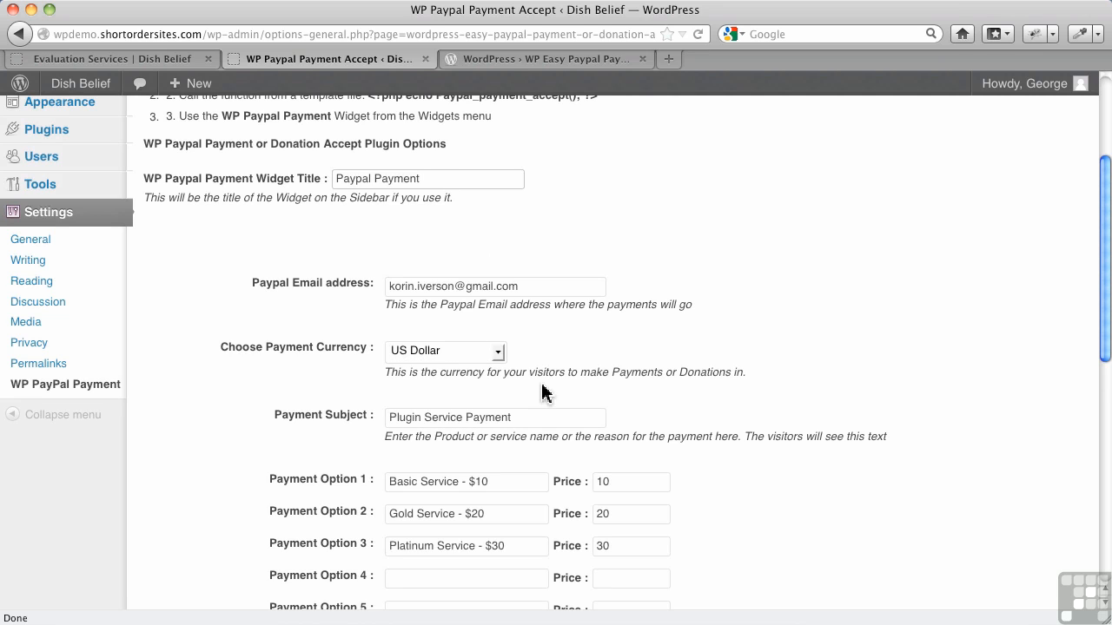
left_click(495, 417)
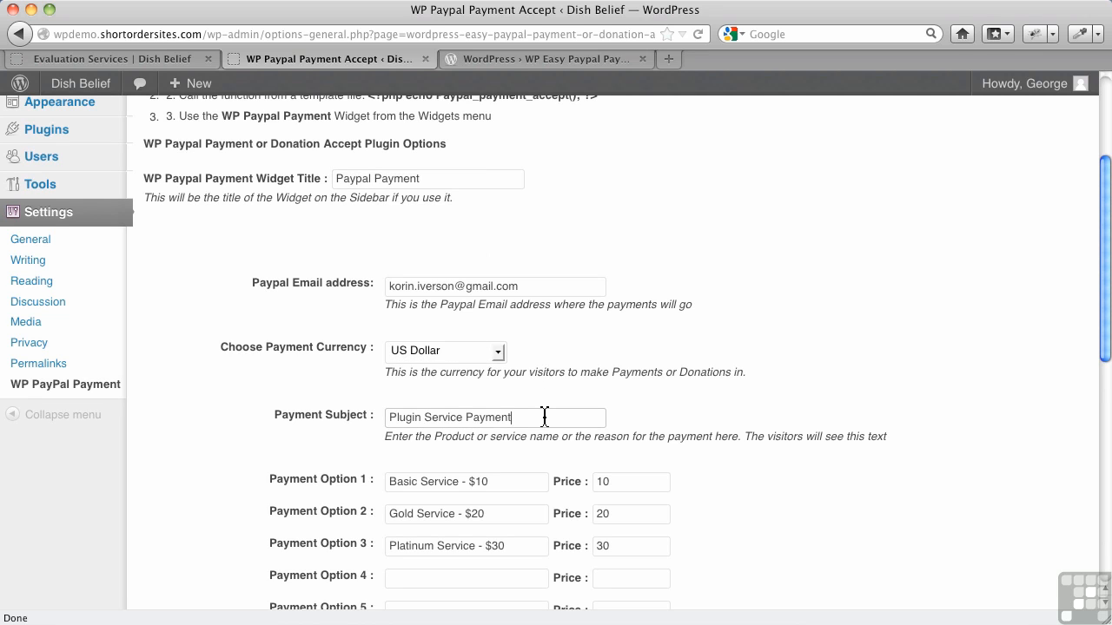
mouse_move(582, 413)
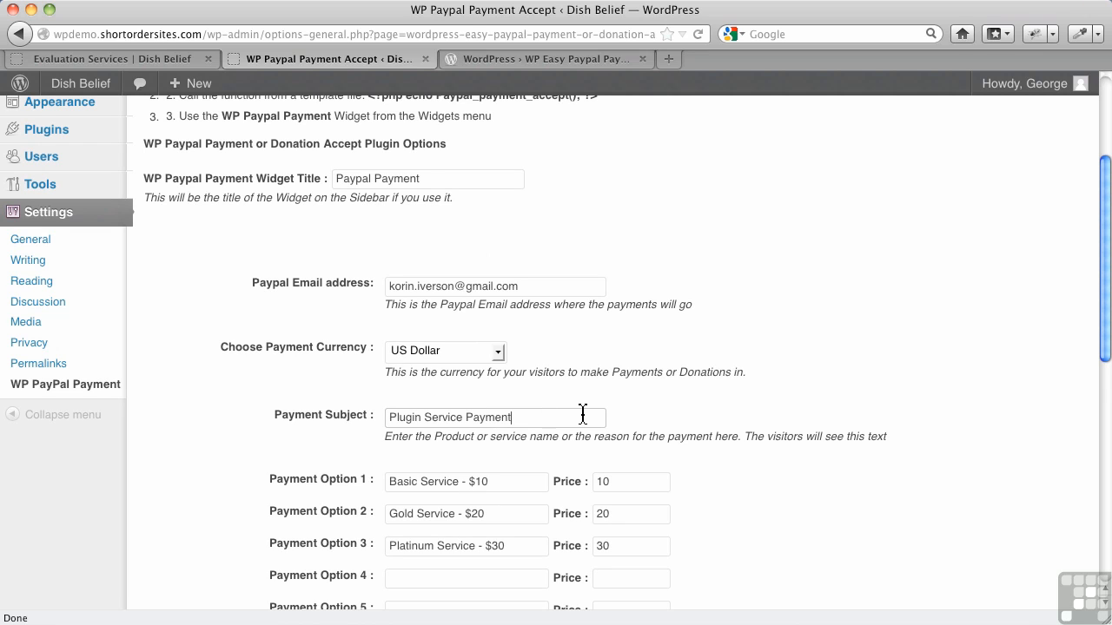
mouse_move(582, 417)
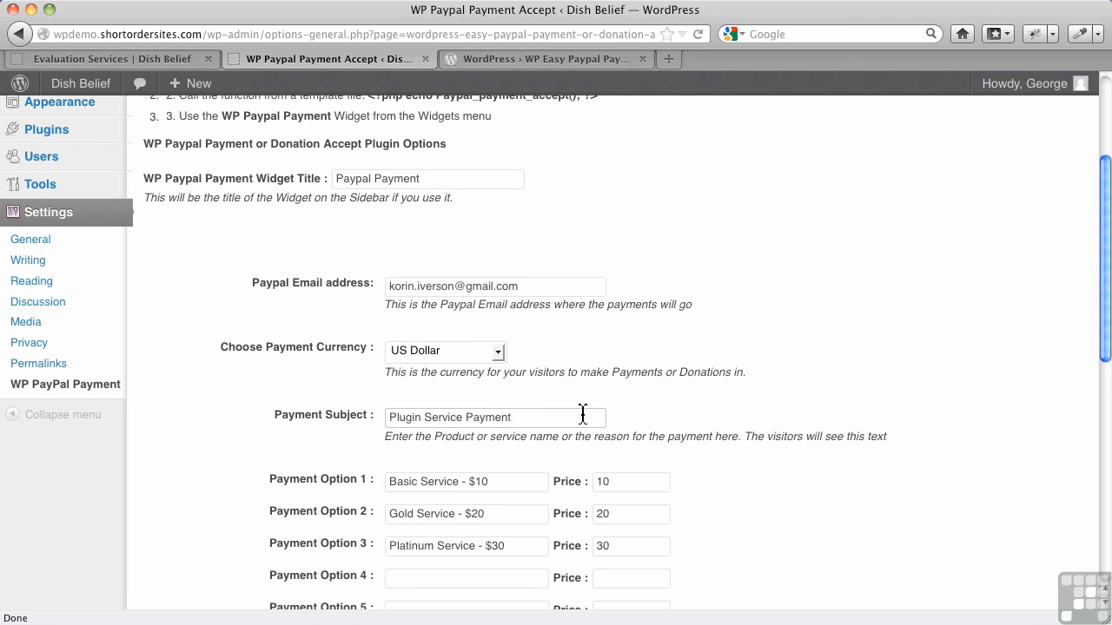
left_click(494, 417)
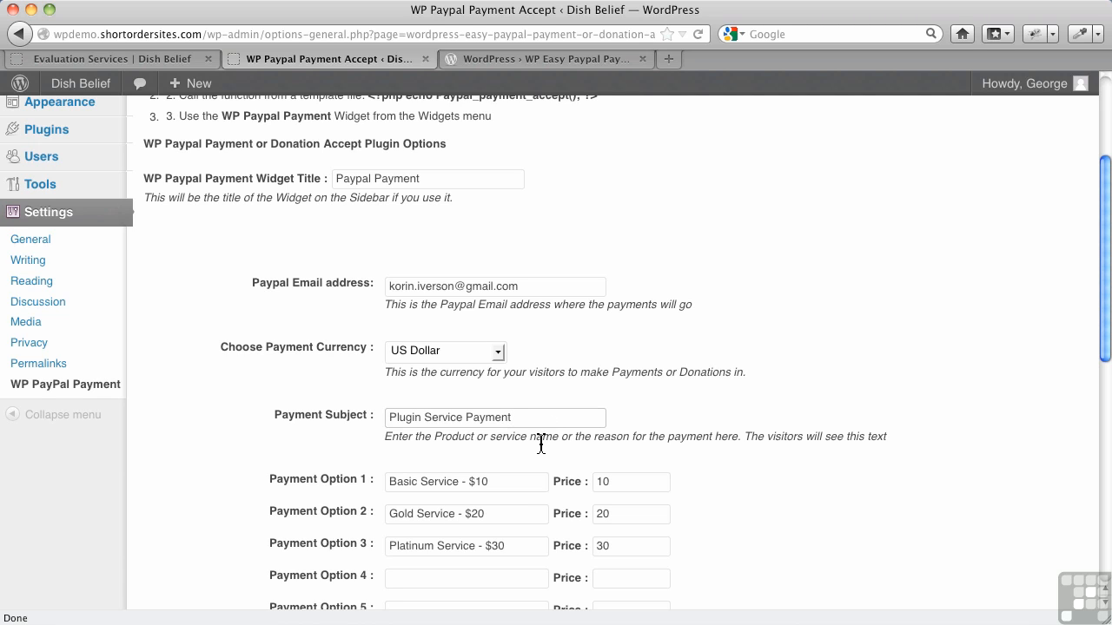
scroll("down", 3)
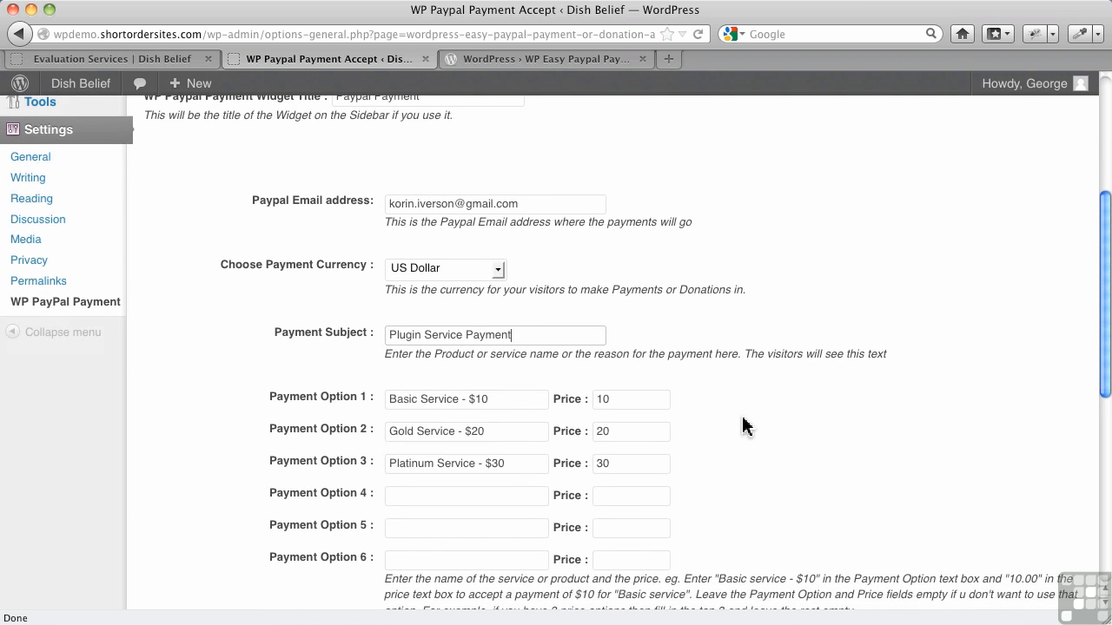
mouse_move(707, 417)
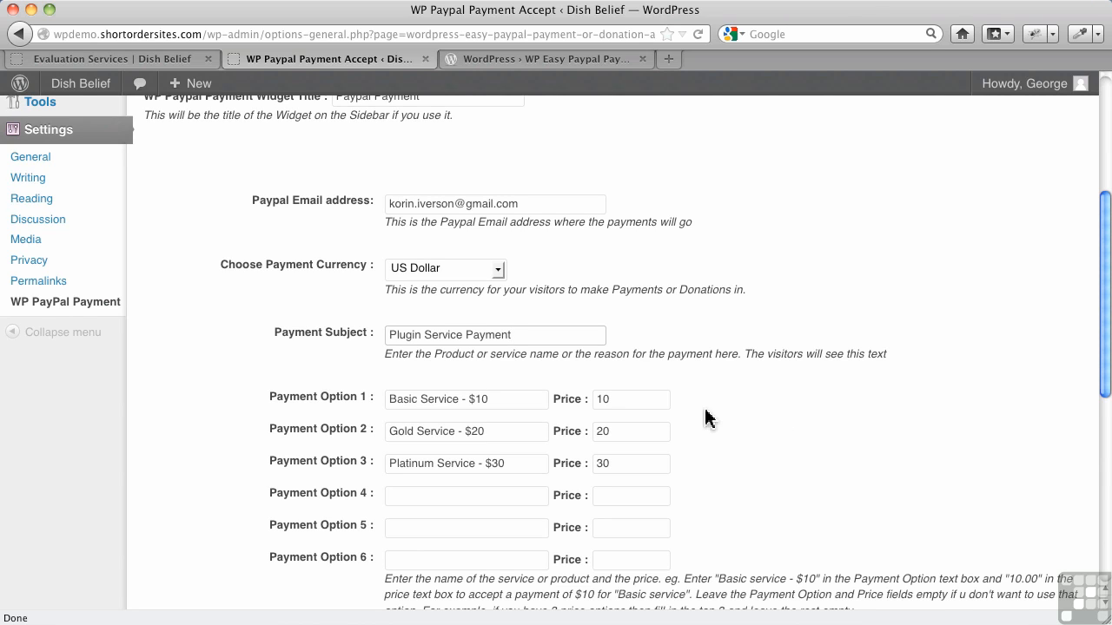
left_click(495, 335)
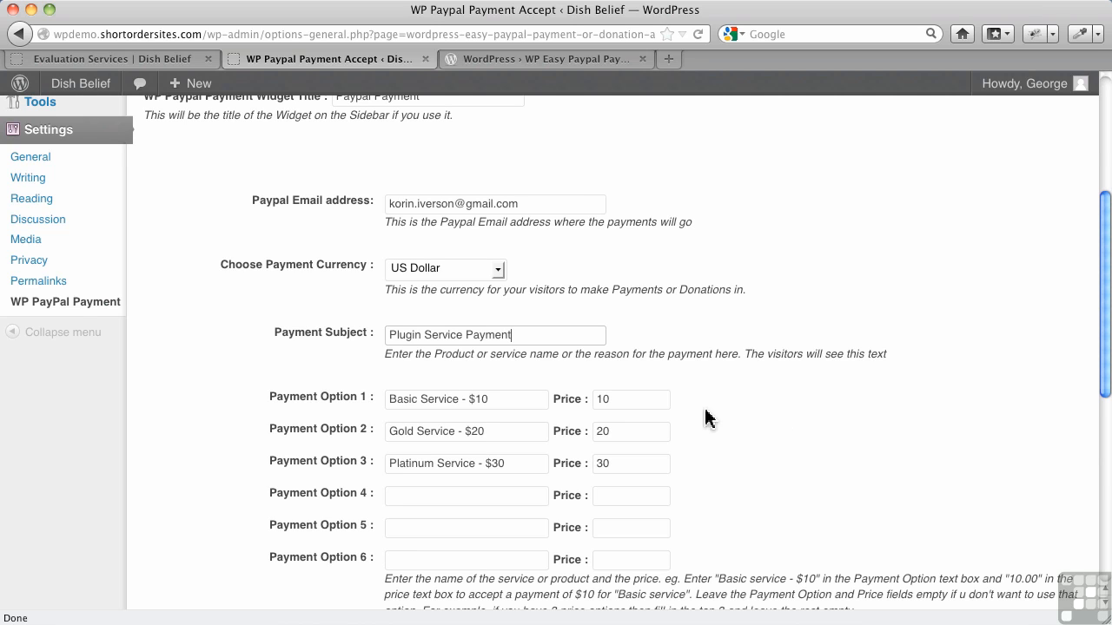
mouse_move(530, 458)
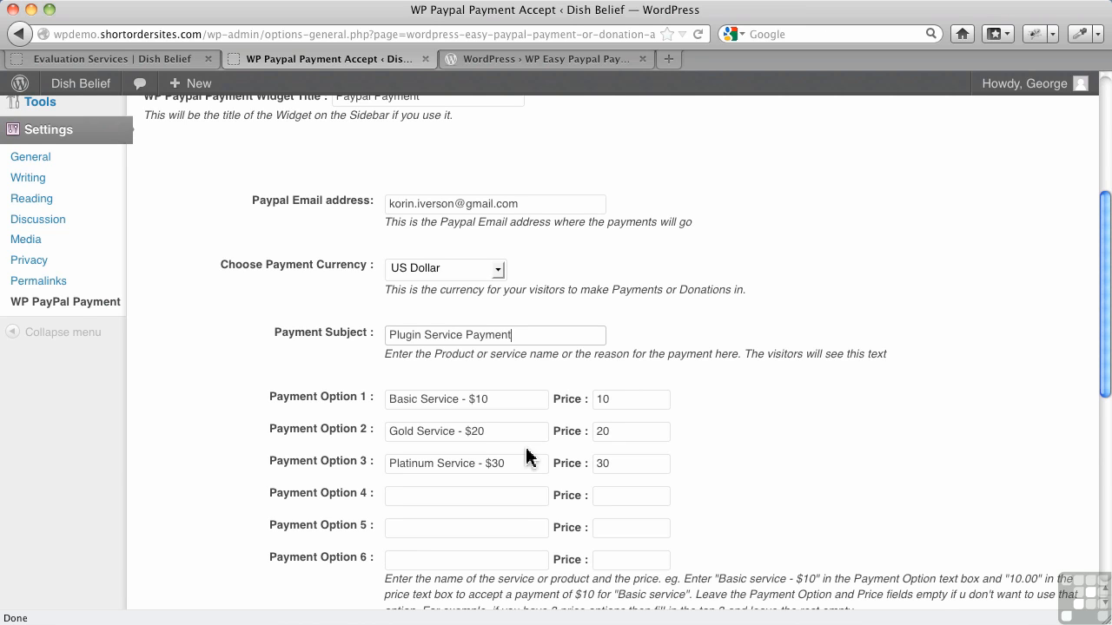
scroll("down", 3)
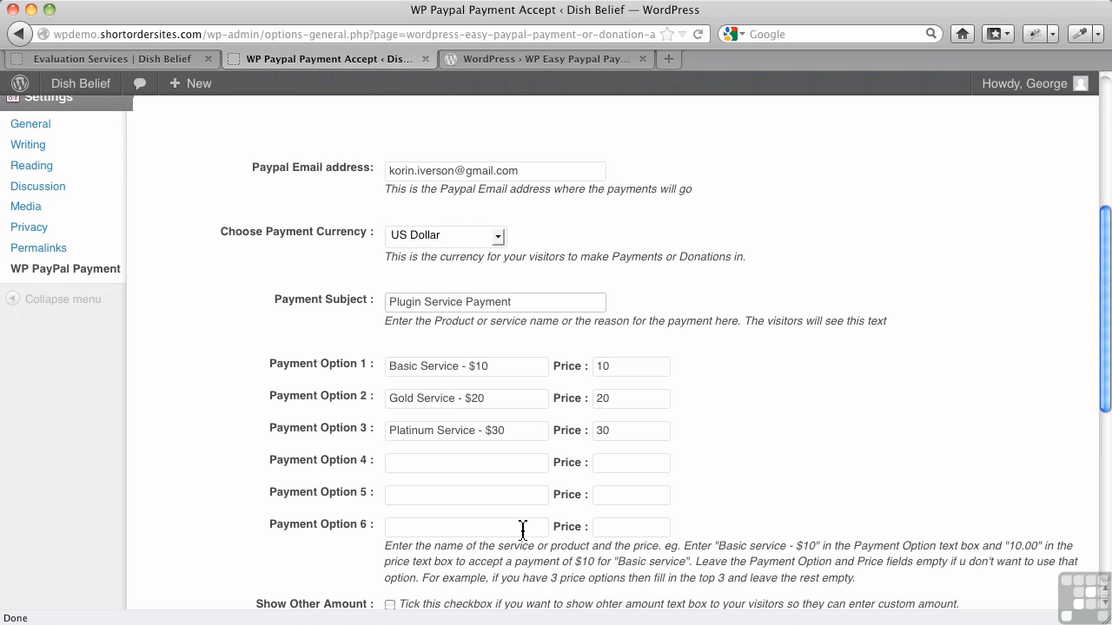
mouse_move(528, 459)
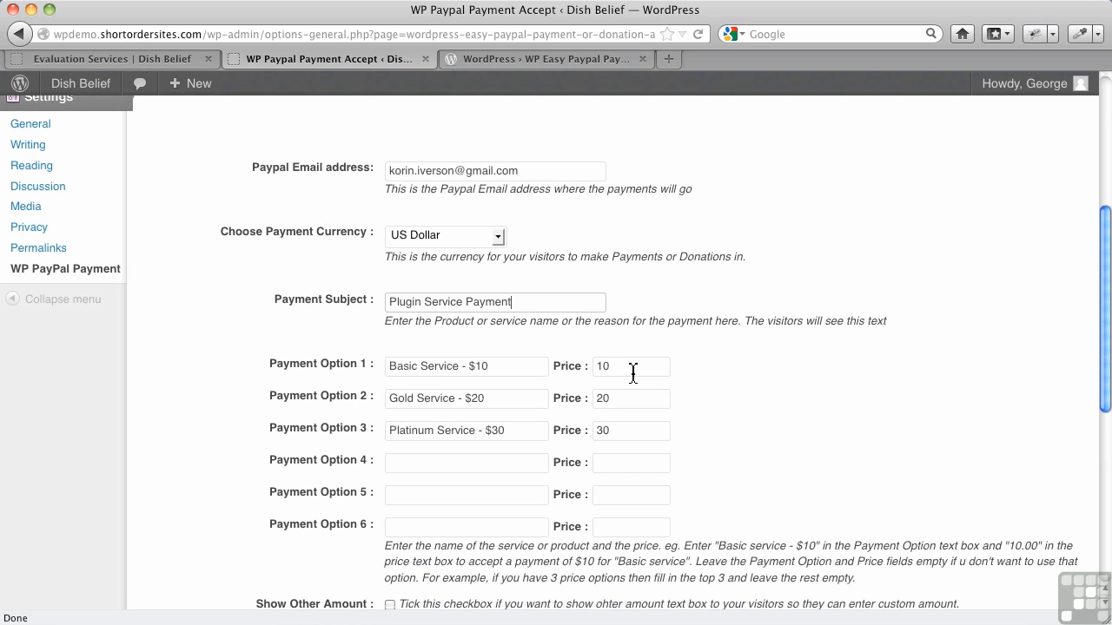
left_click(632, 366)
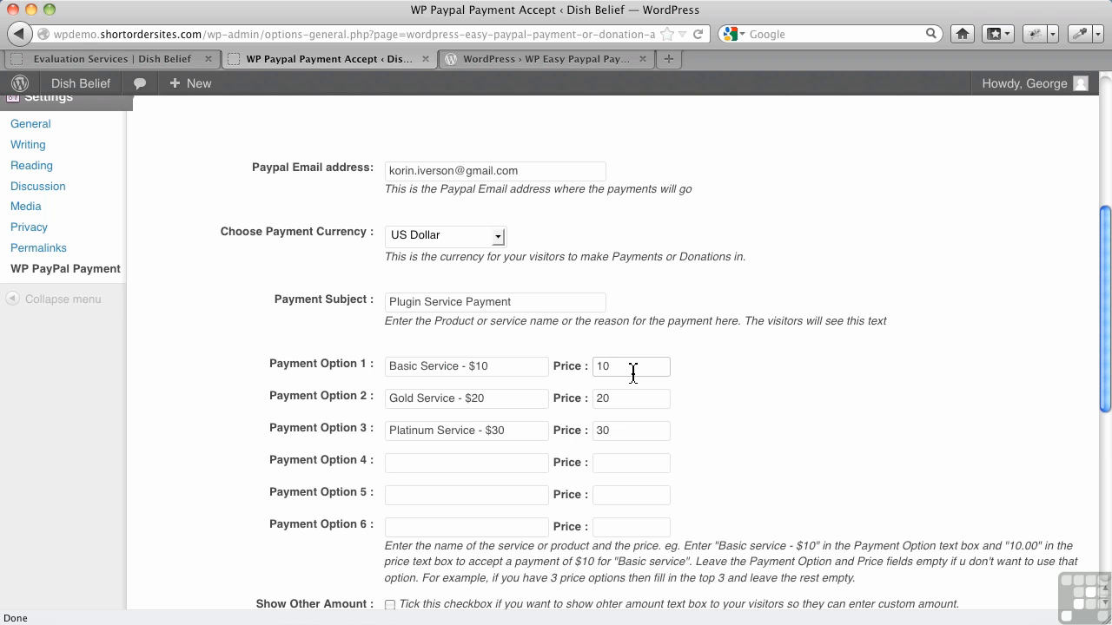
Tick Show Other Amount so visitors can enter a custom amount
scroll("down", 3)
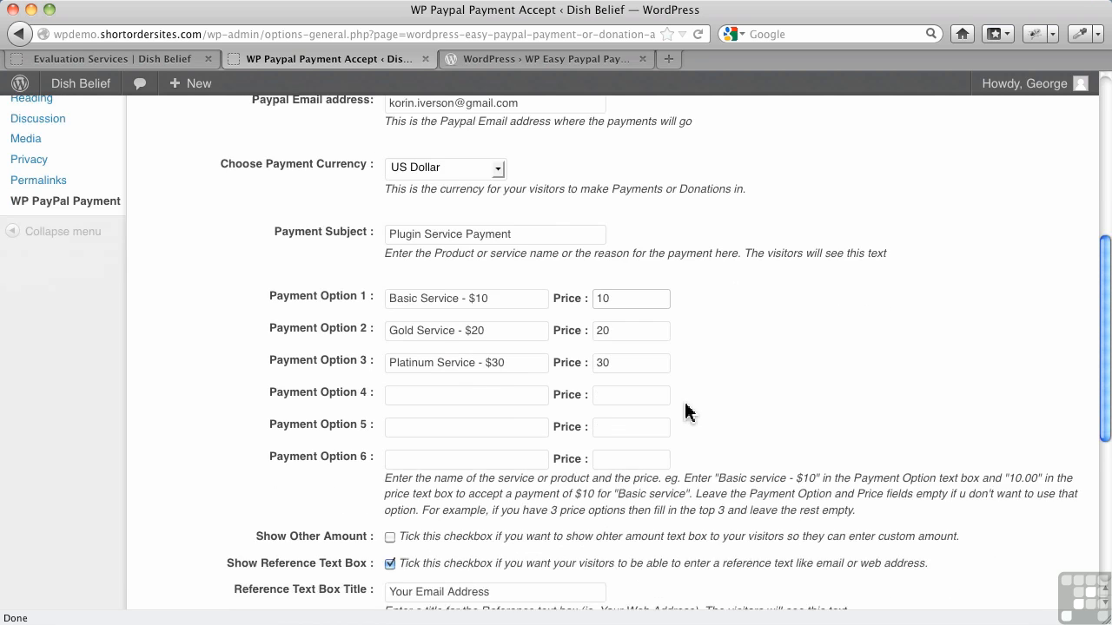
scroll("down", 3)
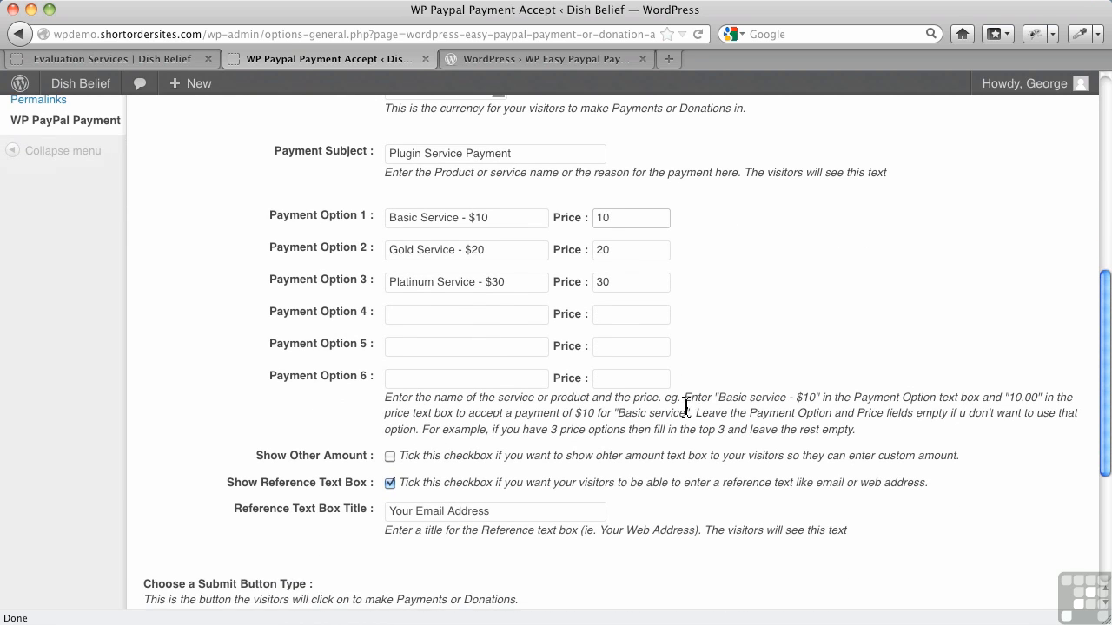
scroll("down", 3)
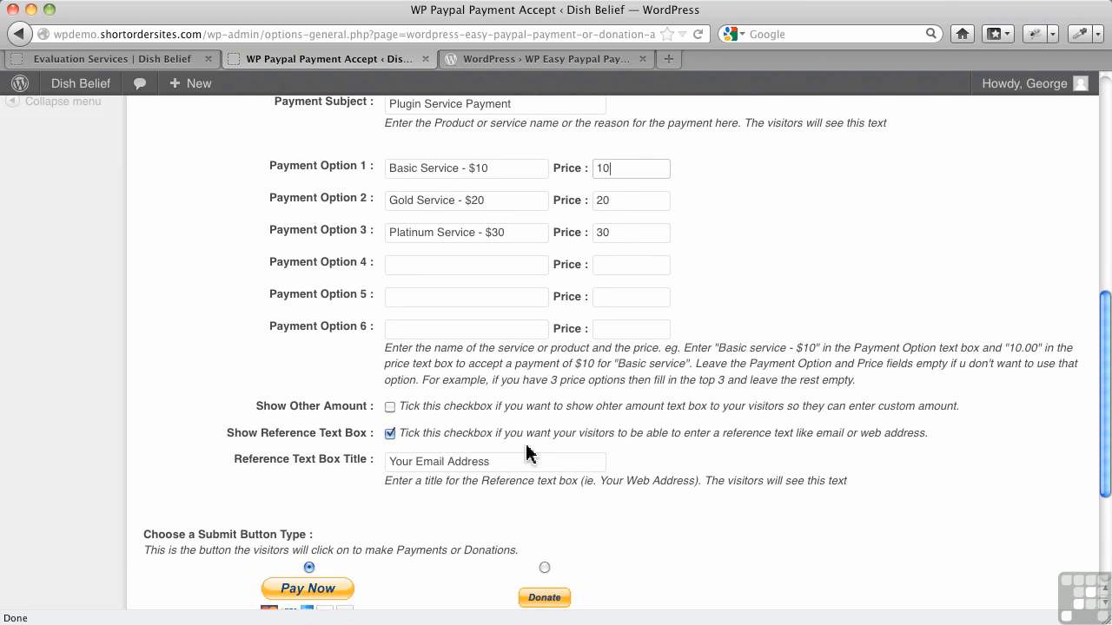
left_click(389, 407)
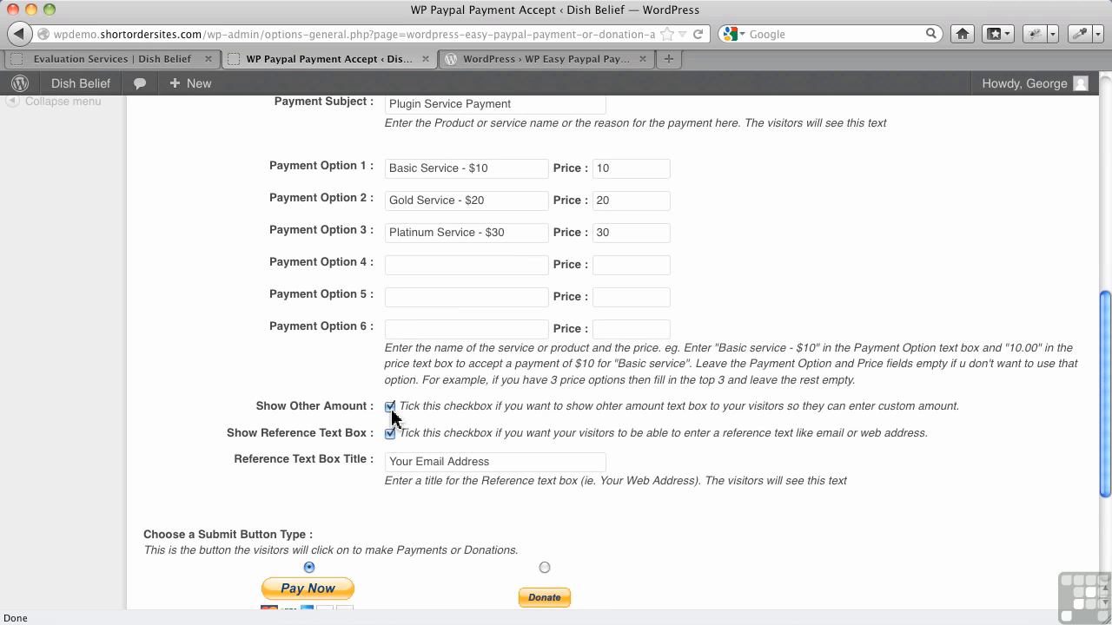
mouse_move(589, 449)
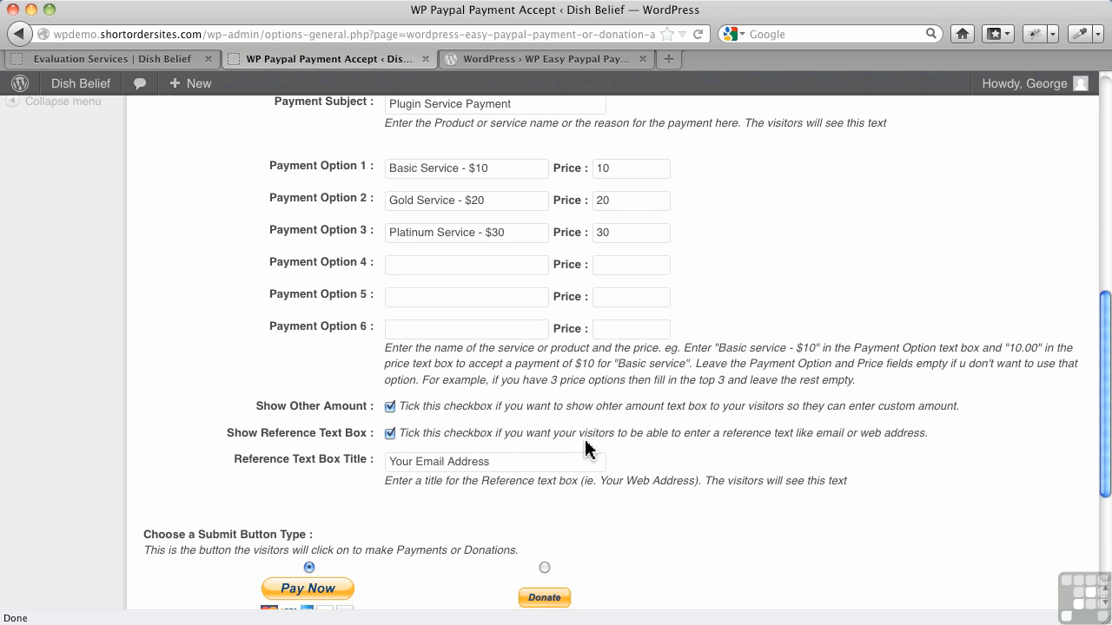
mouse_move(826, 440)
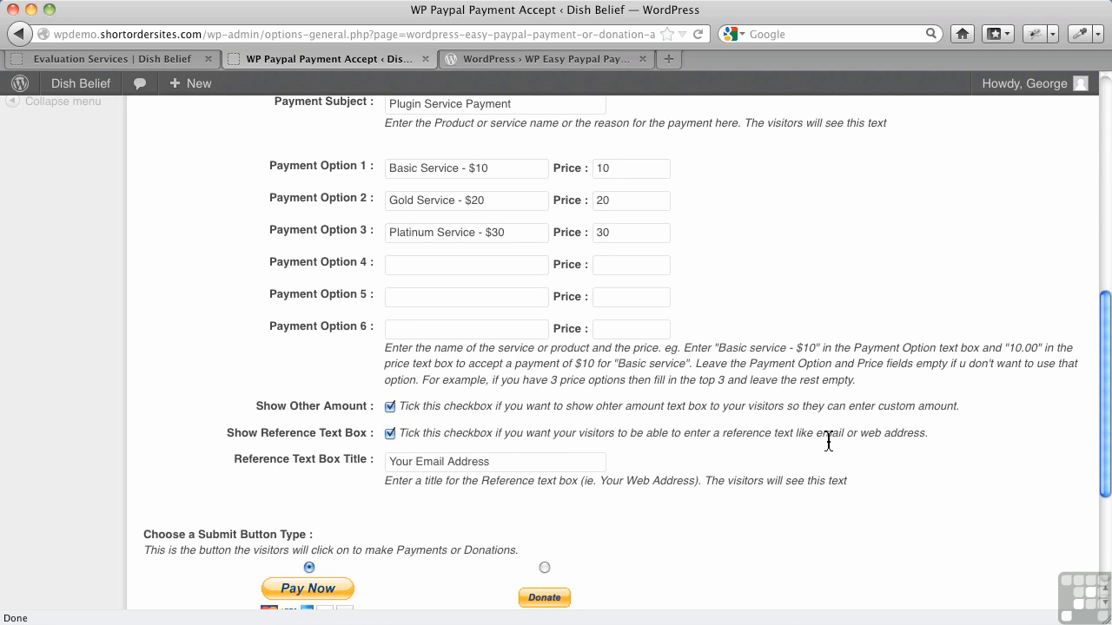
mouse_move(552, 461)
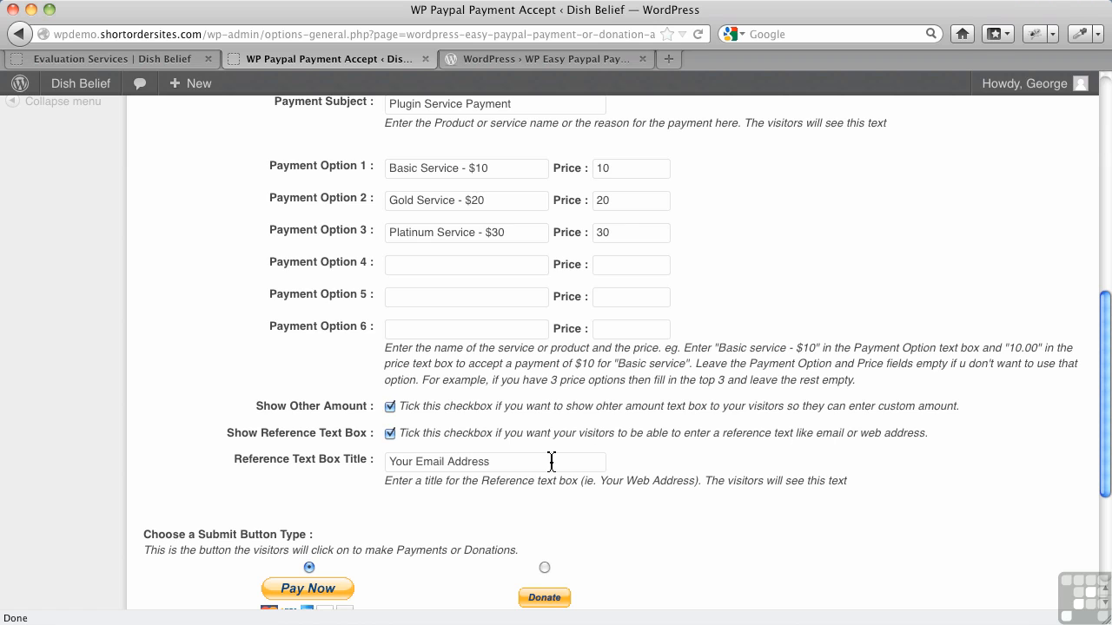
mouse_move(502, 467)
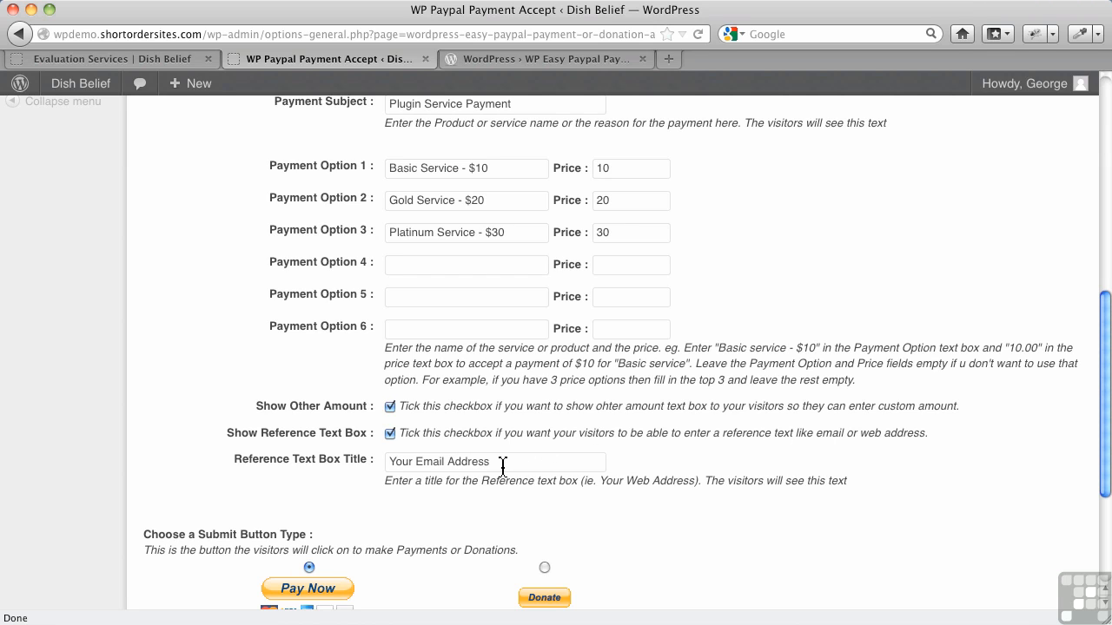
mouse_move(439, 453)
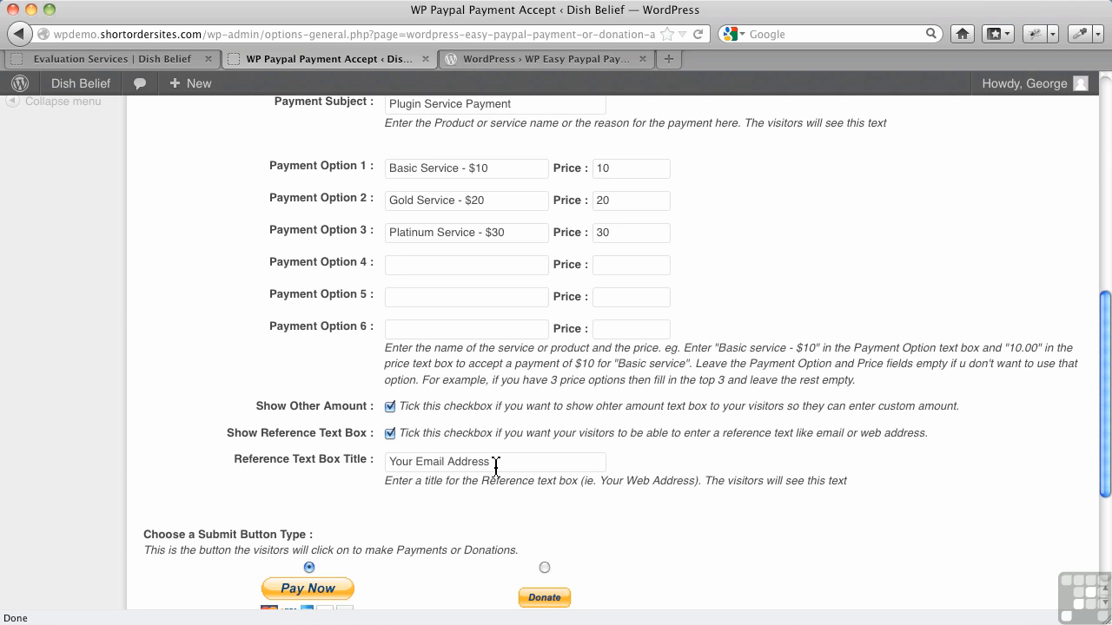
mouse_move(417, 458)
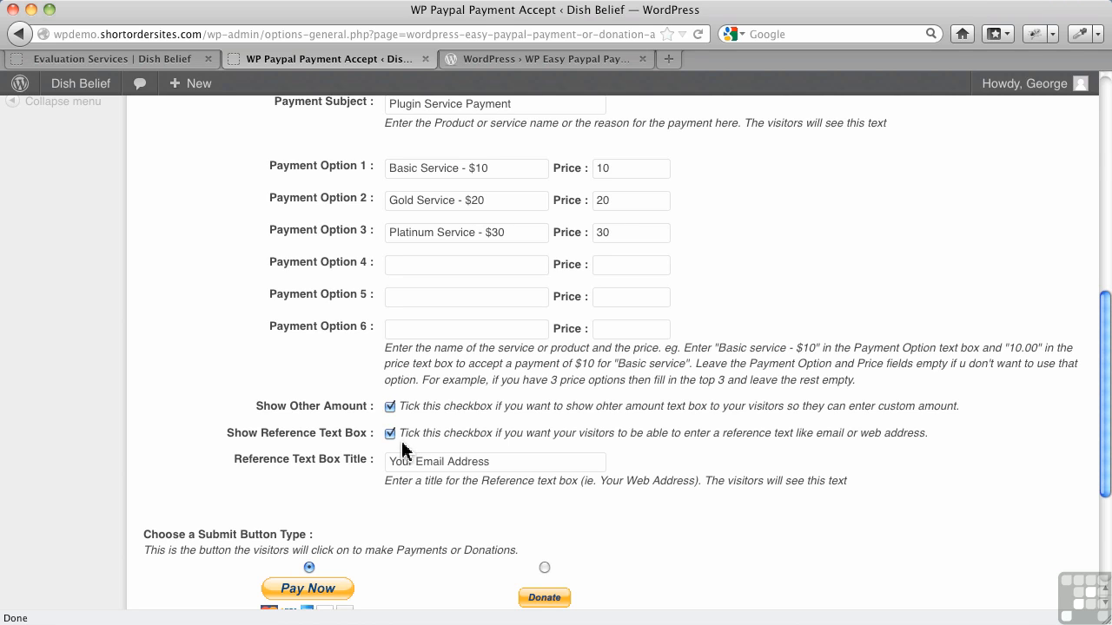
mouse_move(396, 444)
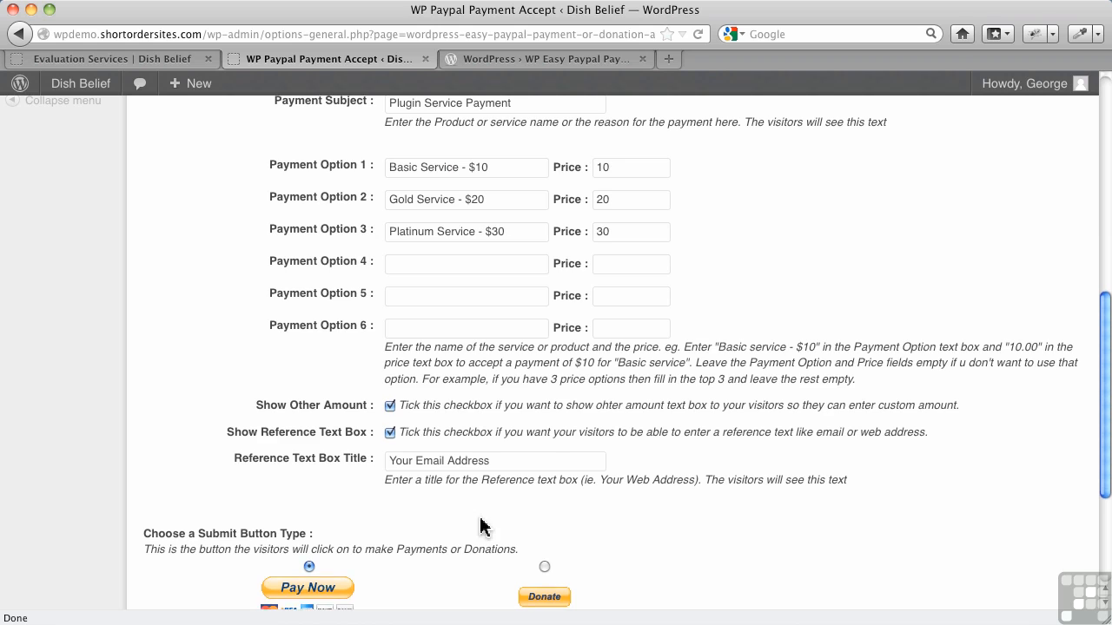
Untick the Show Other Amount checkbox
scroll("down", 3)
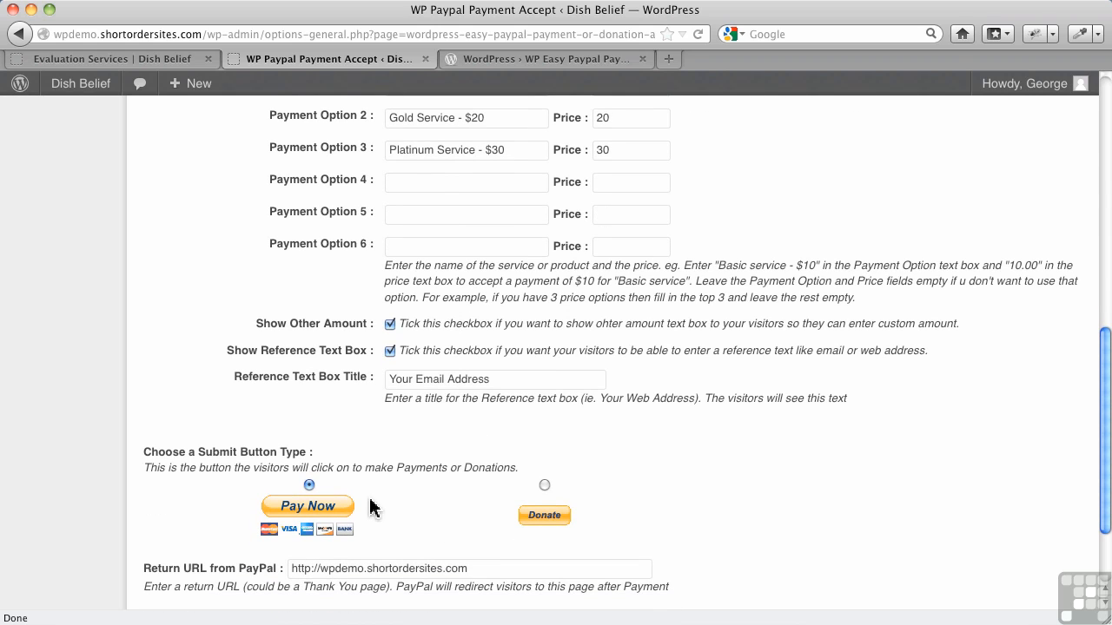
mouse_move(383, 508)
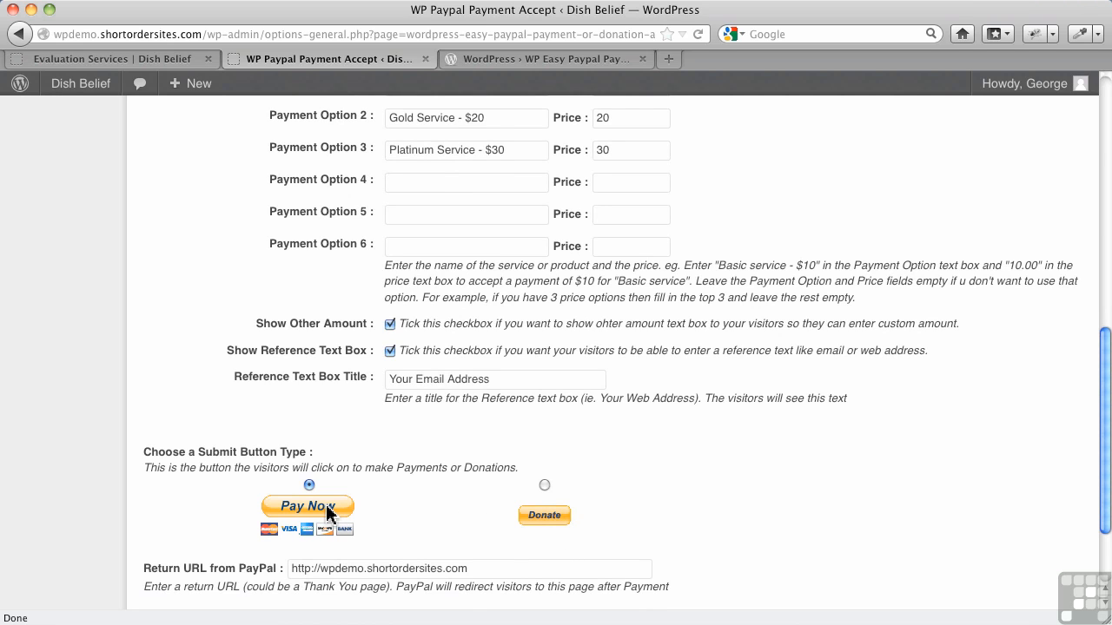
scroll("down", 3)
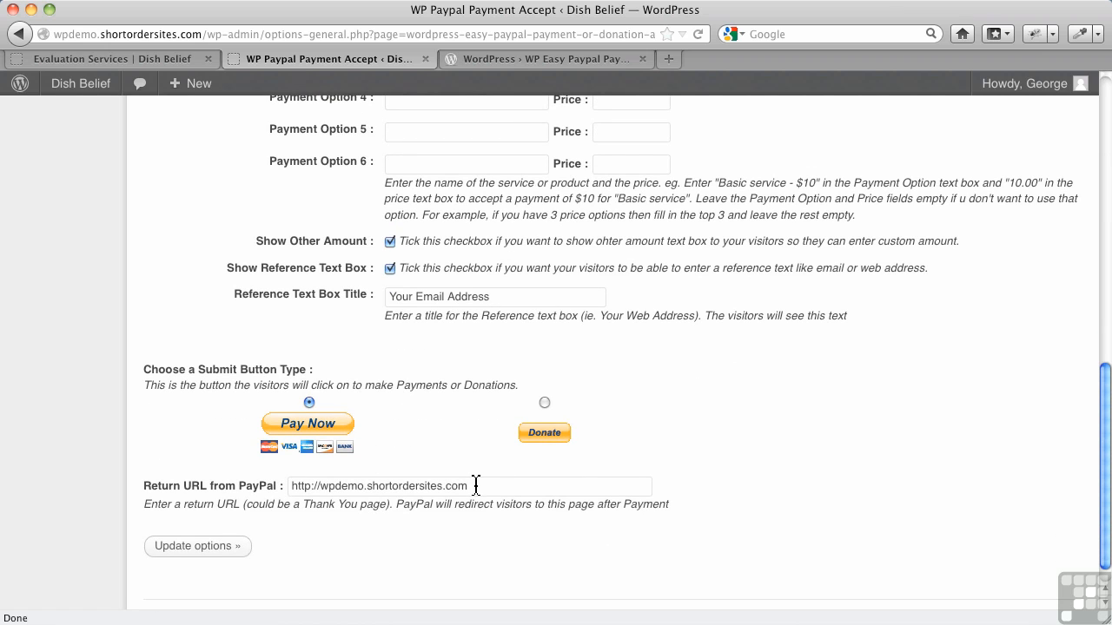
scroll("up", 3)
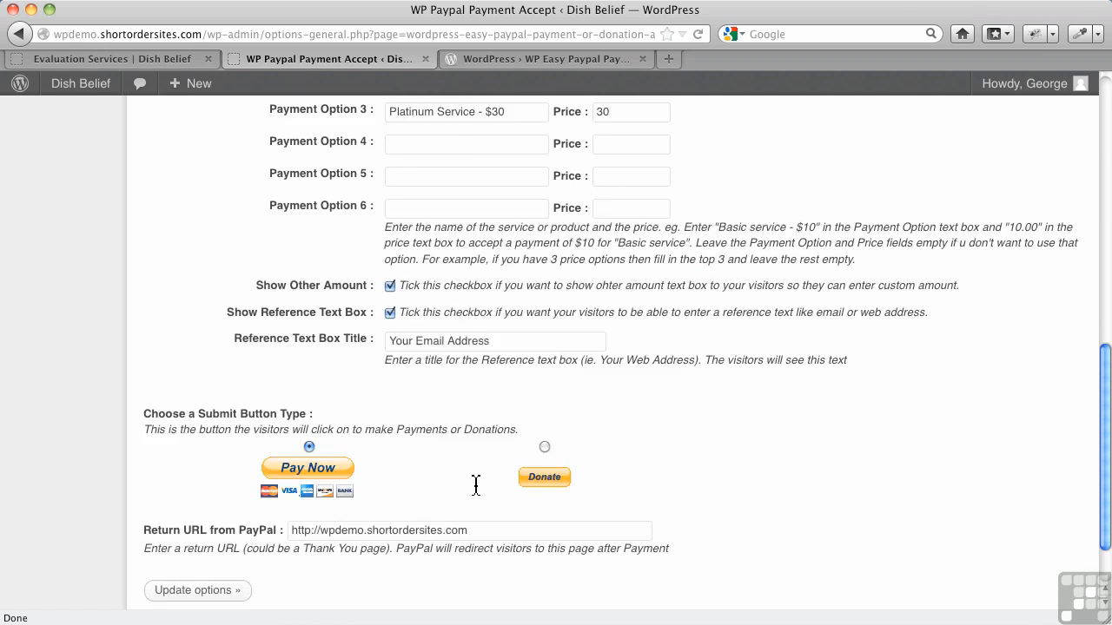
scroll("up", 3)
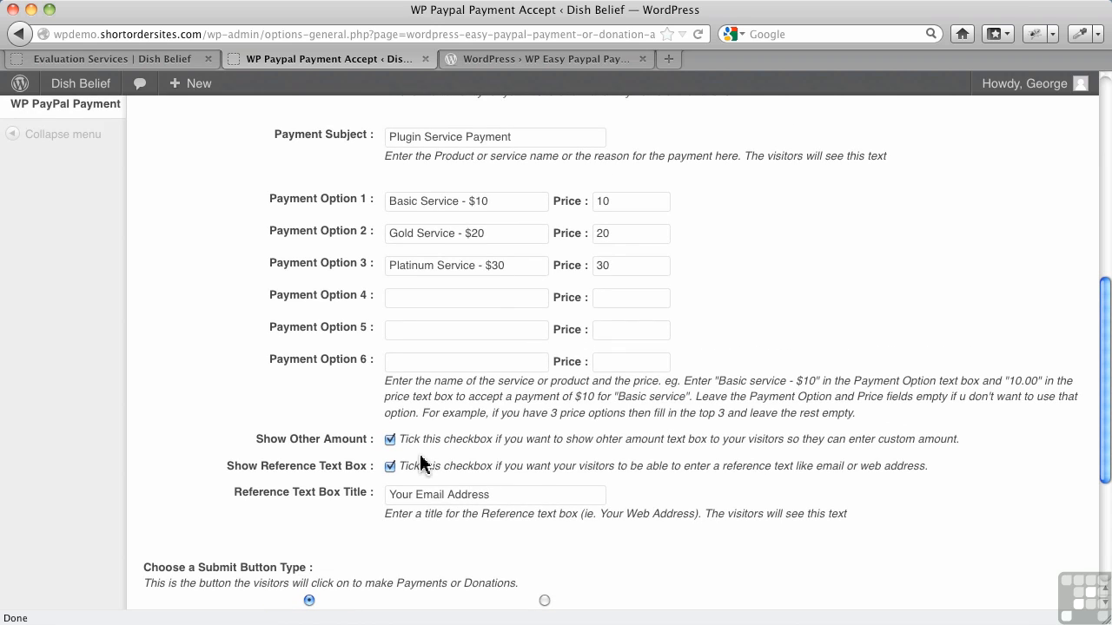
left_click(389, 438)
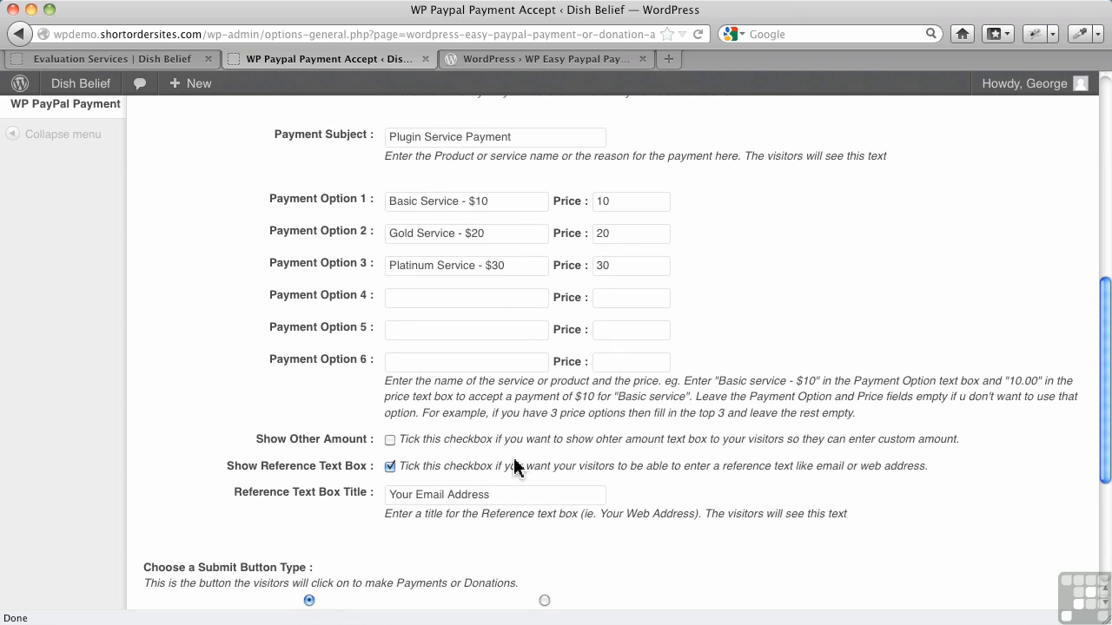
Save the PayPal plugin settings with Update options
scroll("down", 3)
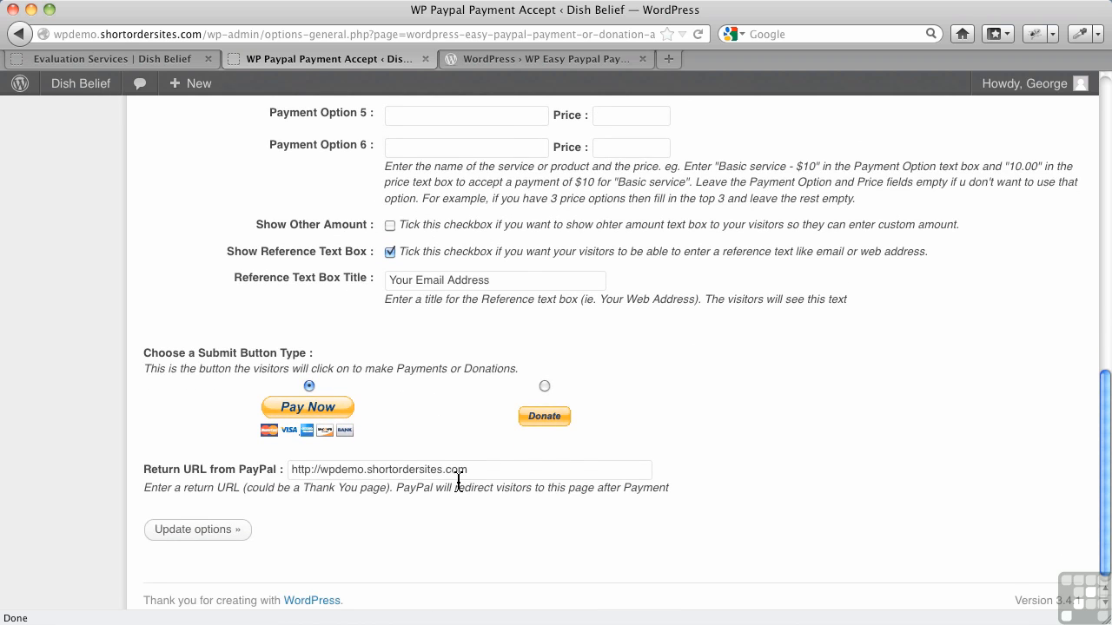
scroll("up", 3)
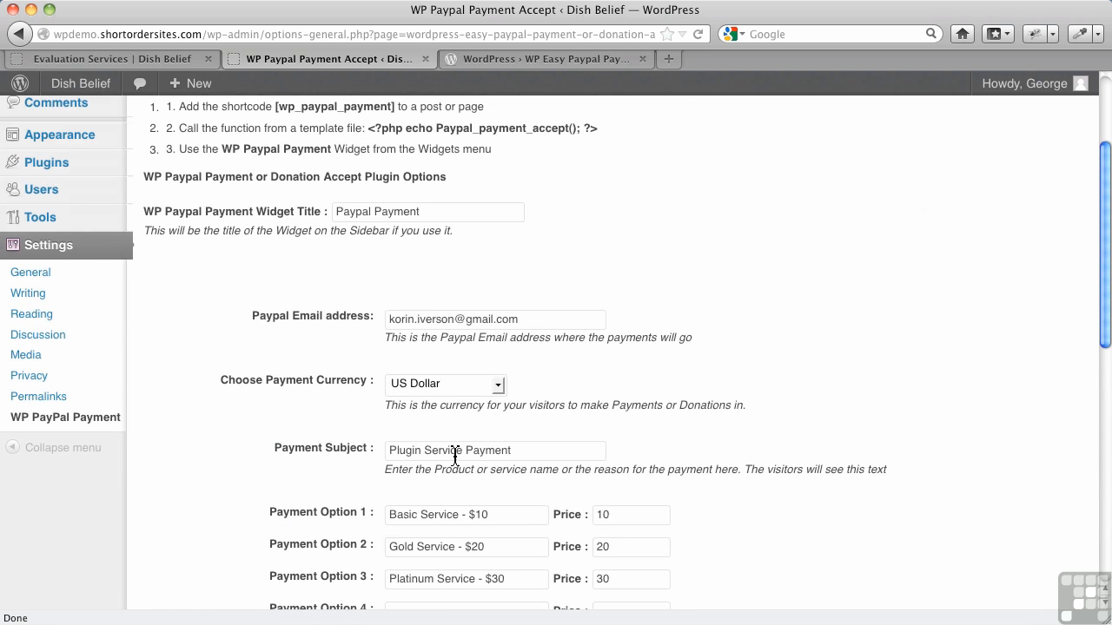
scroll("down", 3)
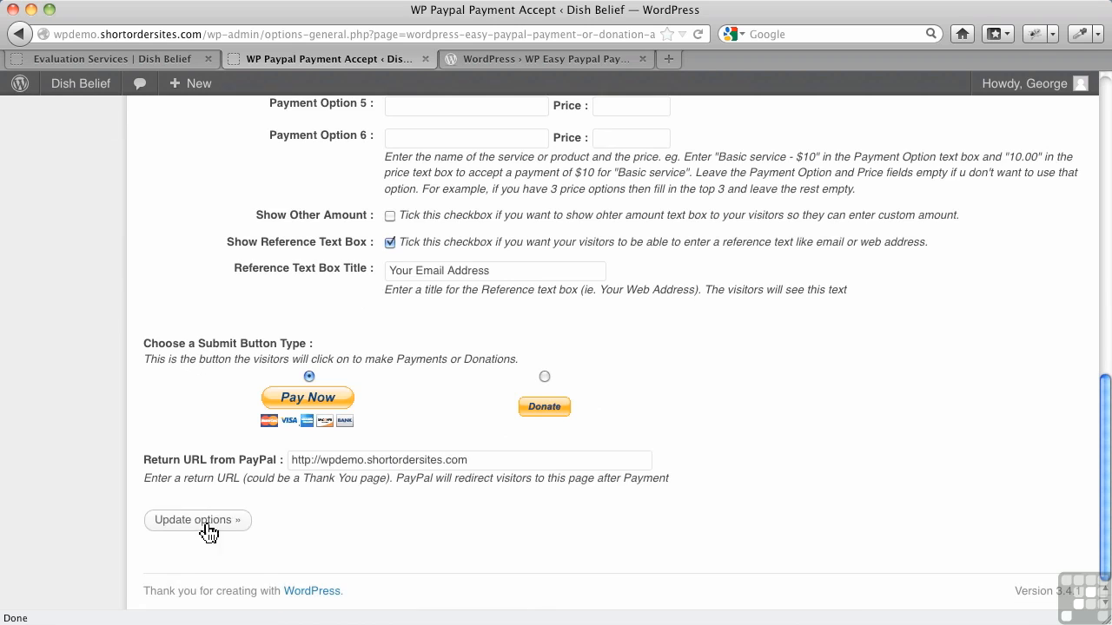
left_click(196, 520)
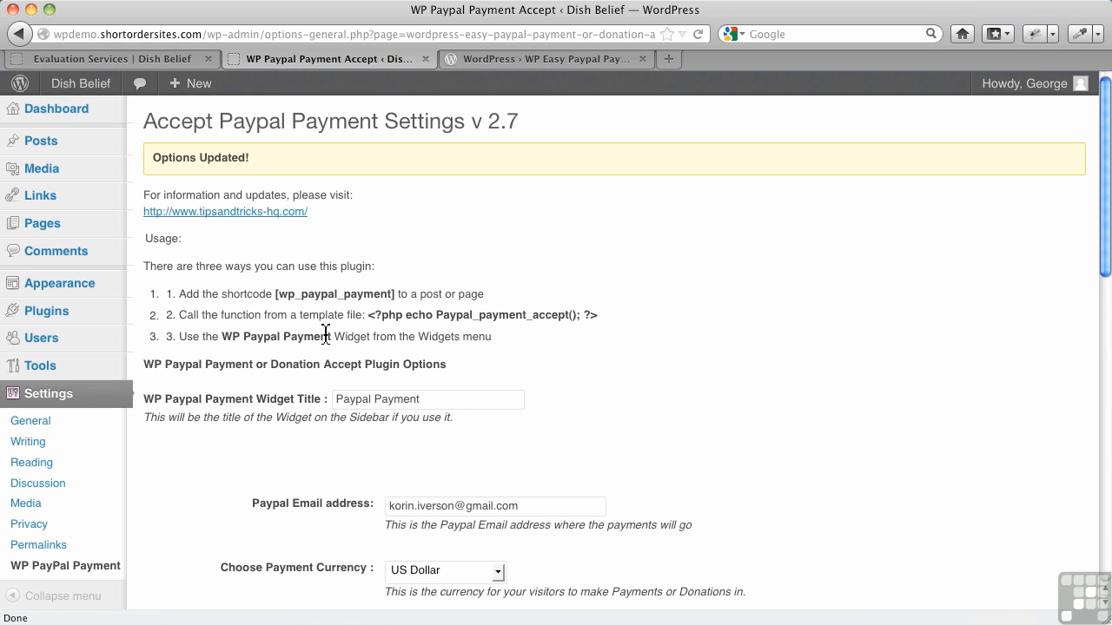
Copy the [wp_paypal_payment] shortcode and go to Pages > All Pages
double_click(333, 294)
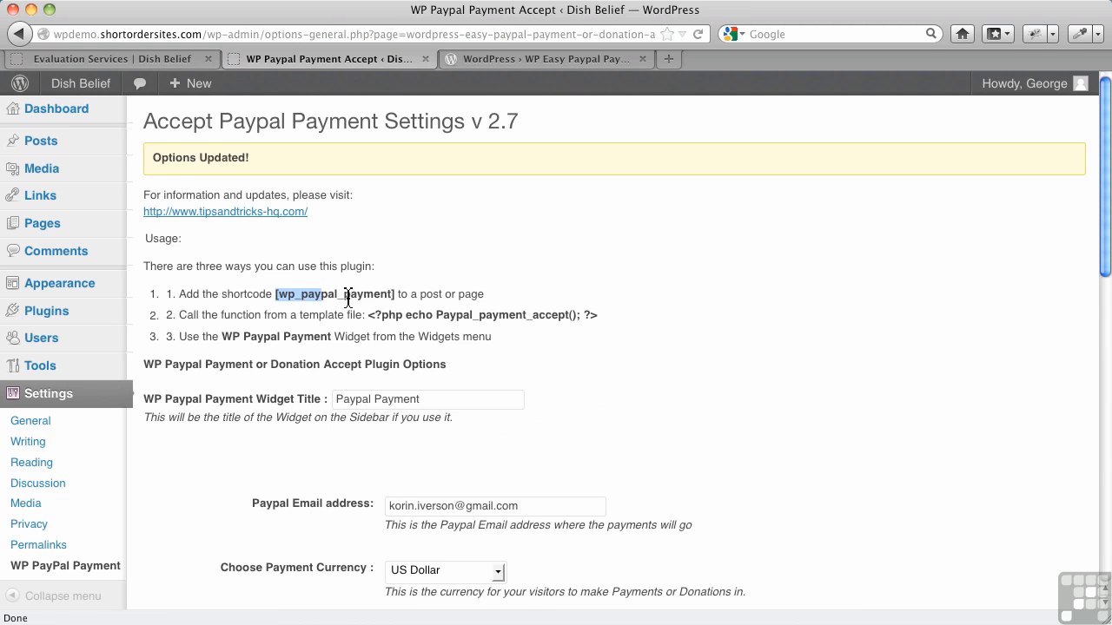
double_click(334, 294)
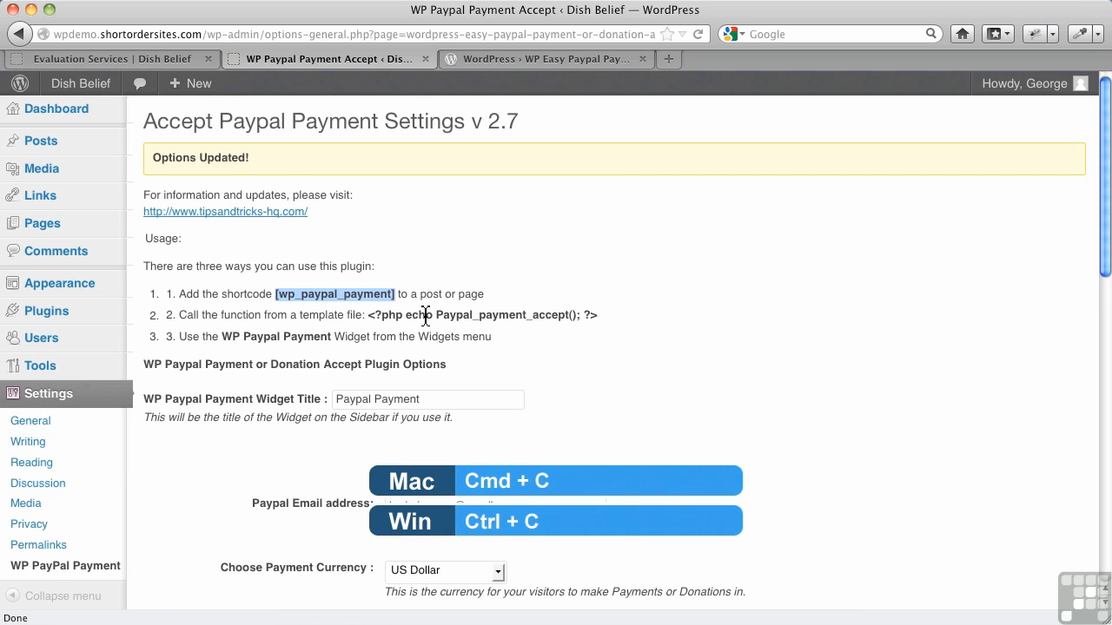
mouse_move(56, 251)
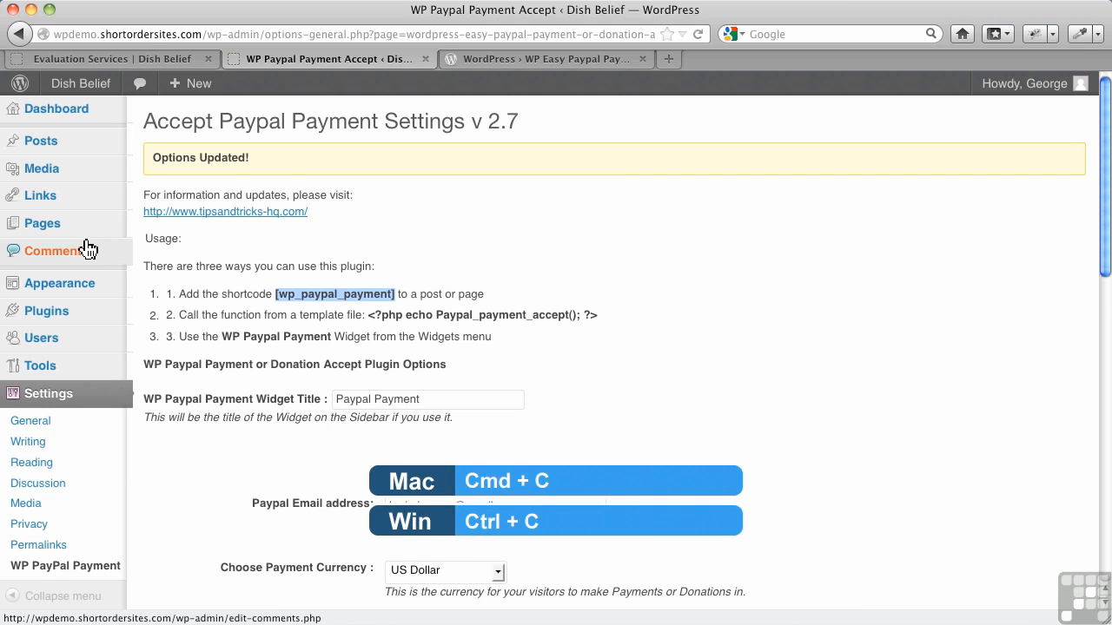
left_click(42, 223)
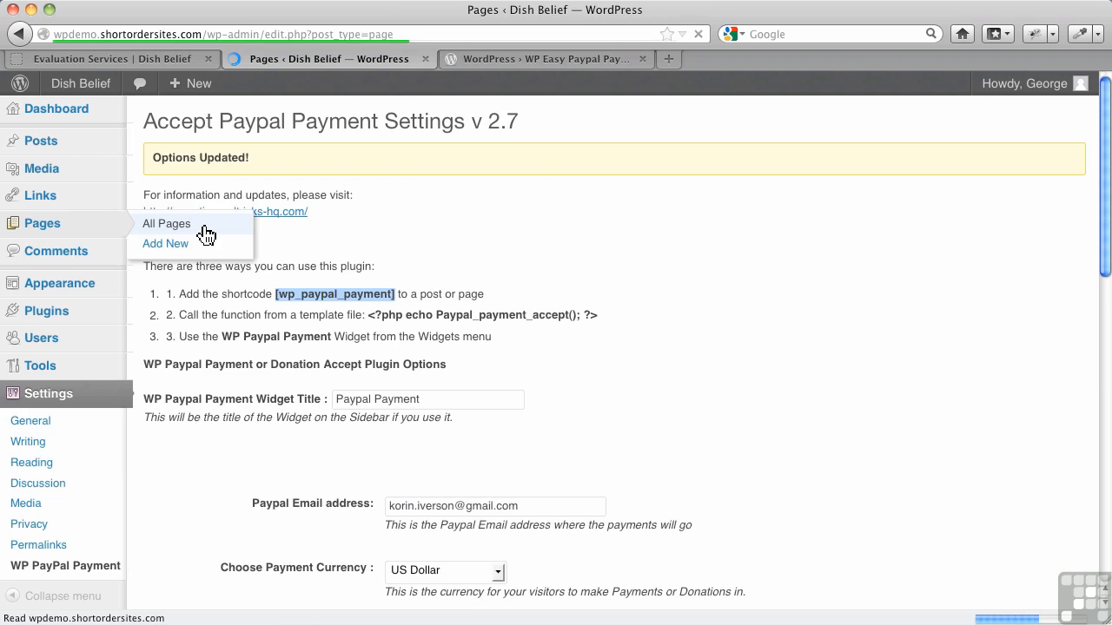
Paste [wp_paypal_payment] below In-store Evaluation on Evaluation Services and update the page
left_click(167, 223)
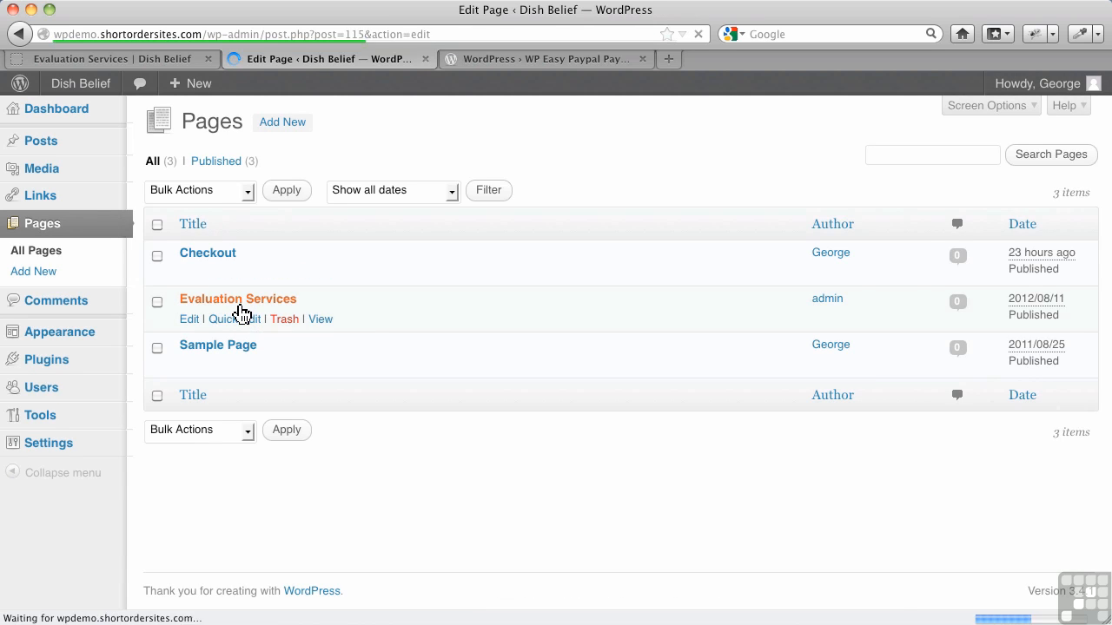
left_click(188, 319)
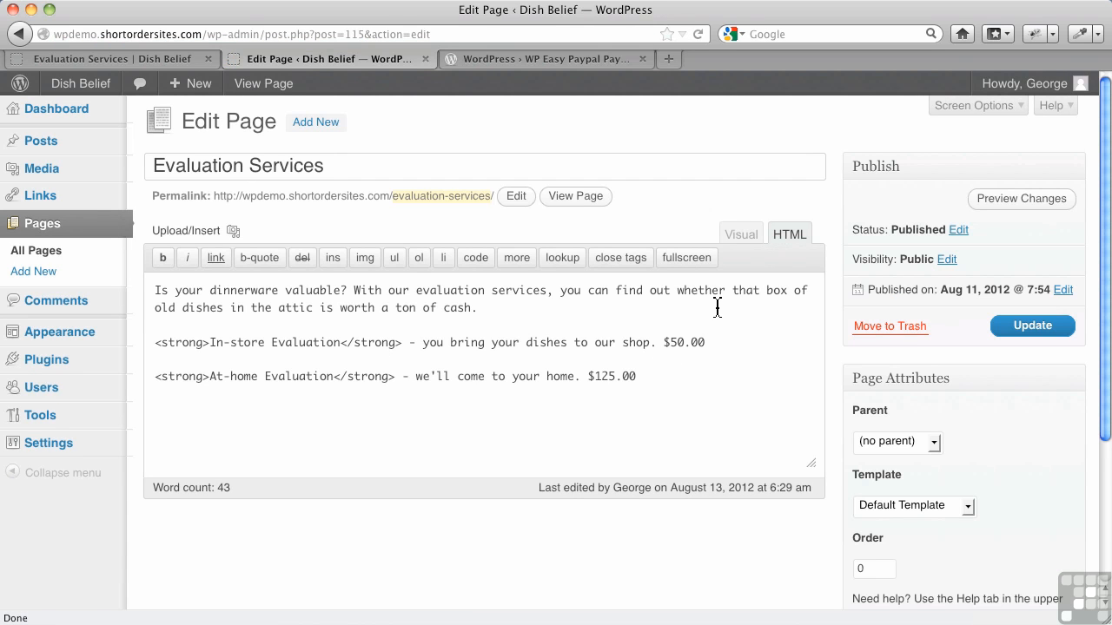
left_click(740, 233)
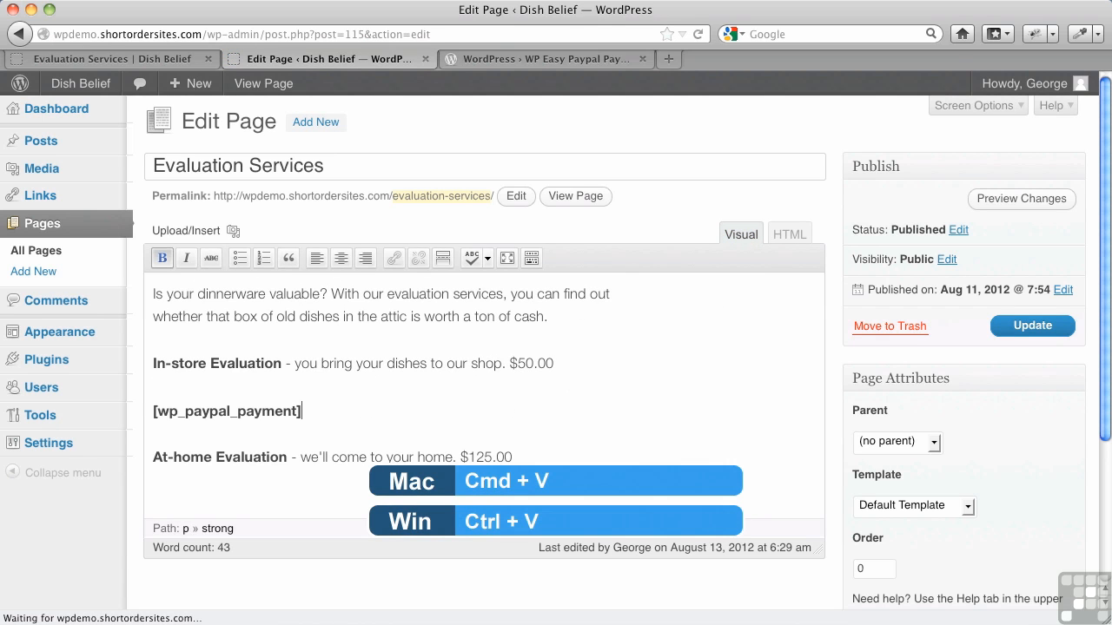
left_click(1033, 326)
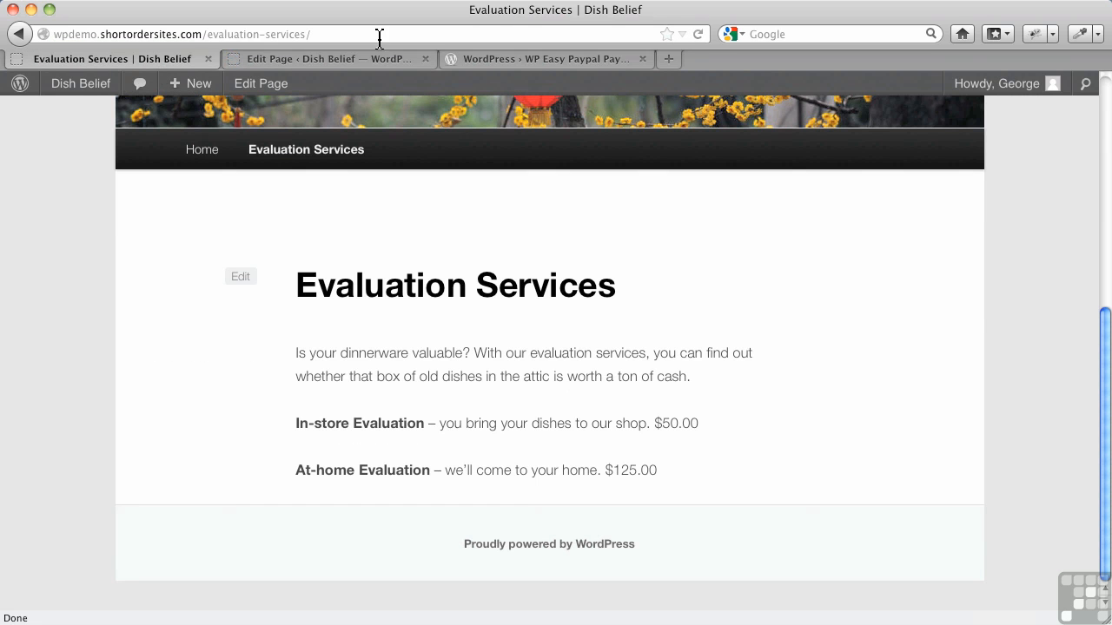
Reload the live Evaluation Services page and check the Basic Service dropdown options
left_click(698, 33)
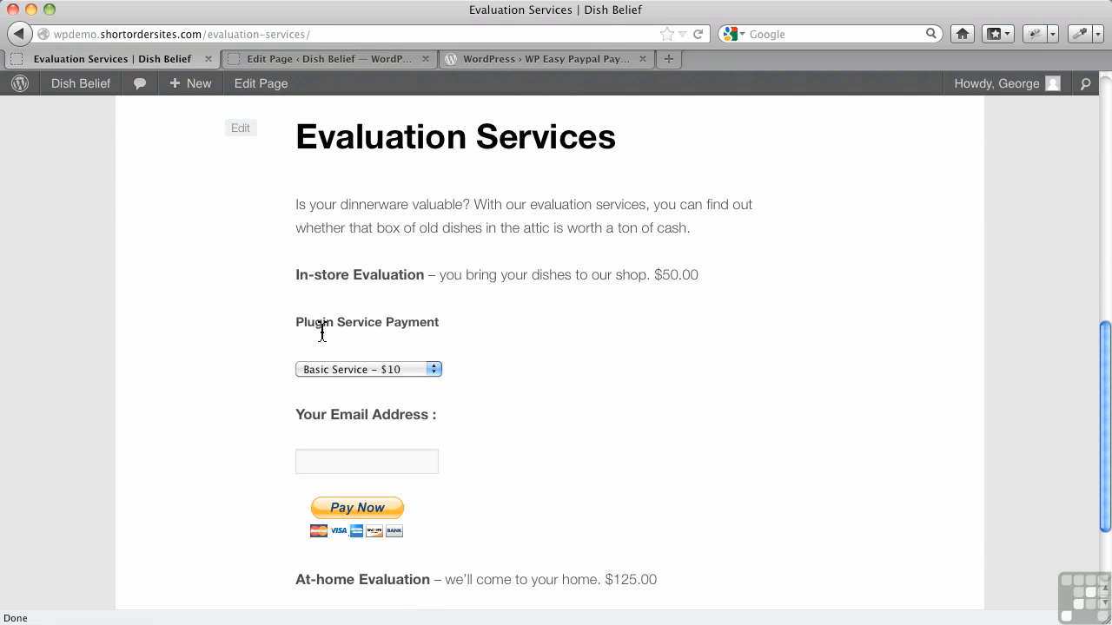
mouse_move(402, 328)
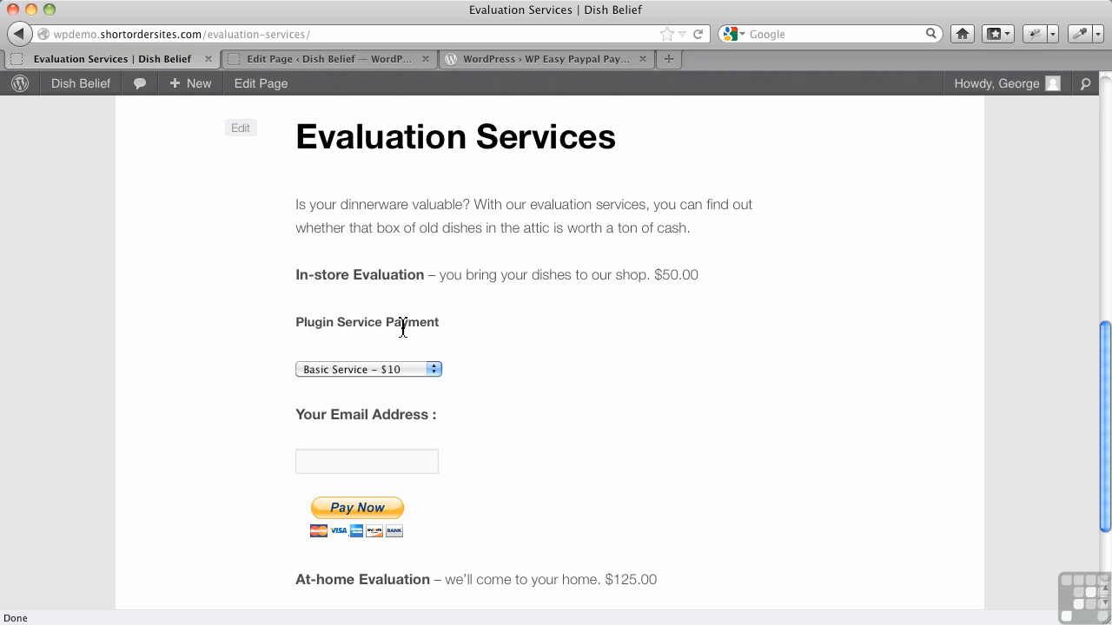
mouse_move(432, 388)
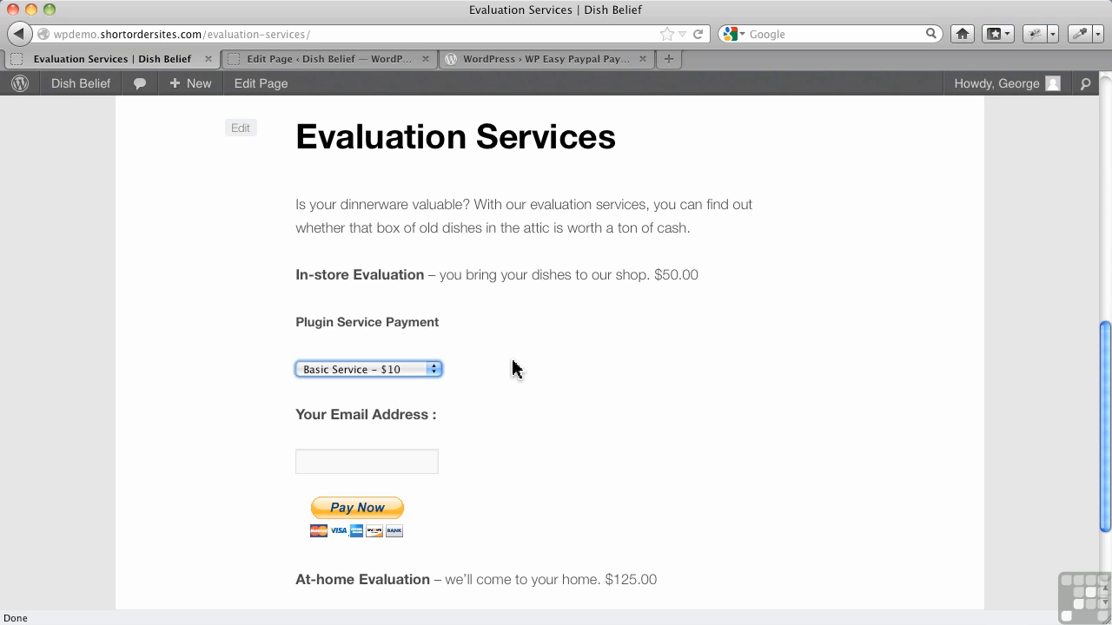
mouse_move(492, 300)
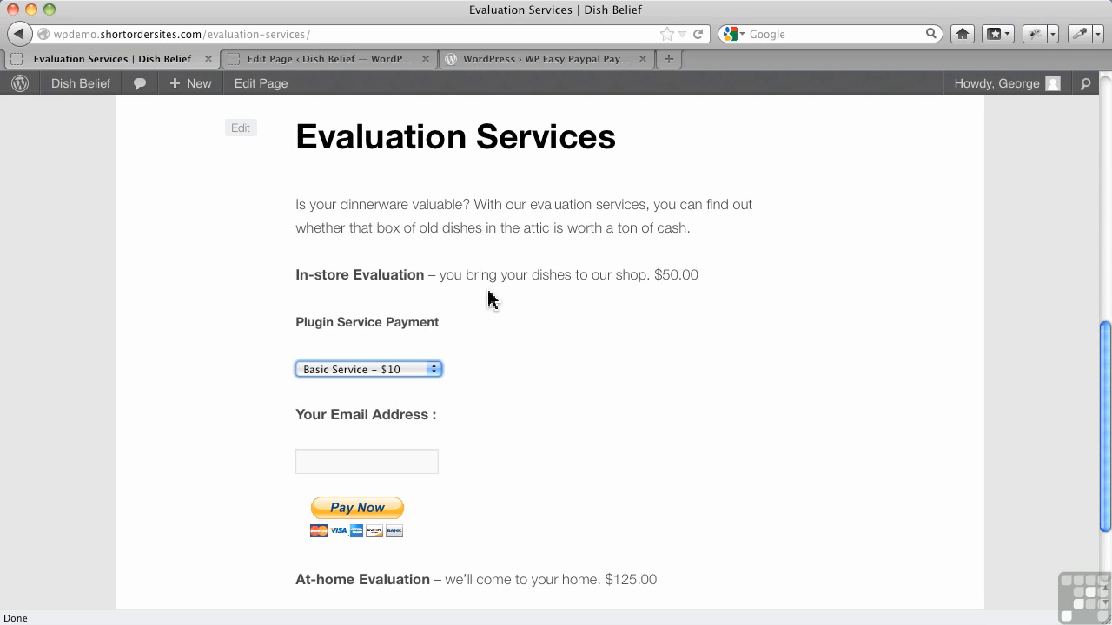
scroll("down", 3)
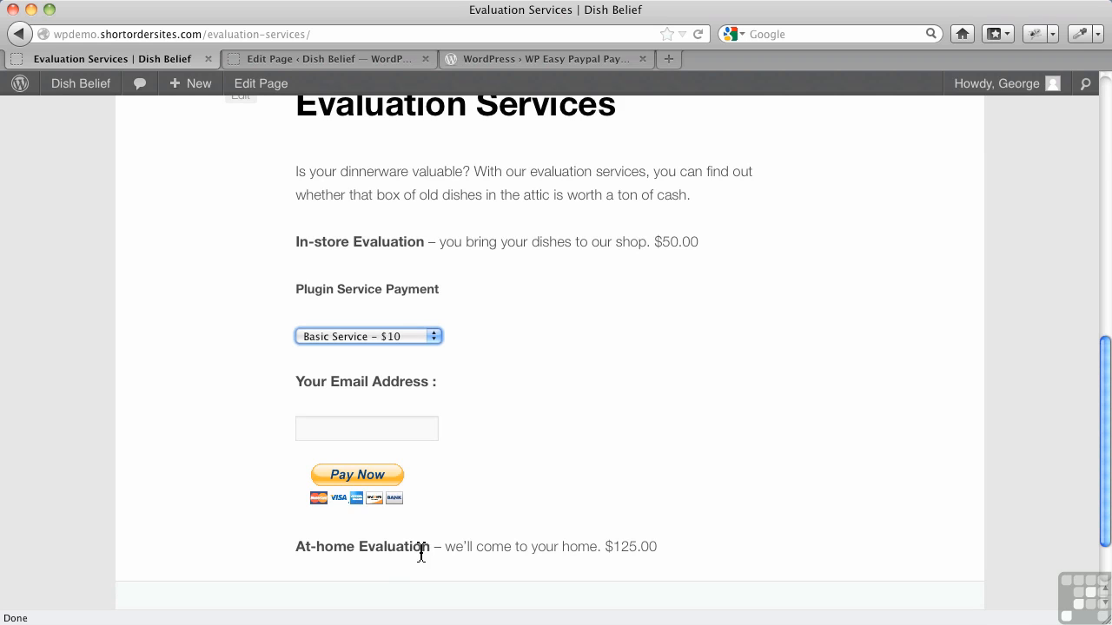
mouse_move(511, 549)
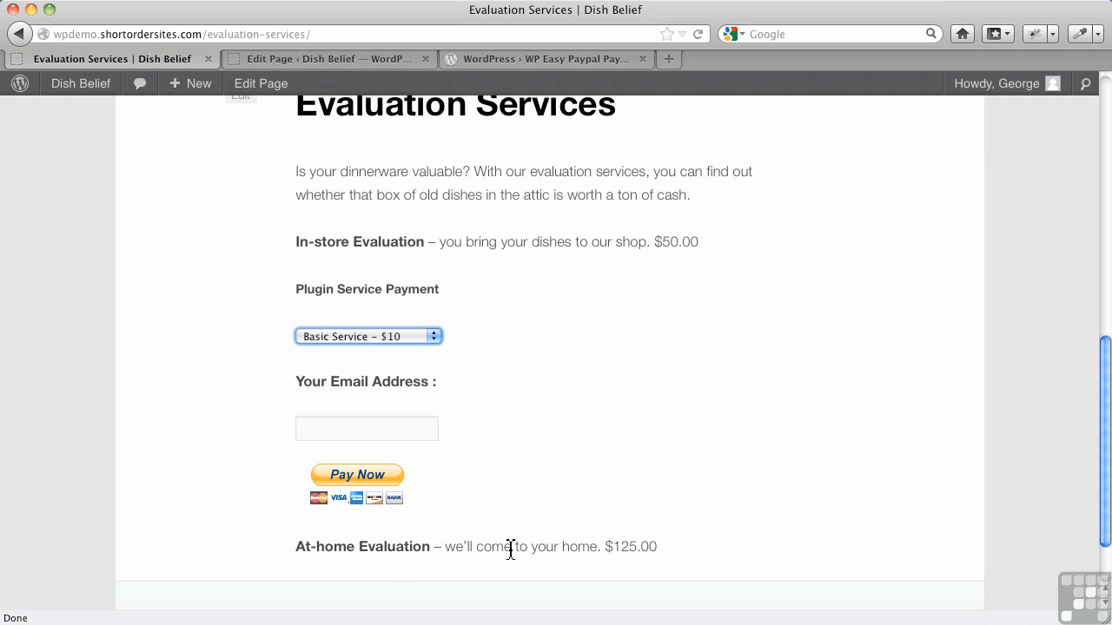
mouse_move(498, 267)
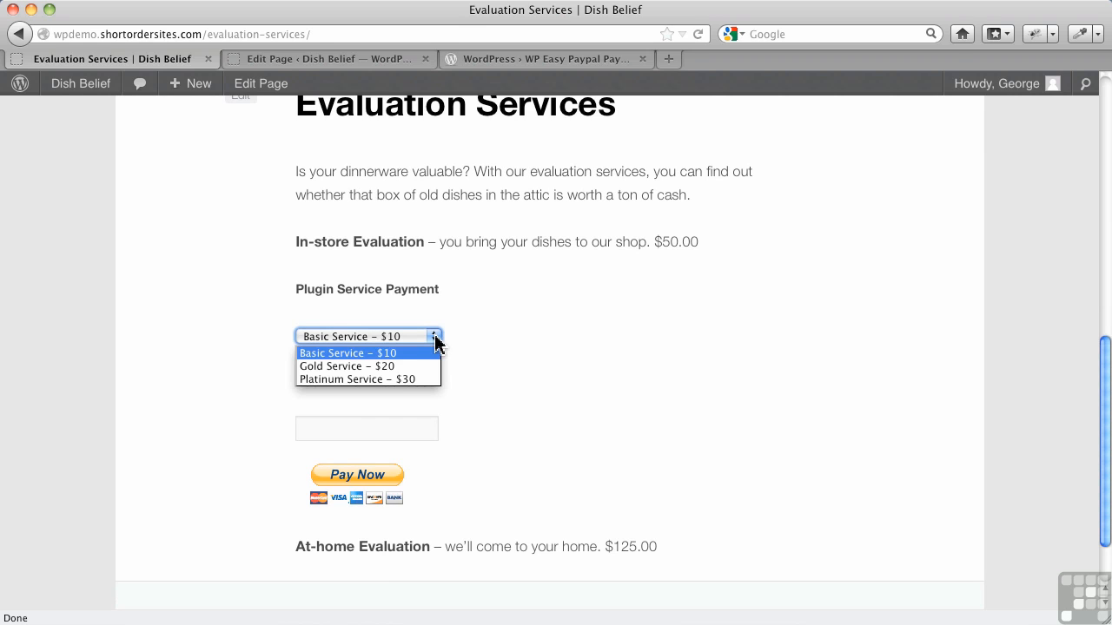
left_click(368, 336)
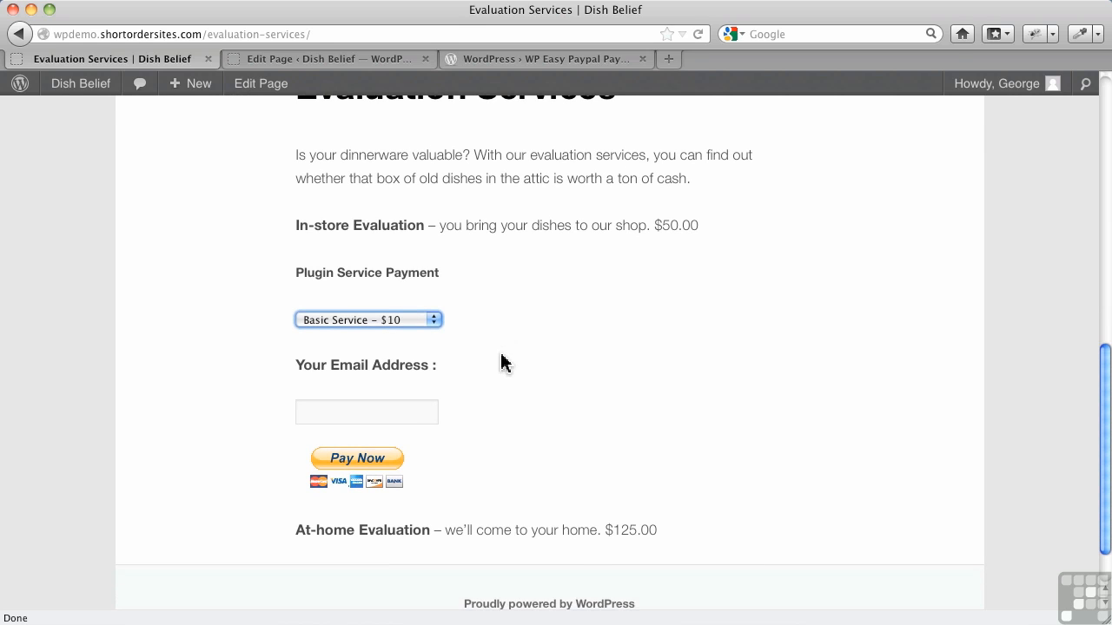
mouse_move(404, 424)
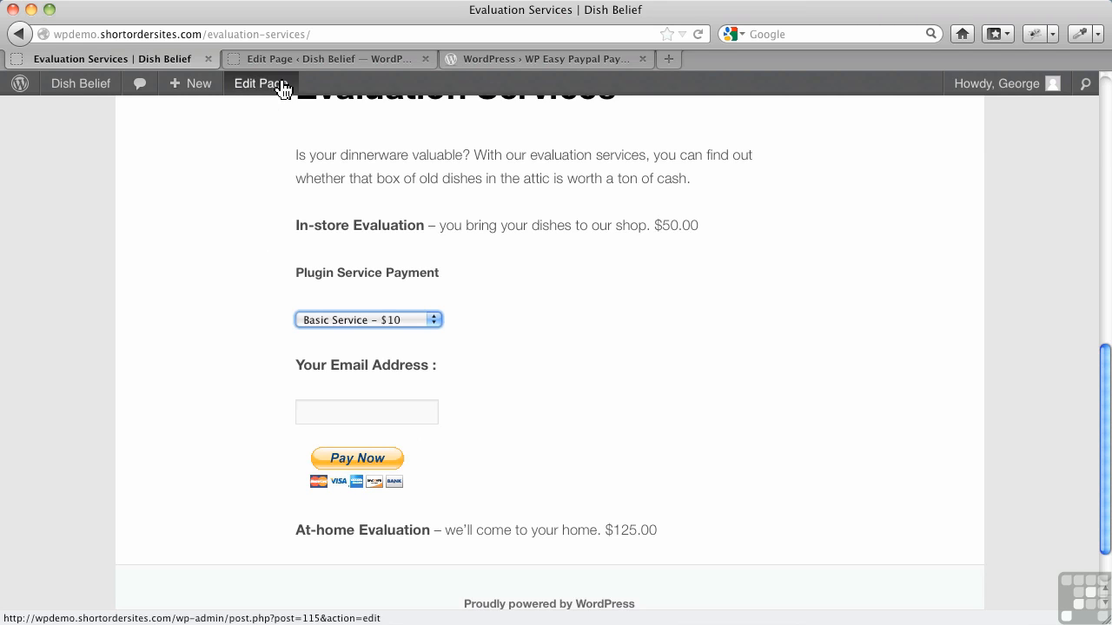
Untick Show Reference Text Box in WP PayPal Payment settings and save the options
left_click(261, 84)
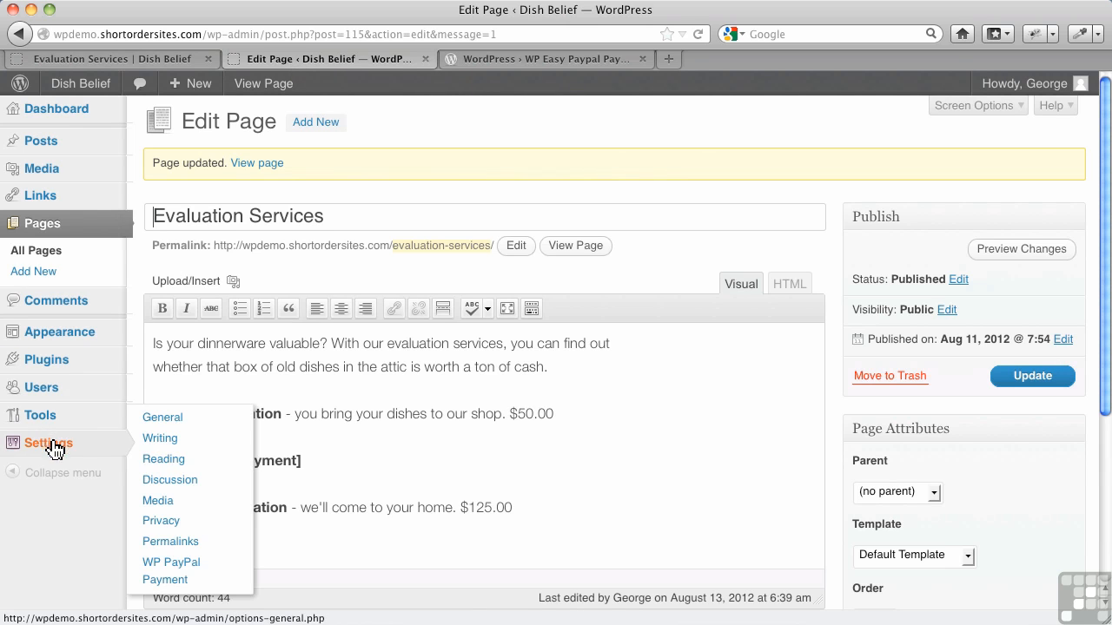
left_click(171, 571)
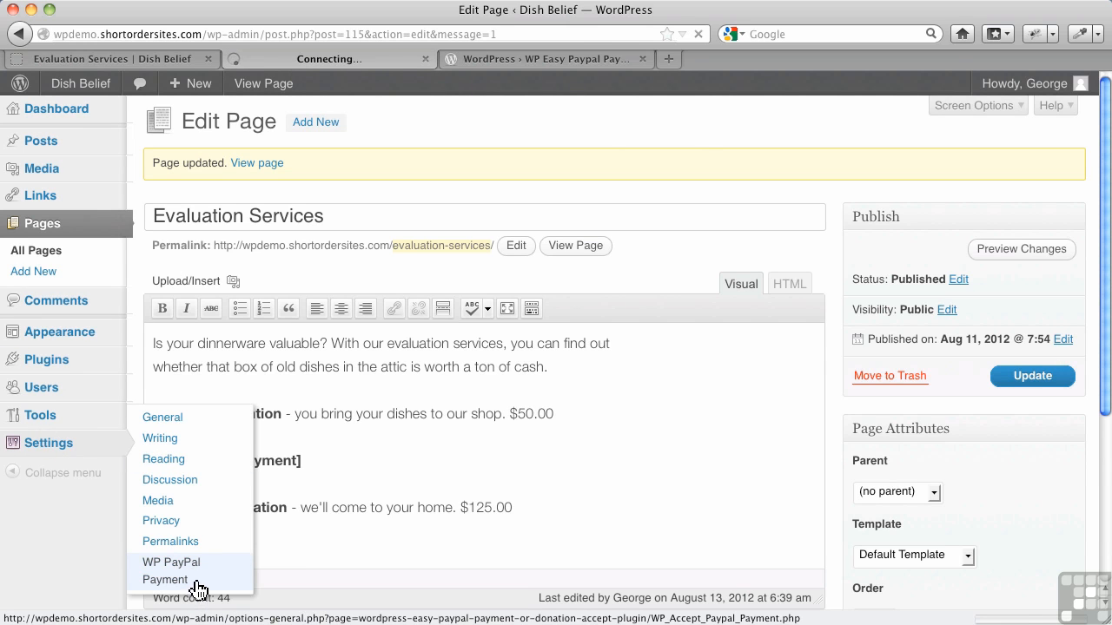
left_click(171, 570)
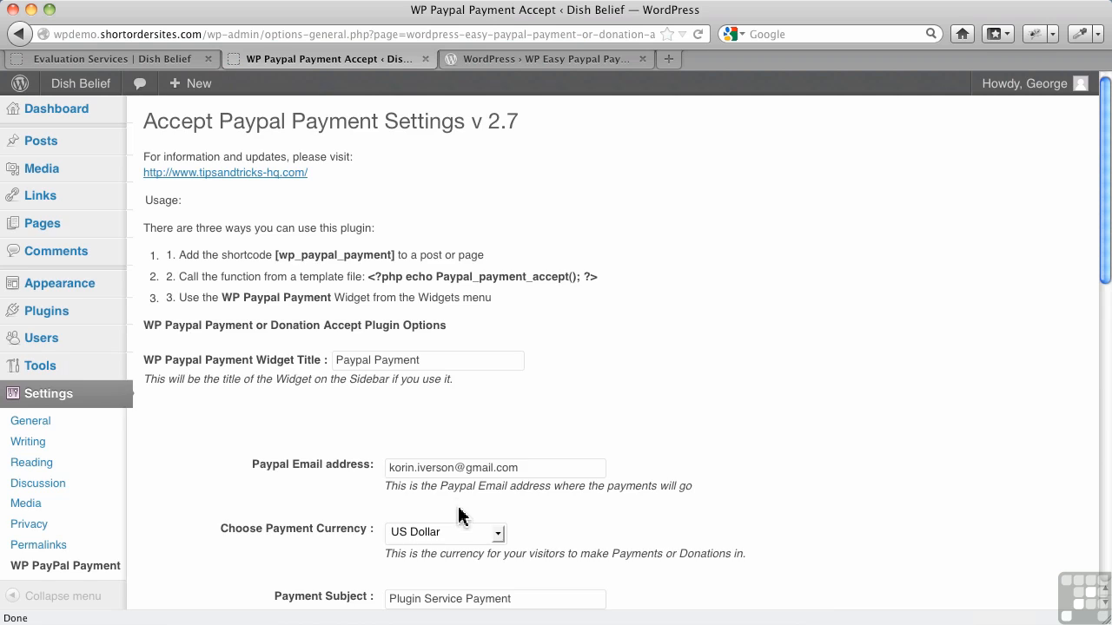
scroll("down", 3)
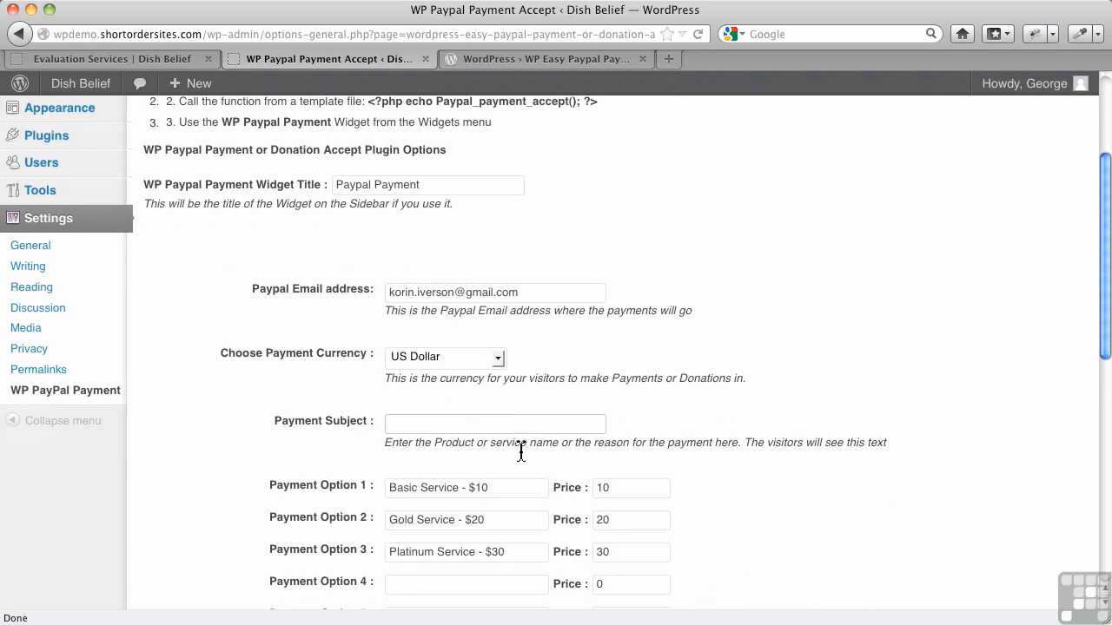
scroll("down", 3)
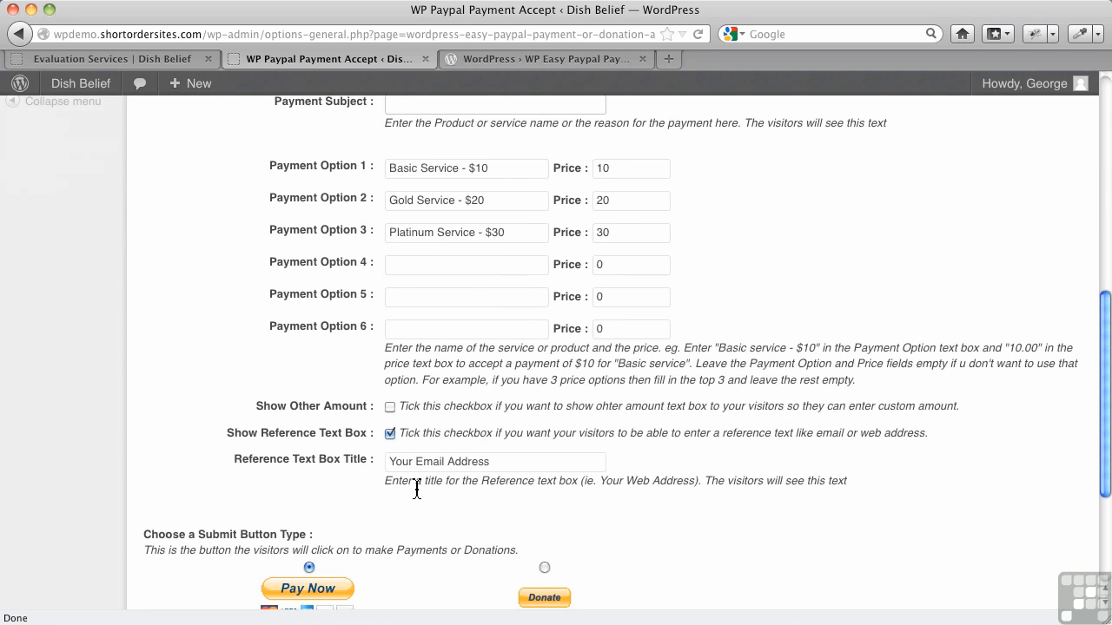
left_click(390, 432)
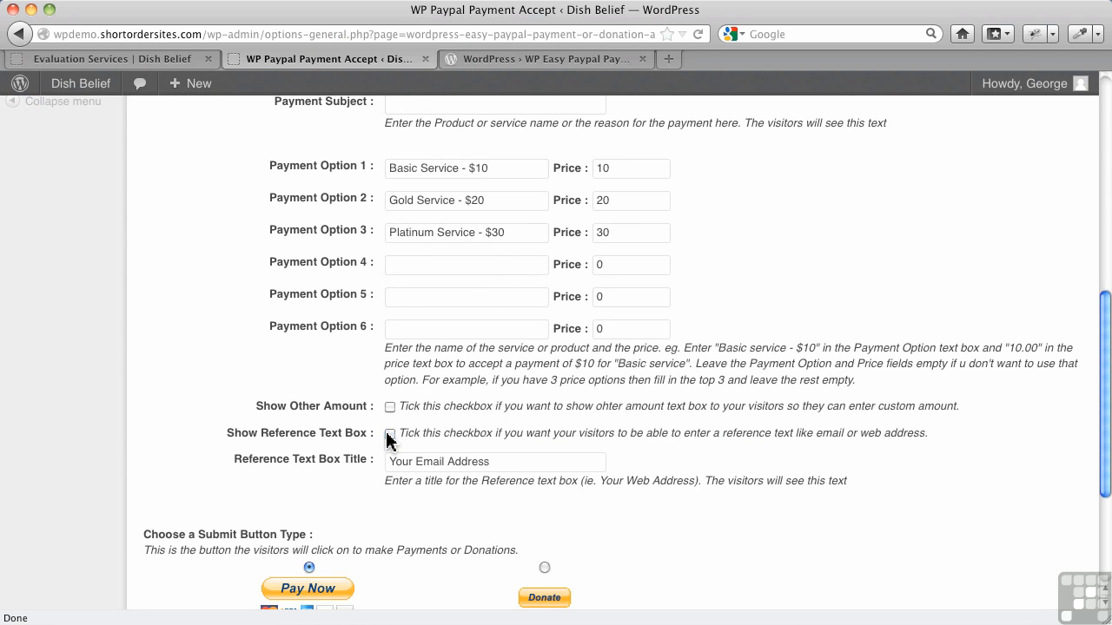
scroll("down", 3)
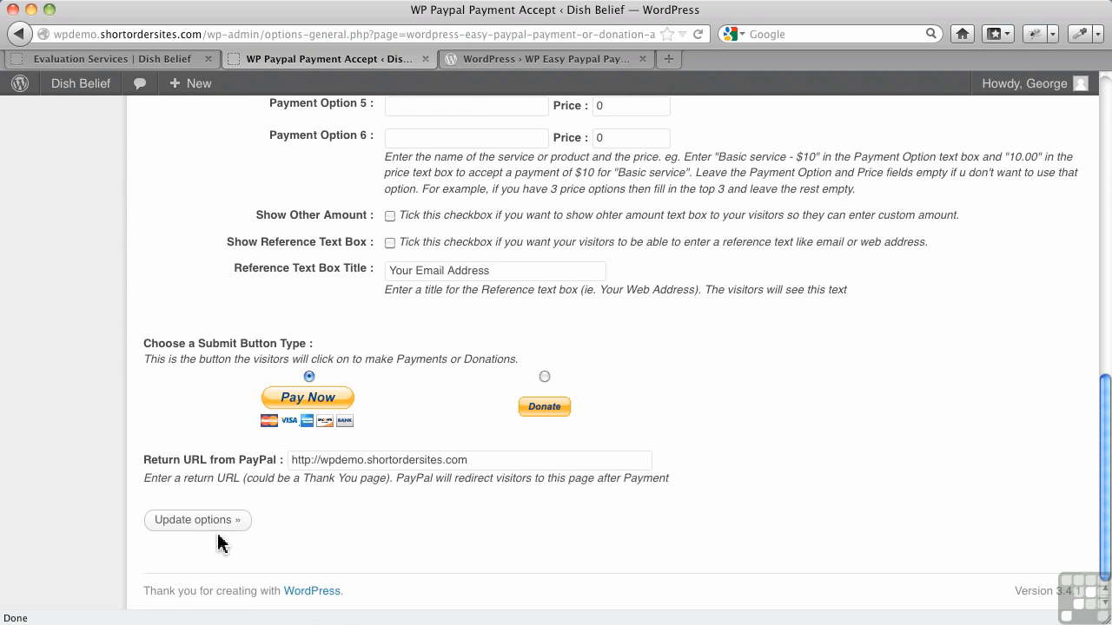
left_click(196, 520)
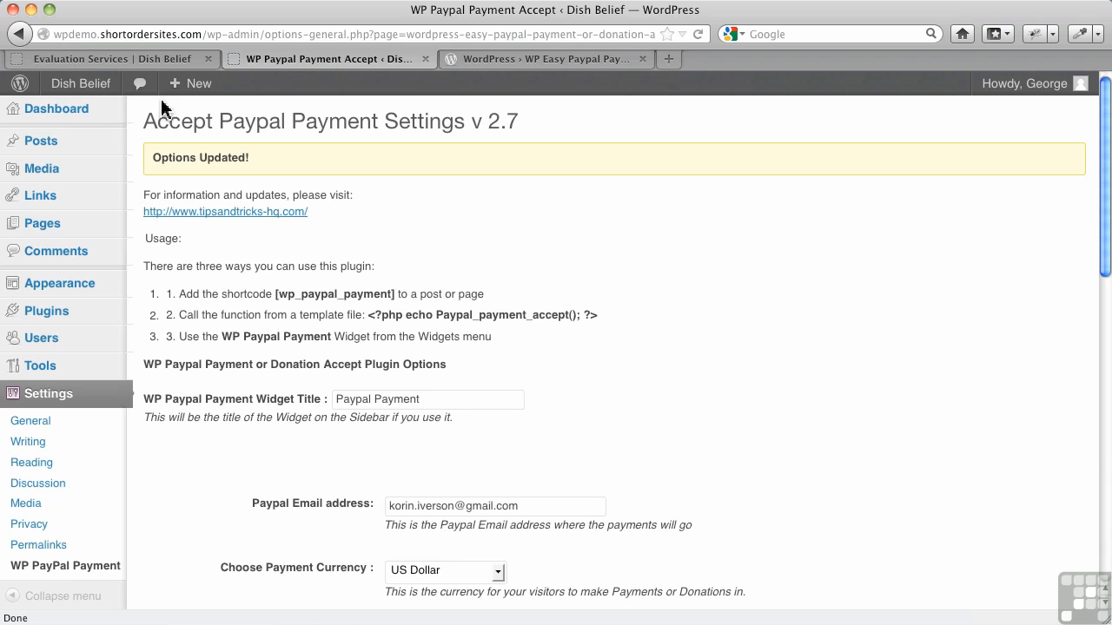
Switch to the live Evaluation Services tab to view the service list and Pay Now button
left_click(104, 58)
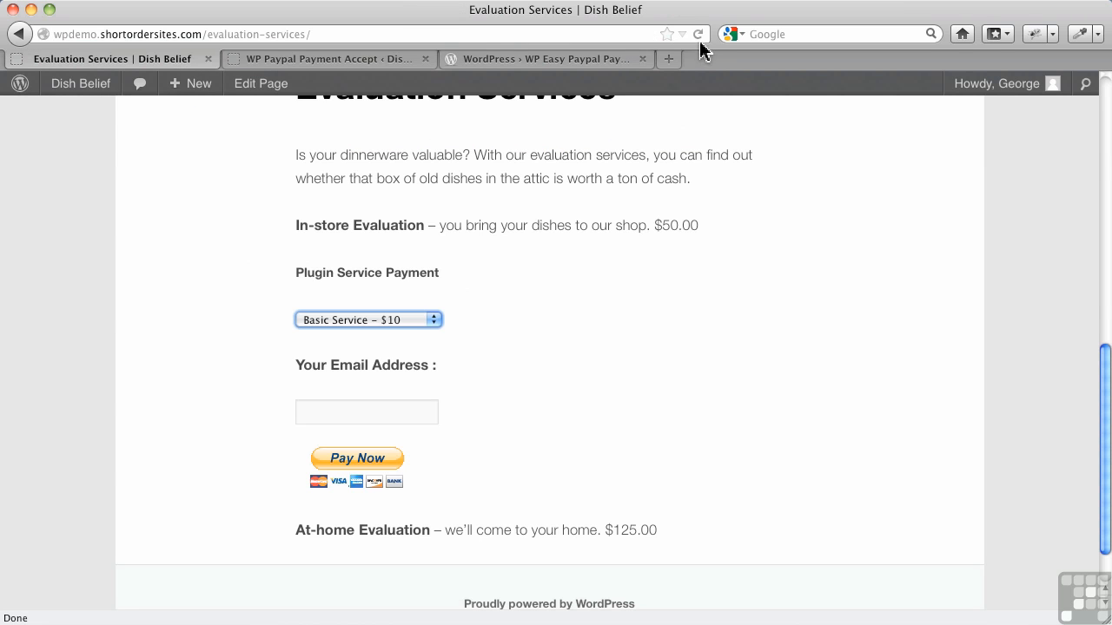
scroll("up", 3)
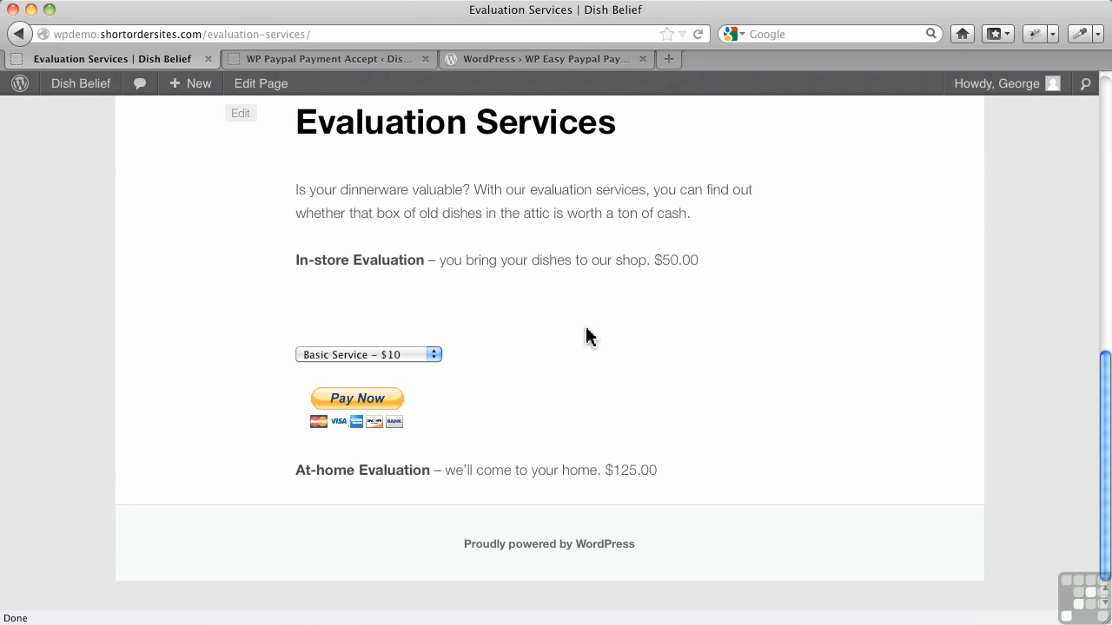
mouse_move(278, 315)
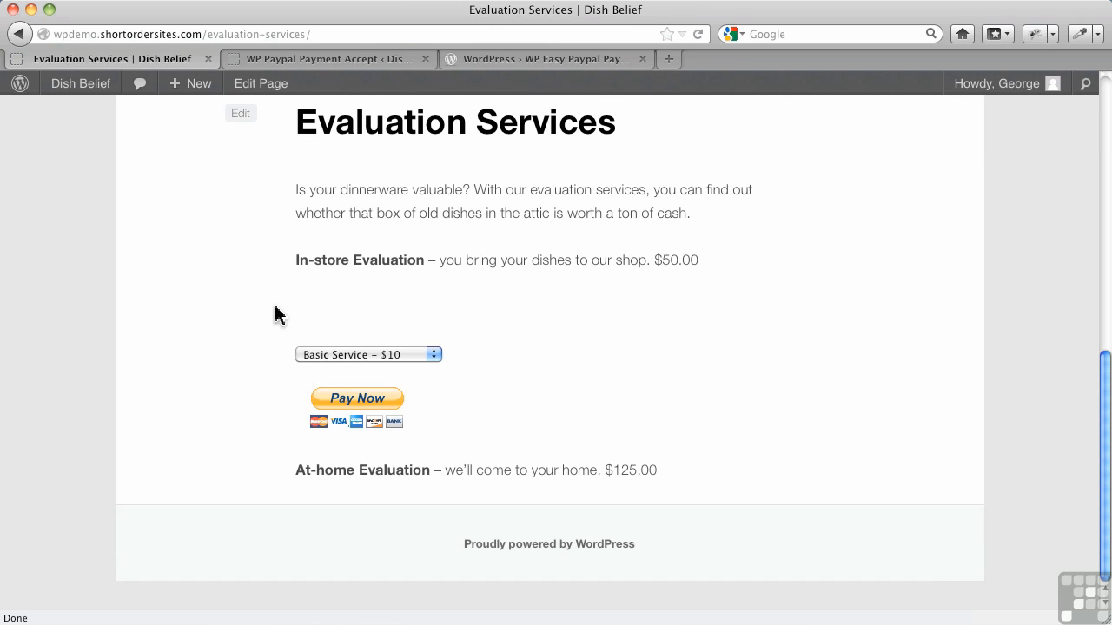
mouse_move(347, 322)
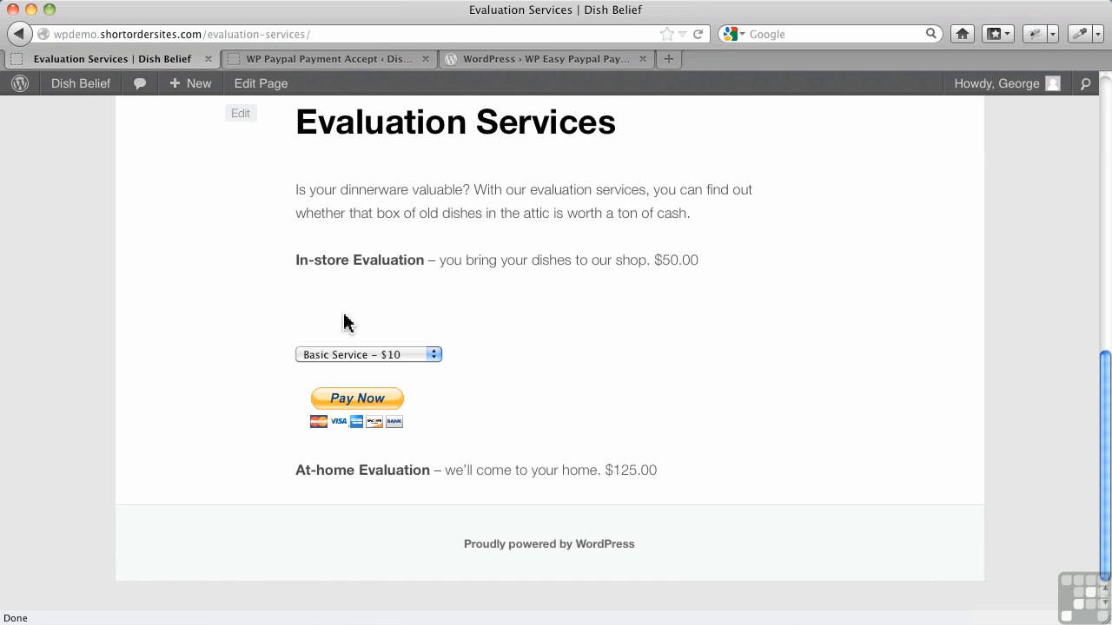
mouse_move(444, 323)
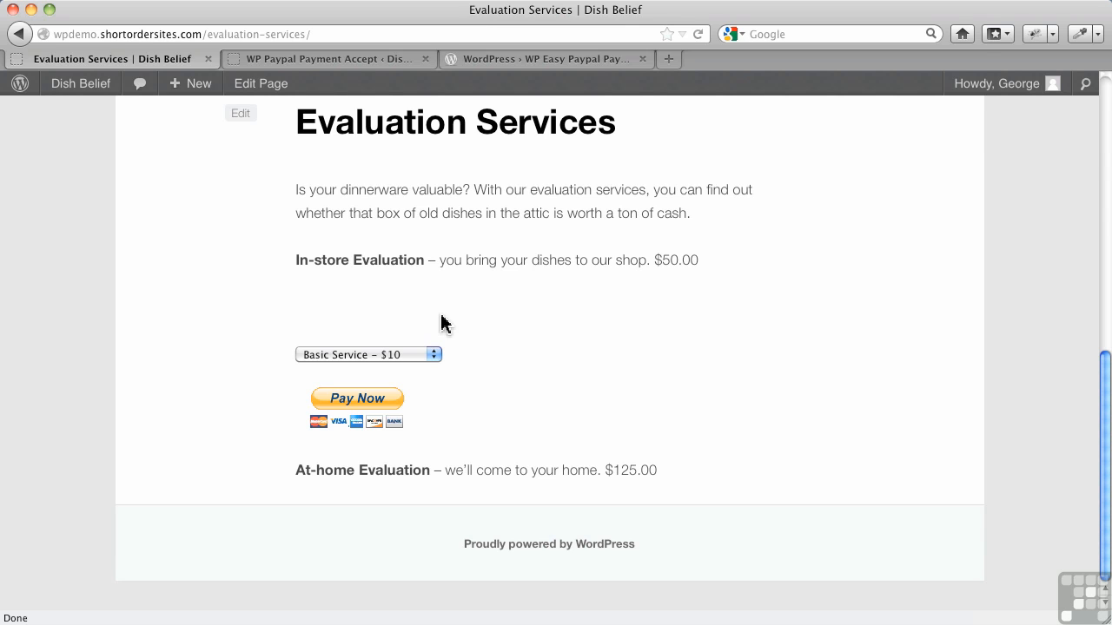
mouse_move(402, 324)
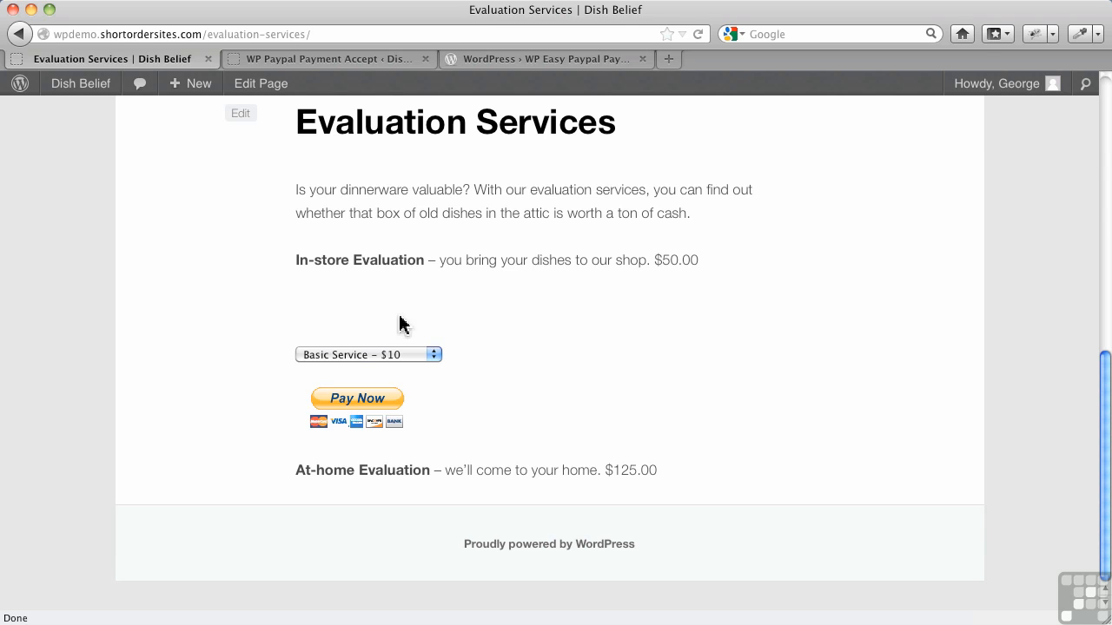
mouse_move(387, 325)
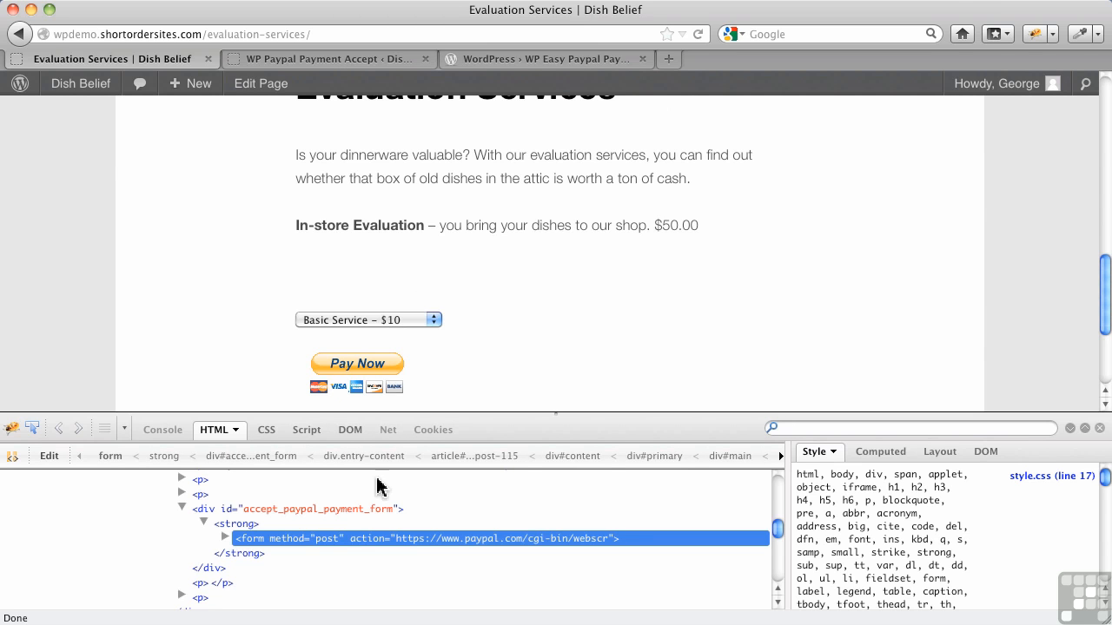
left_click(225, 539)
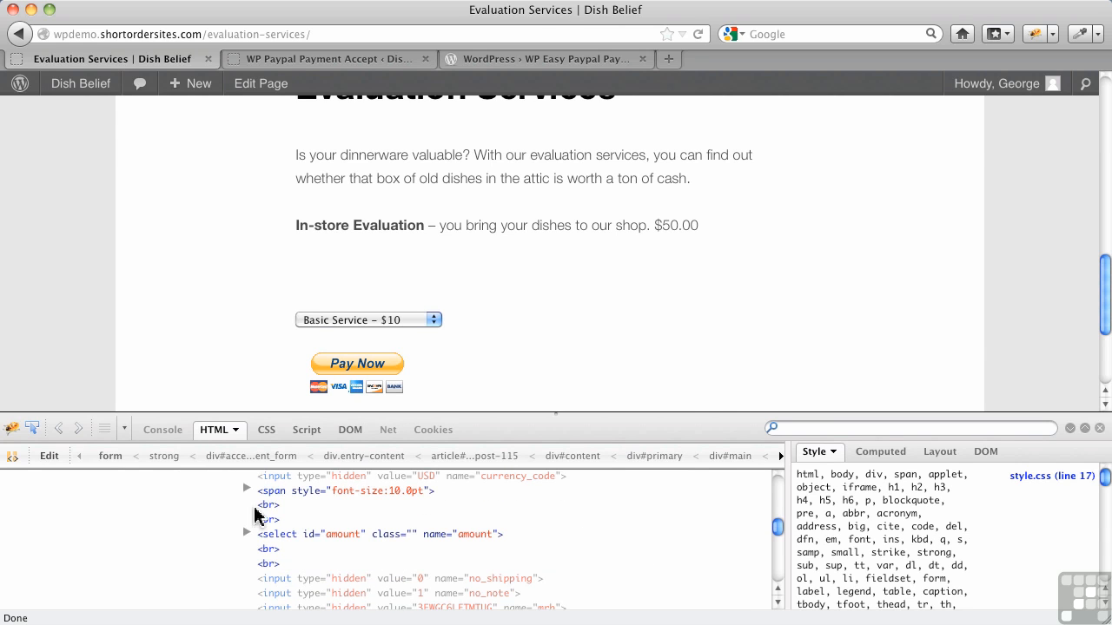
mouse_move(328, 496)
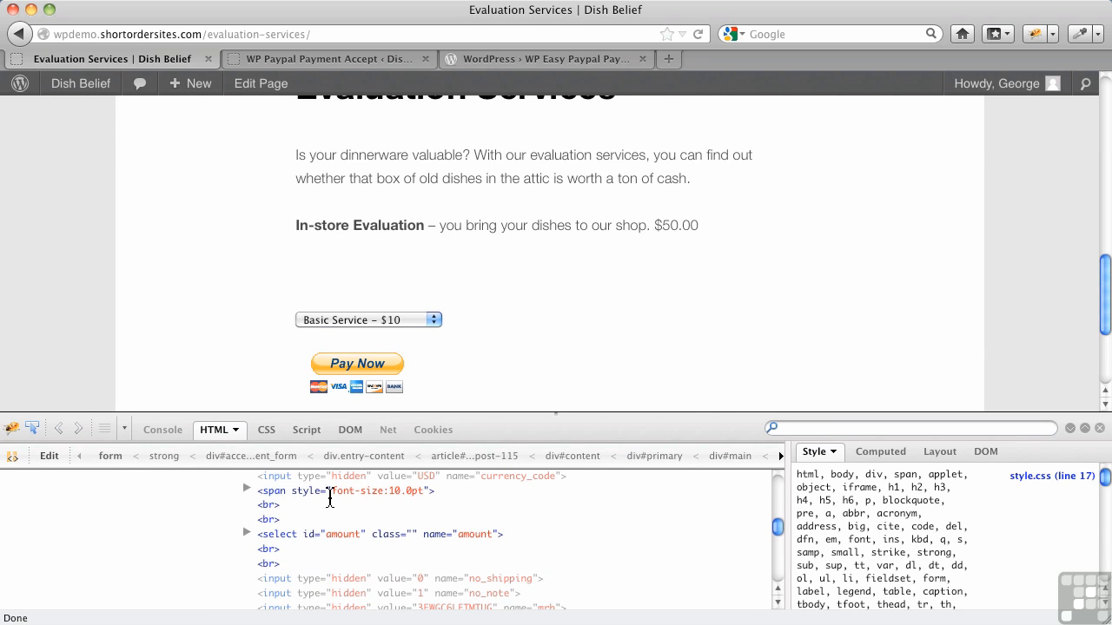
mouse_move(387, 500)
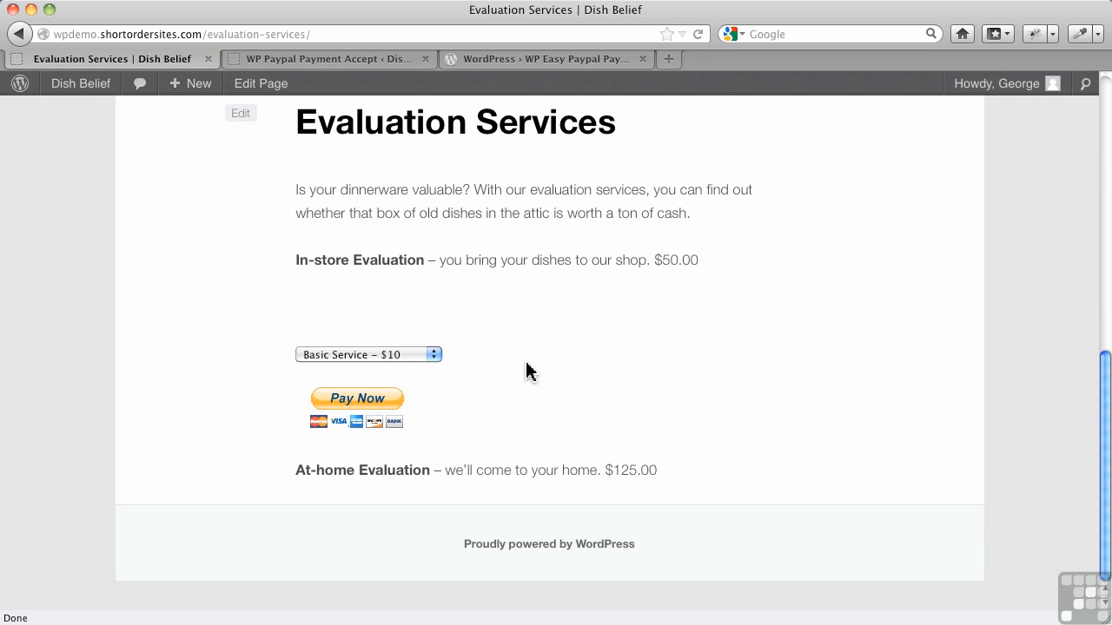
mouse_move(285, 70)
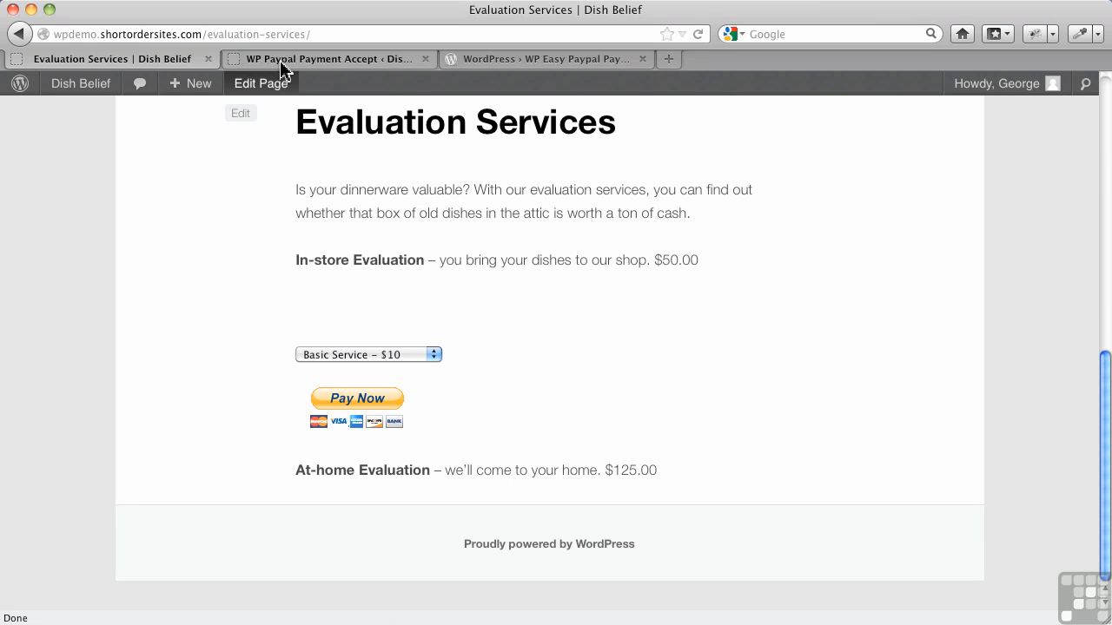
Turn on Show Other Amount in the PayPal plugin settings and save with Update options
left_click(328, 58)
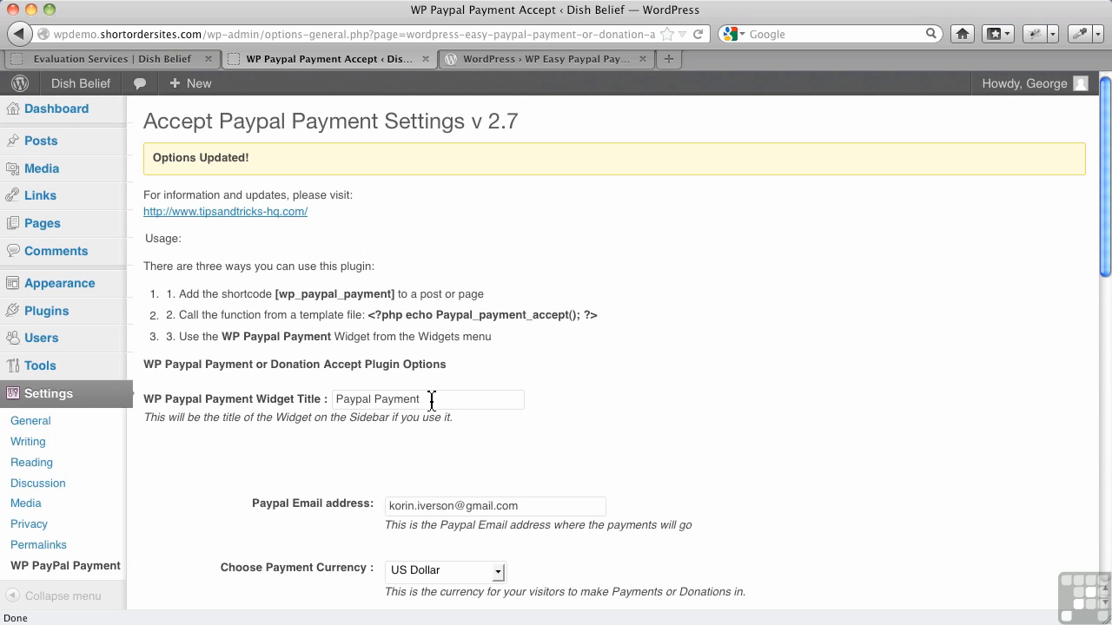
scroll("down", 3)
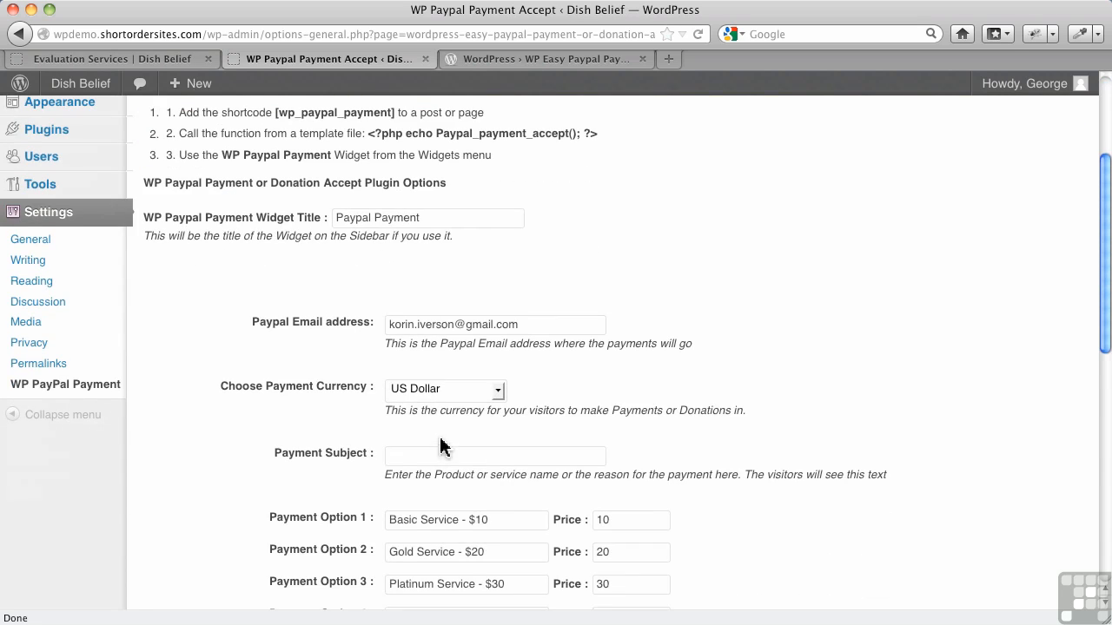
scroll("down", 3)
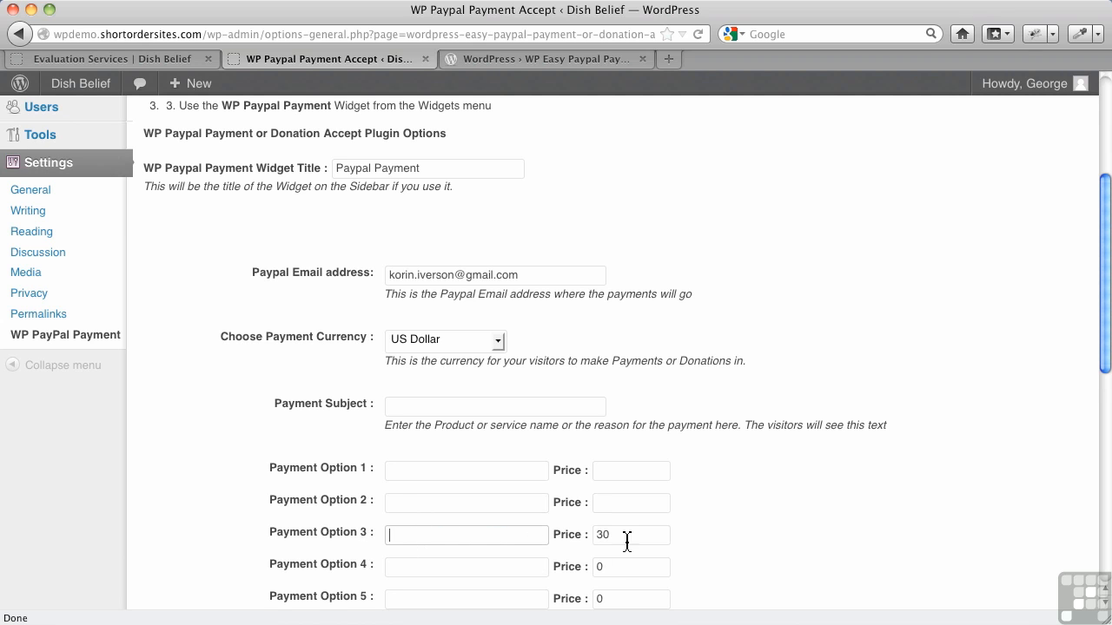
scroll("down", 3)
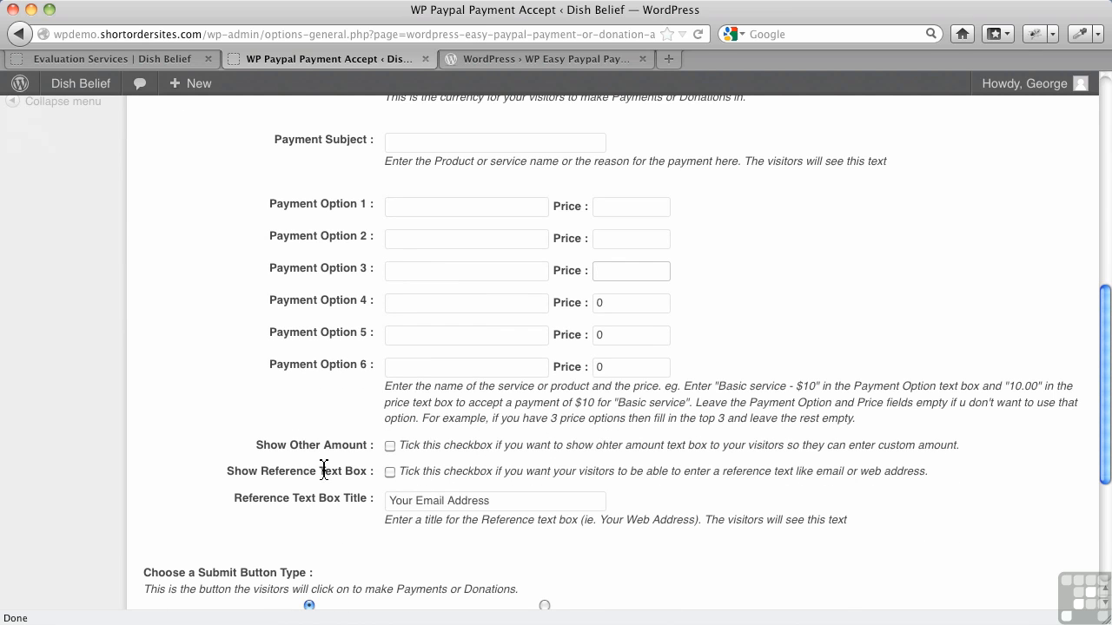
left_click(389, 445)
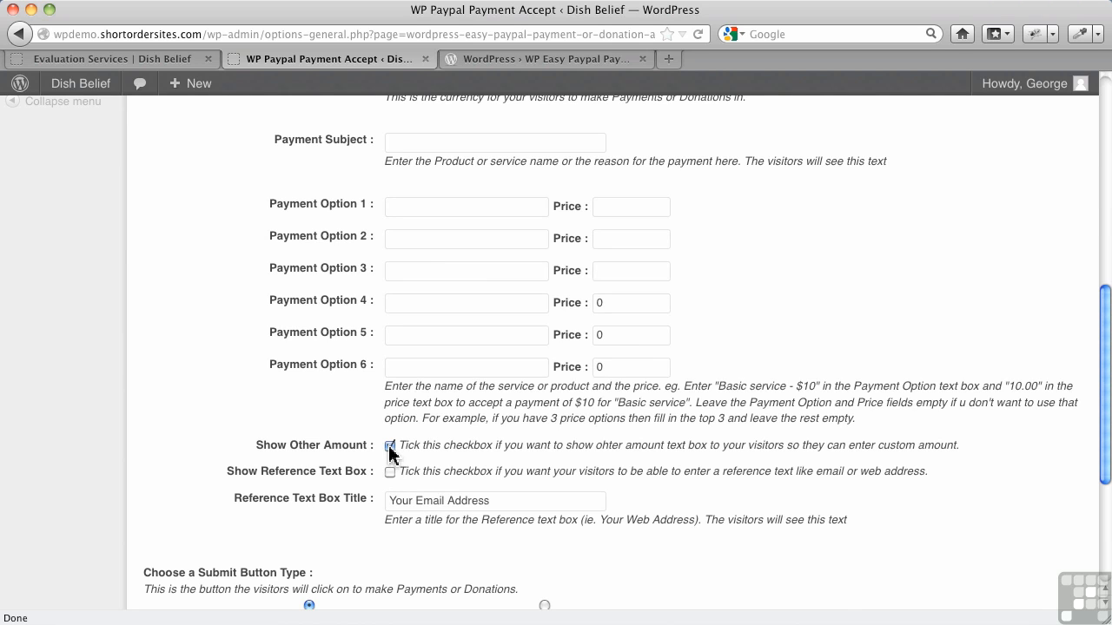
scroll("down", 3)
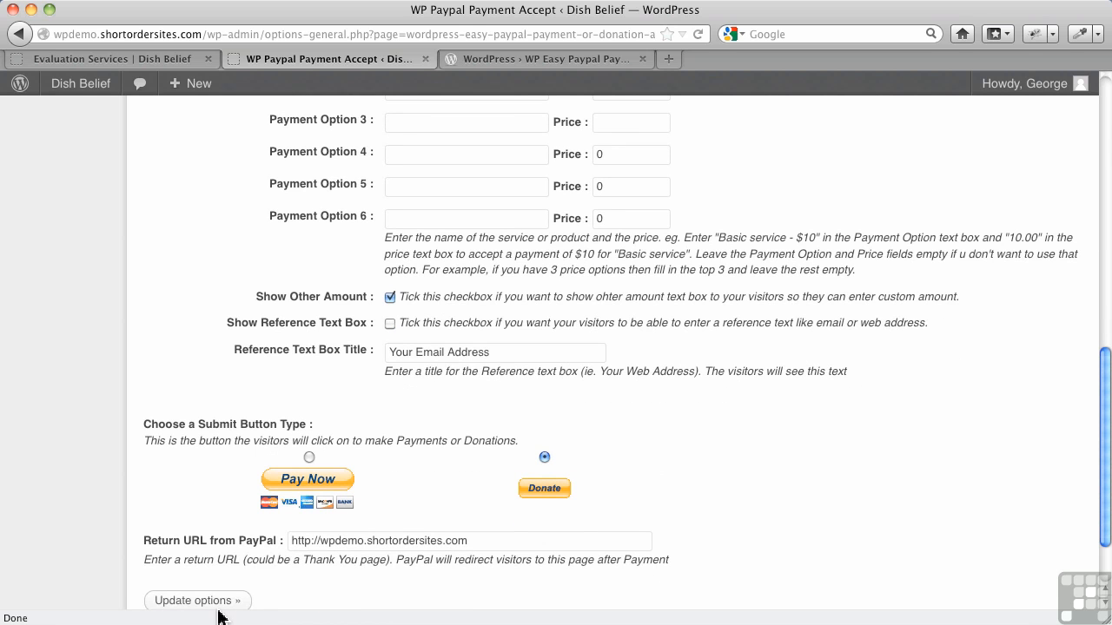
left_click(197, 600)
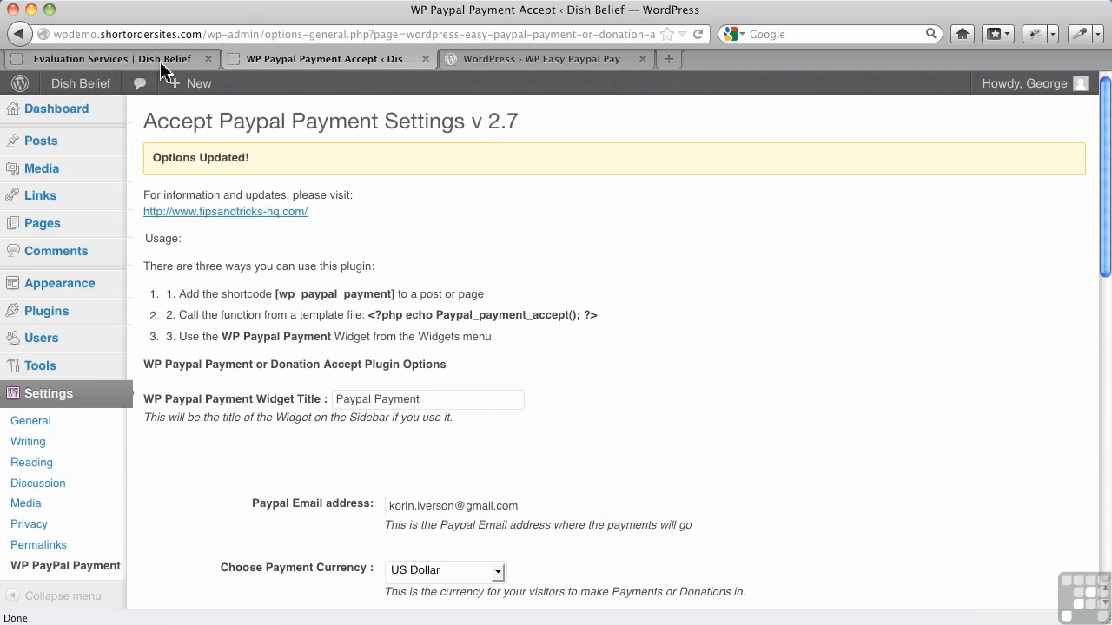
Recheck the saved plugin settings, then view the Evaluation Services page's Other Amount field and Donate button
left_click(105, 58)
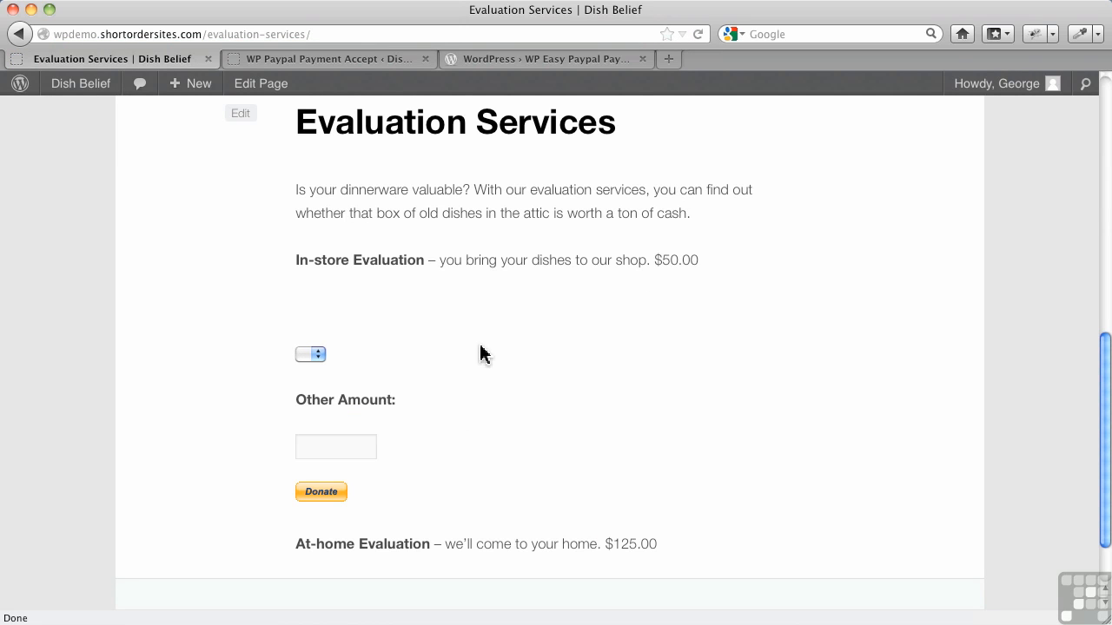
mouse_move(402, 287)
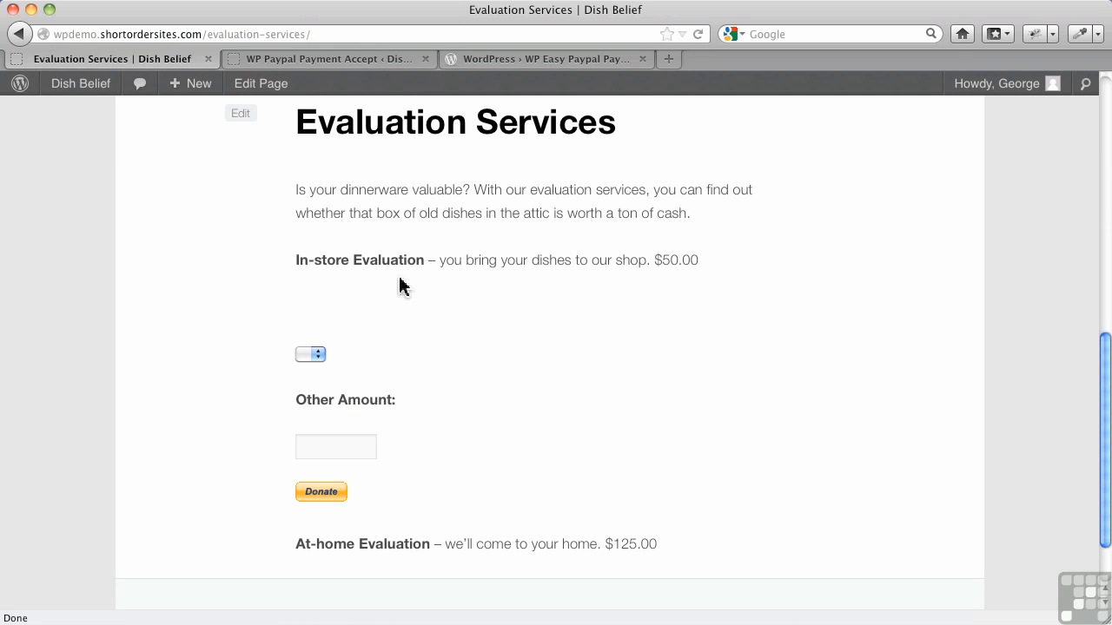
mouse_move(363, 402)
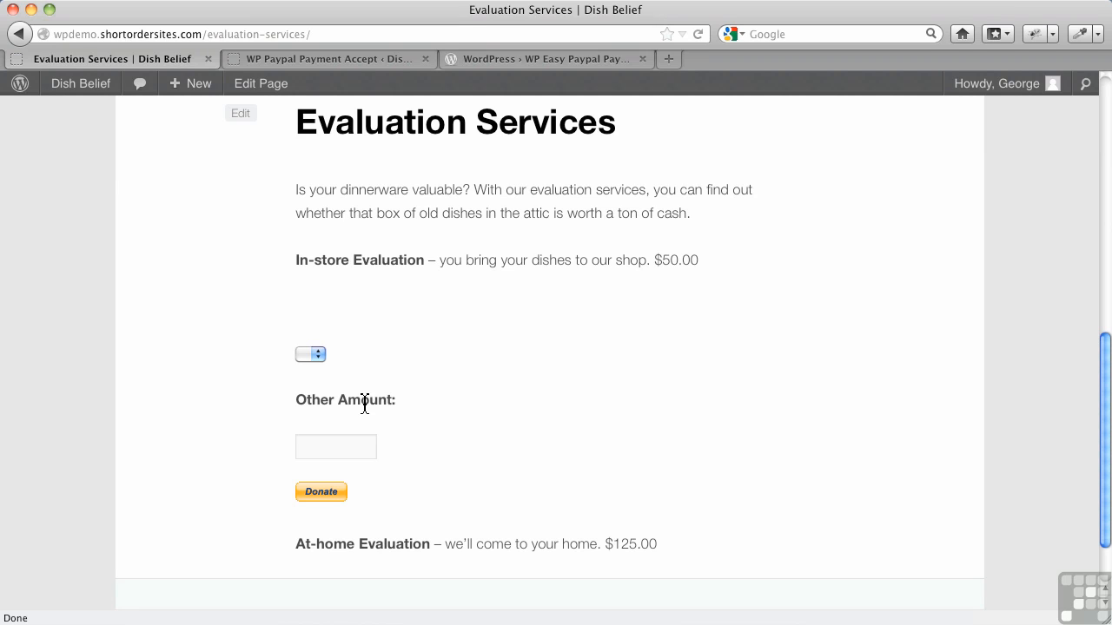
left_click(328, 58)
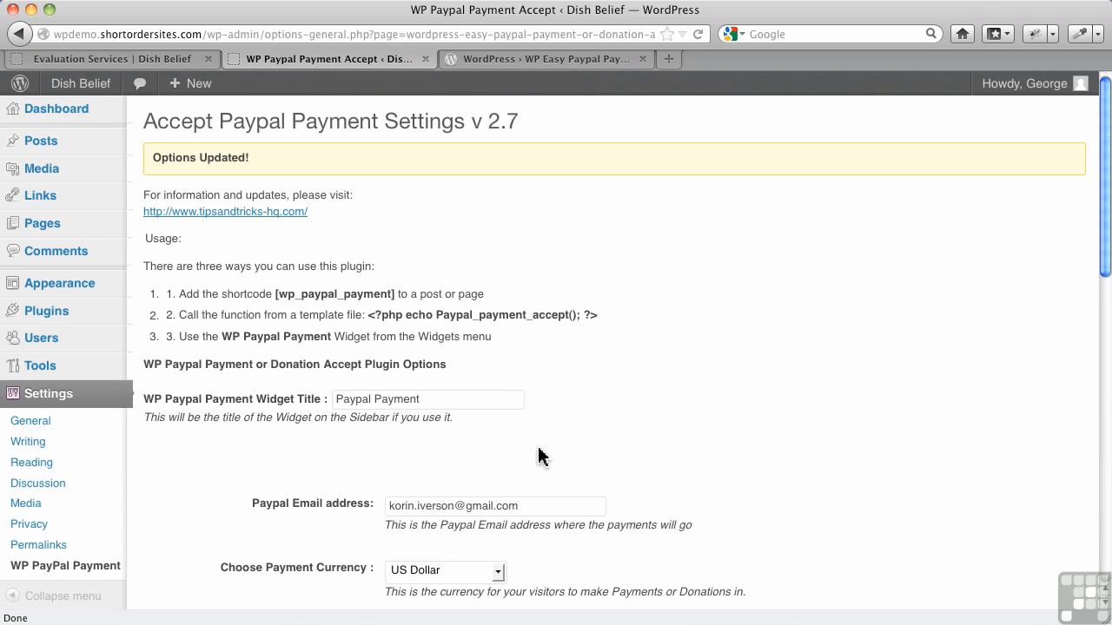
scroll("down", 3)
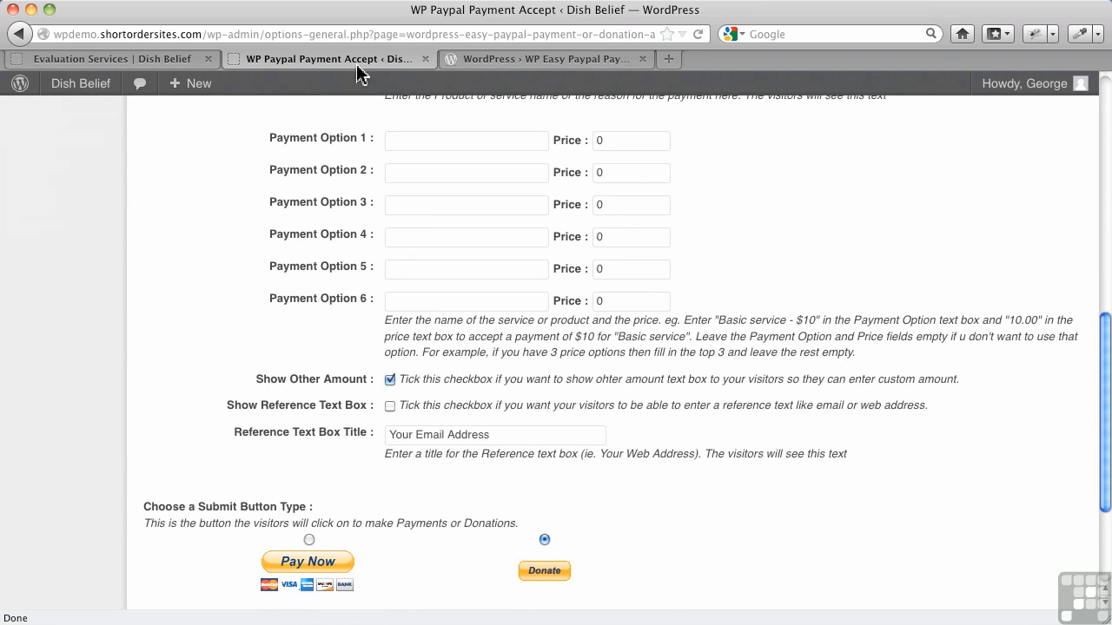
left_click(105, 58)
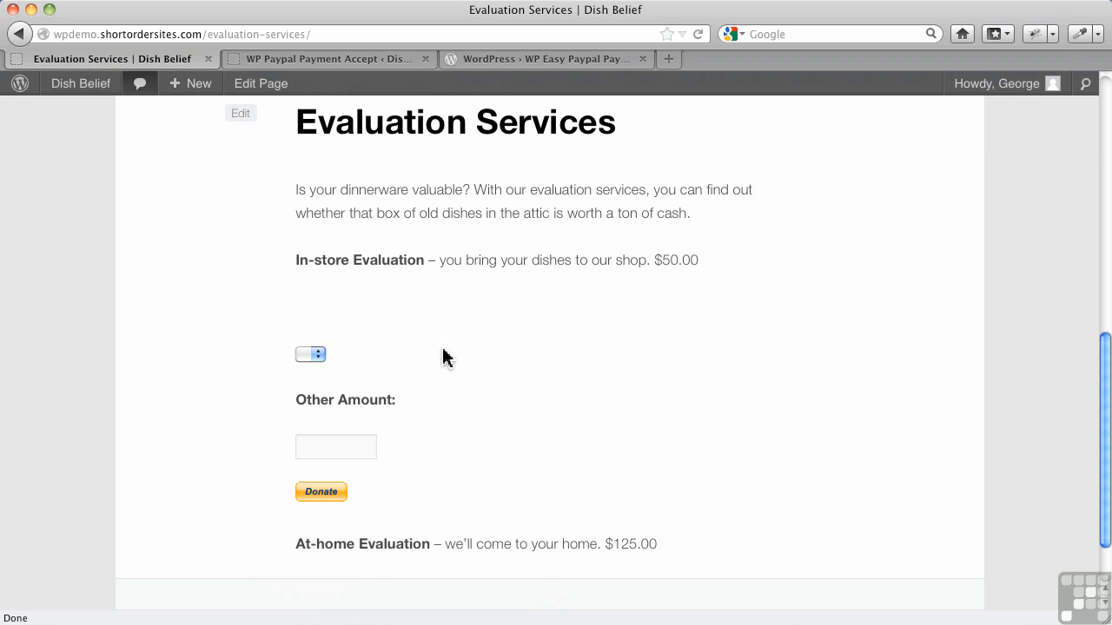
mouse_move(374, 447)
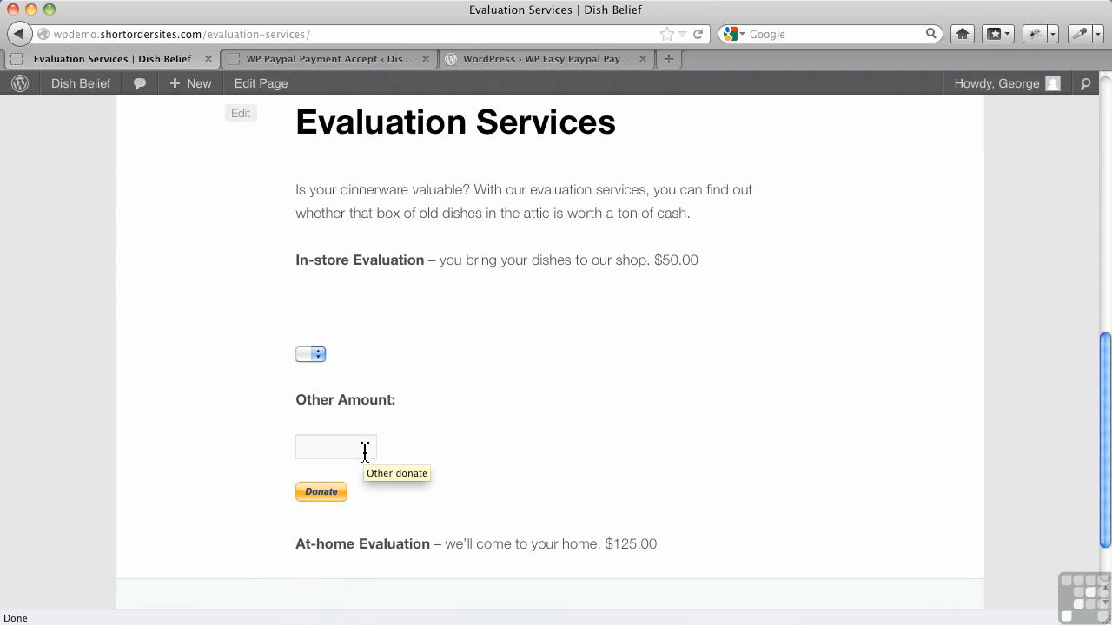
mouse_move(476, 241)
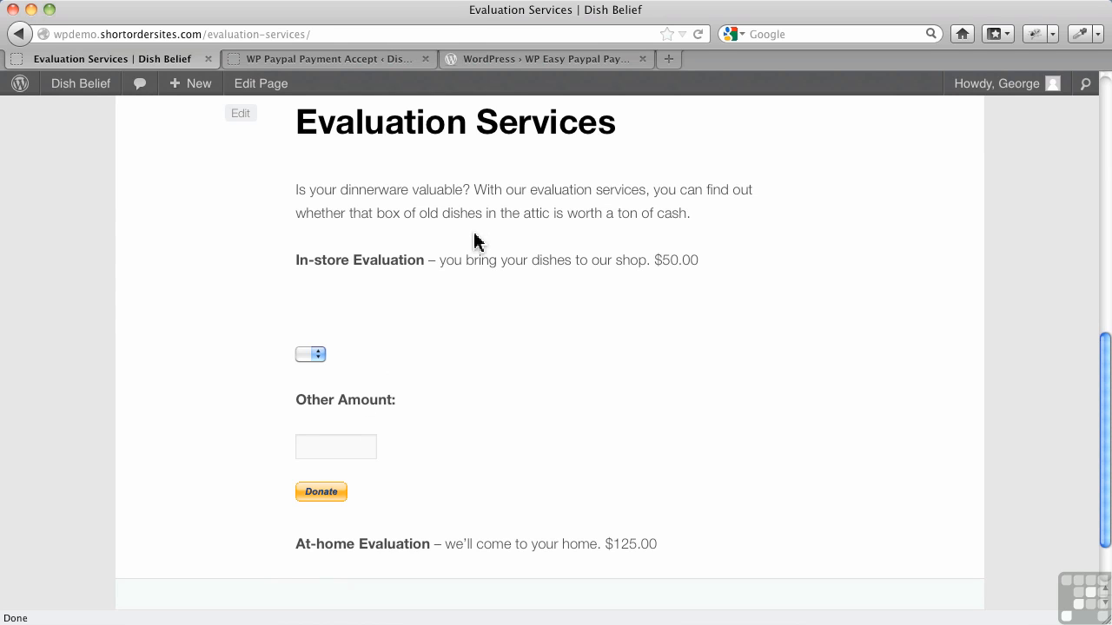
mouse_move(330, 369)
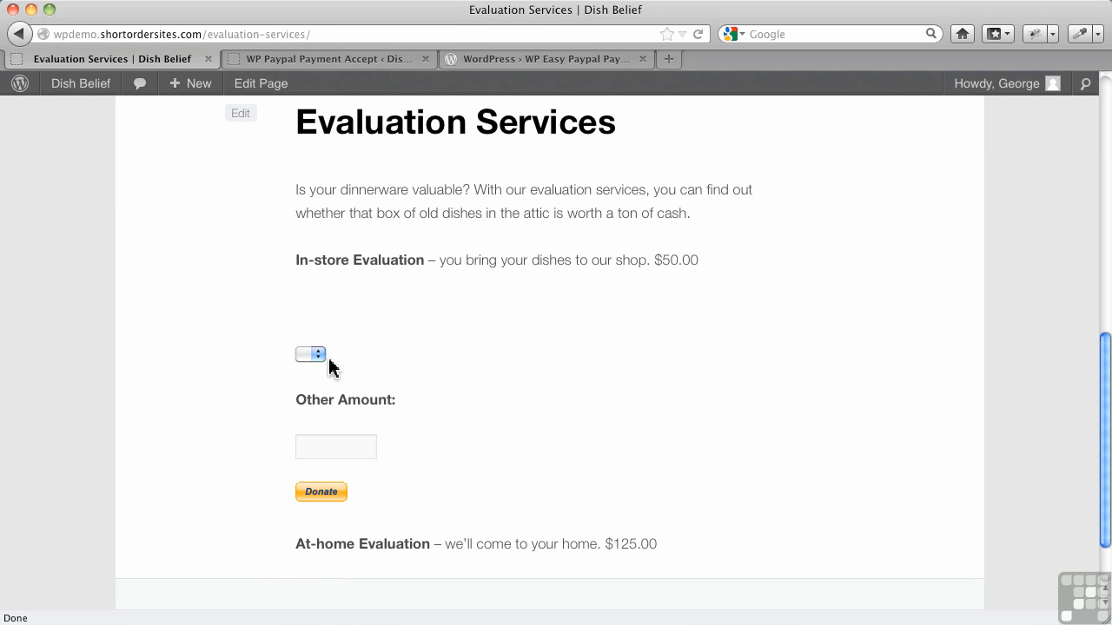
mouse_move(320, 366)
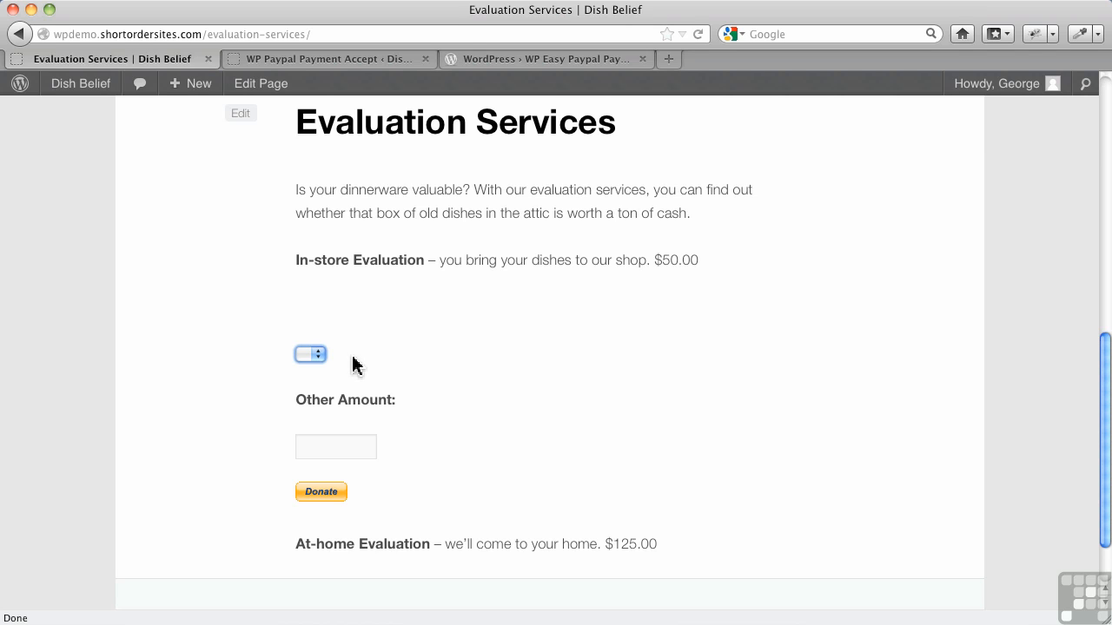
mouse_move(375, 360)
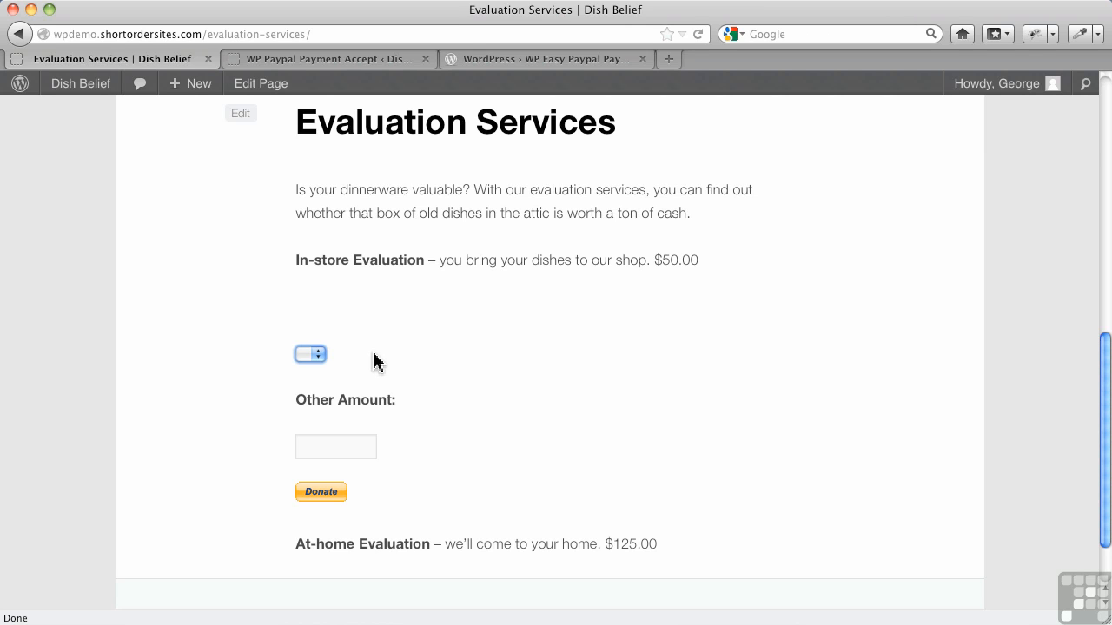
Return to the WP Easy Paypal Payment Accept listing on WordPress.org
scroll("up", 3)
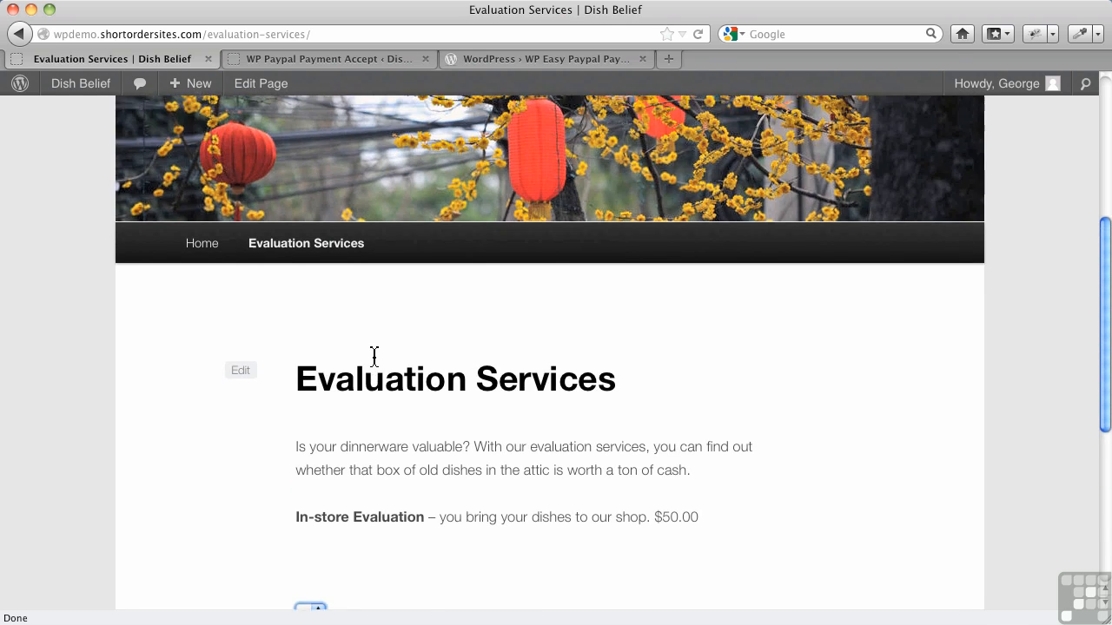
scroll("up", 3)
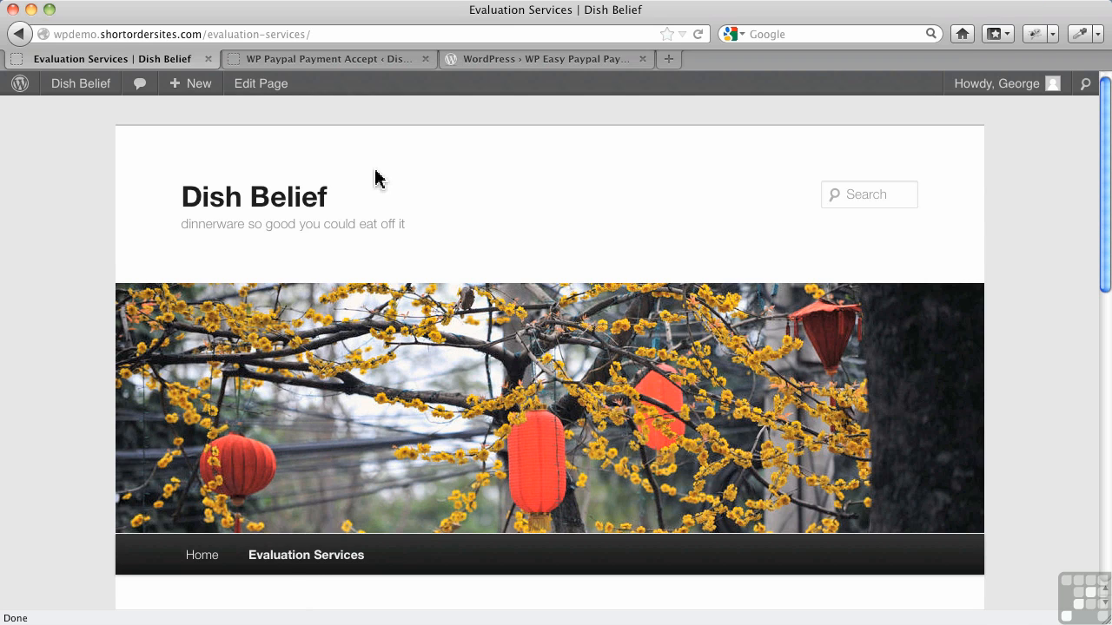
mouse_move(555, 59)
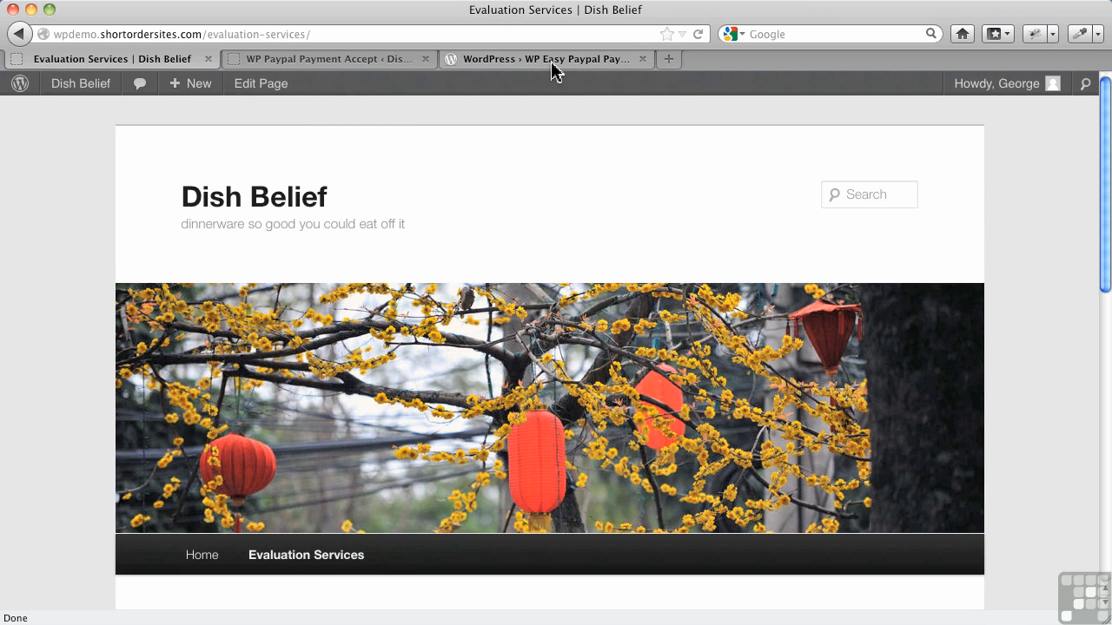
left_click(546, 59)
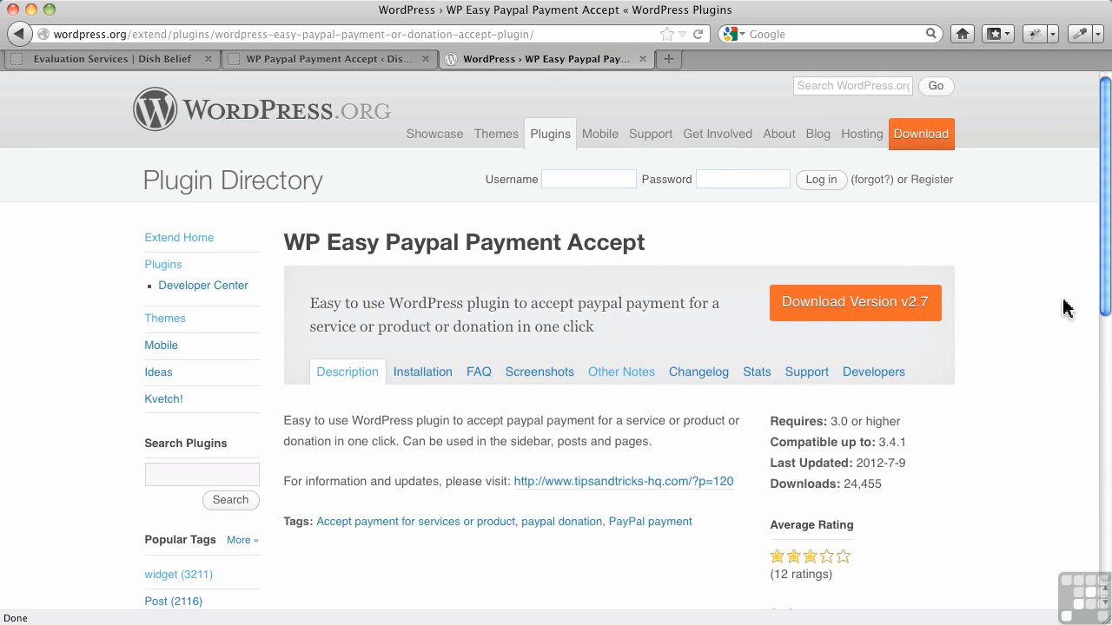